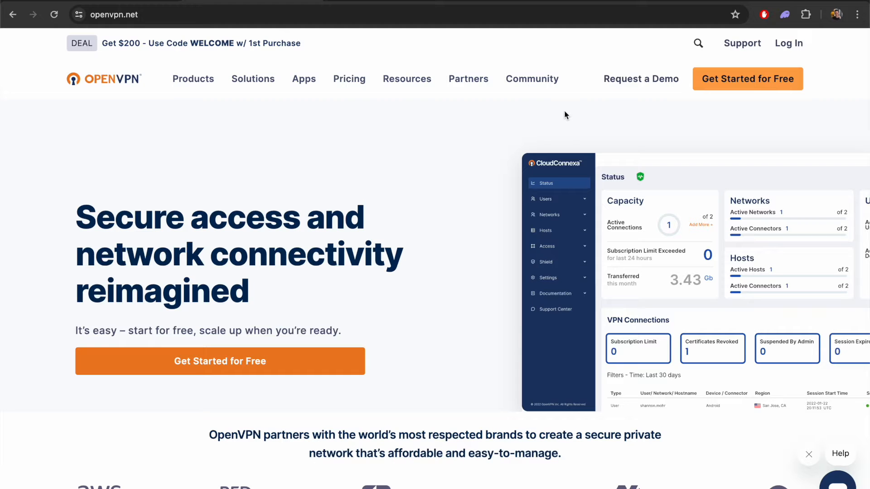
pyautogui.moveTo(501, 132)
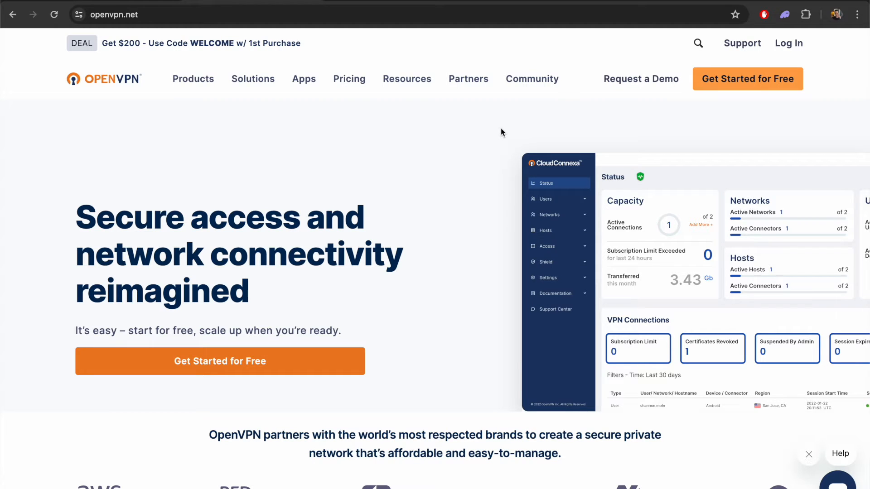
pyautogui.moveTo(714, 103)
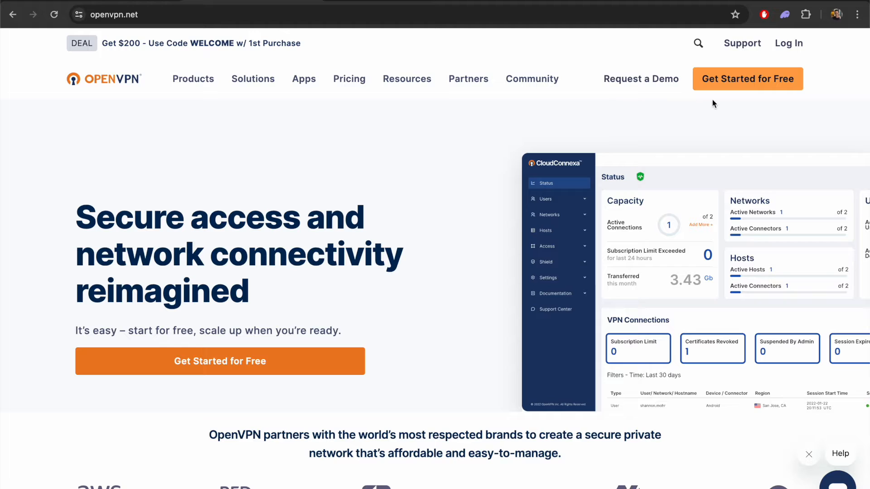
pyautogui.moveTo(473, 140)
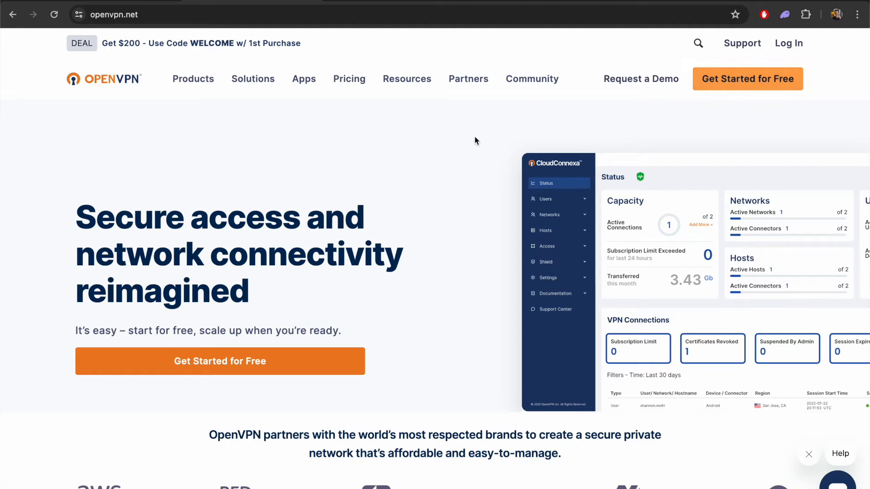
pyautogui.moveTo(397, 362)
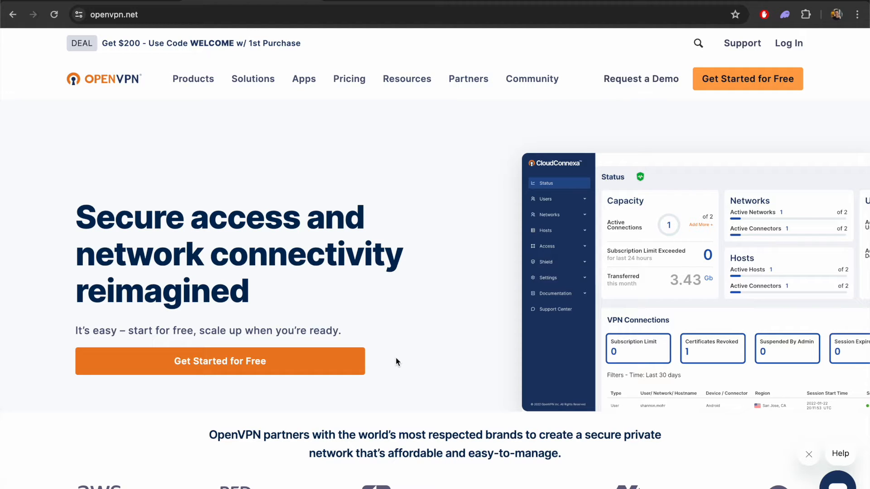
pyautogui.moveTo(487, 268)
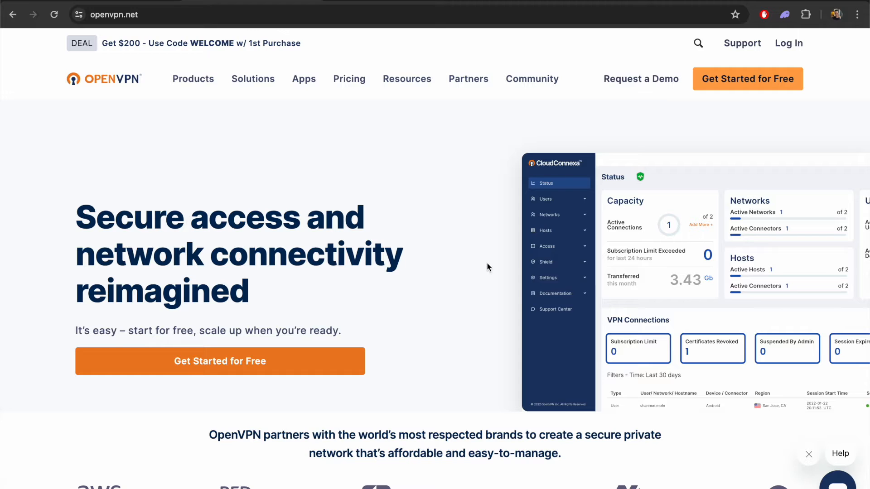
pyautogui.moveTo(382, 371)
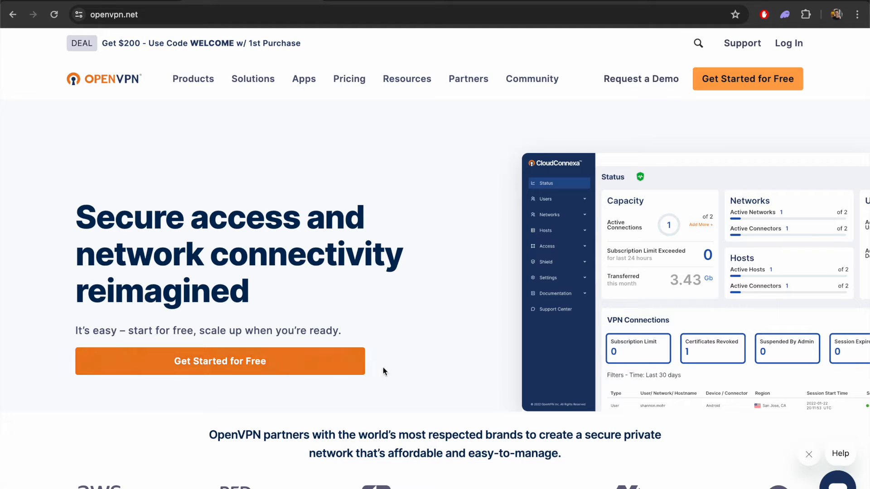
pyautogui.moveTo(432, 245)
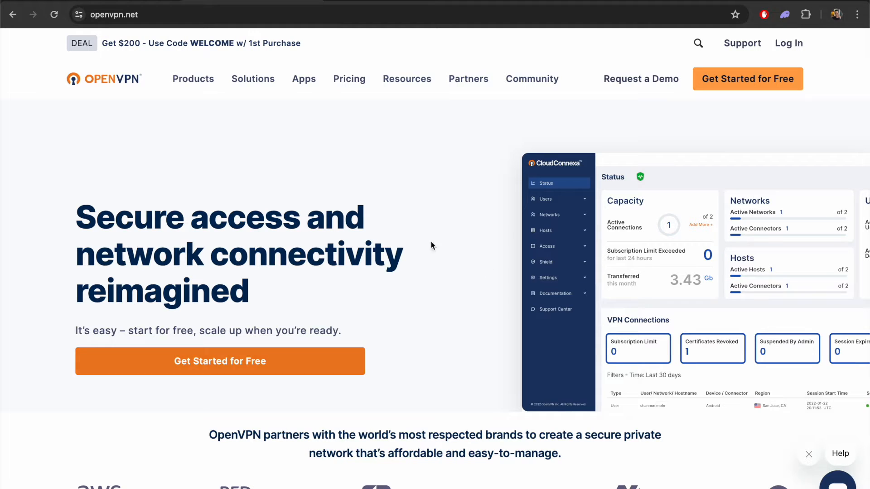
pyautogui.moveTo(468, 218)
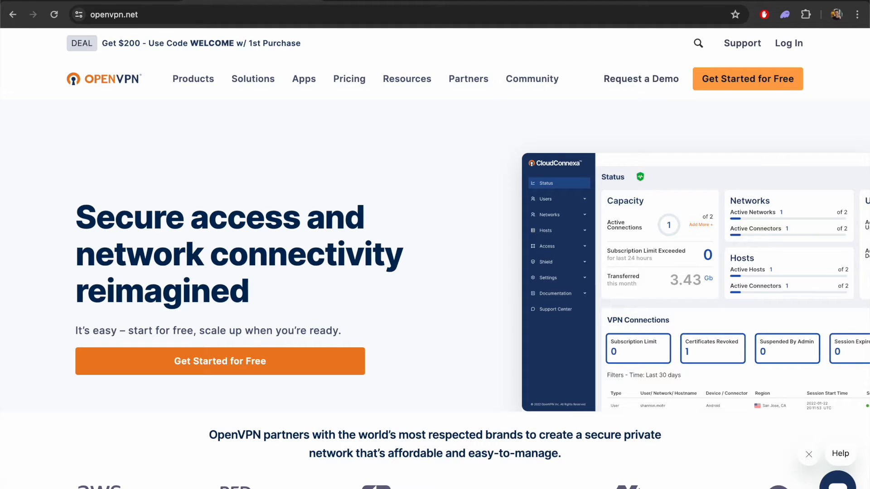
# Scroll the VPS Hosting page down to the KVM 1, 2, 4 and 8 pricing cards.
pyautogui.scroll(-3)
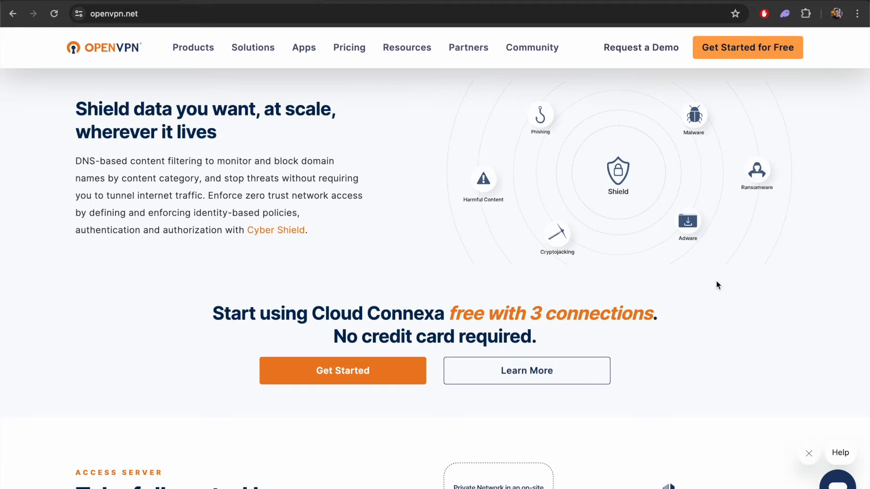
pyautogui.moveTo(493, 320)
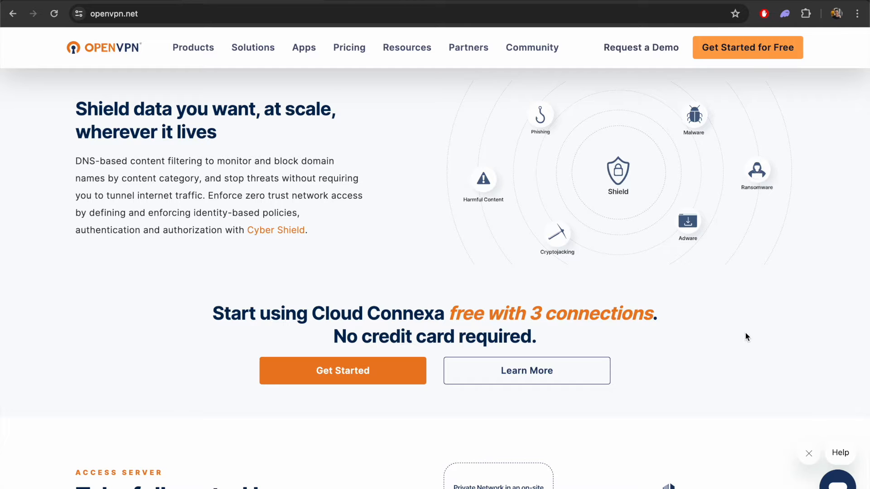
pyautogui.scroll(-3)
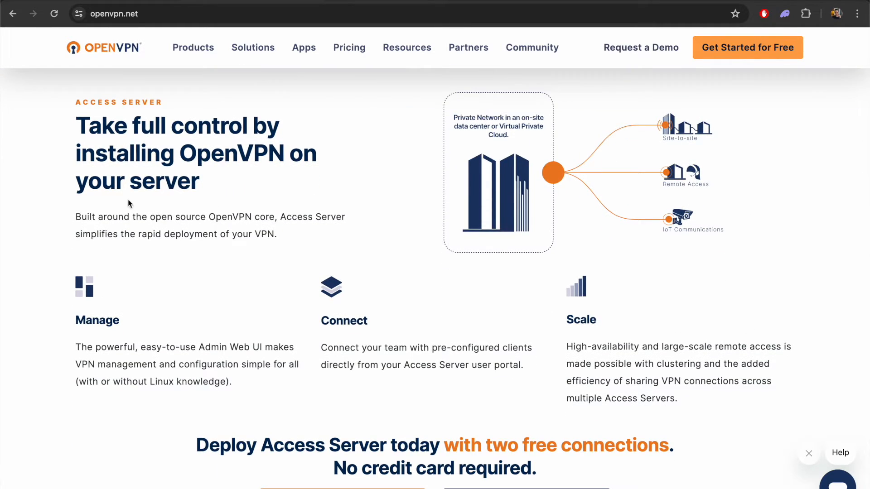
pyautogui.moveTo(587, 305)
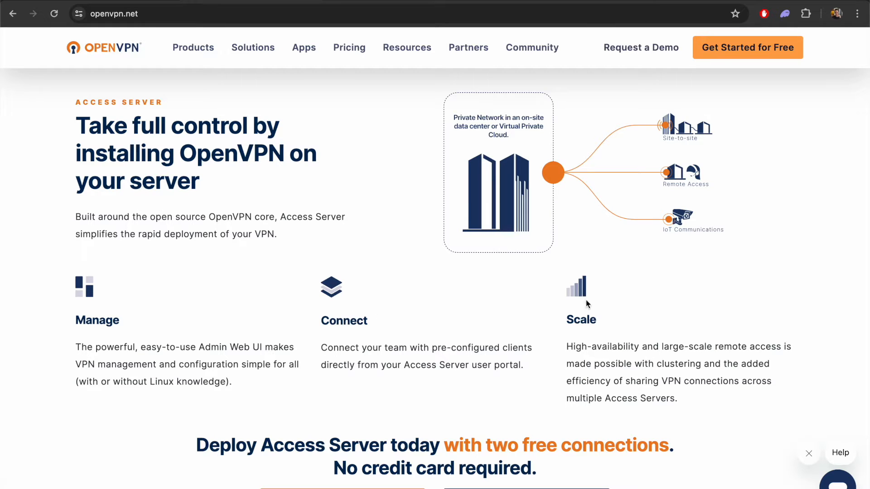
pyautogui.moveTo(733, 146)
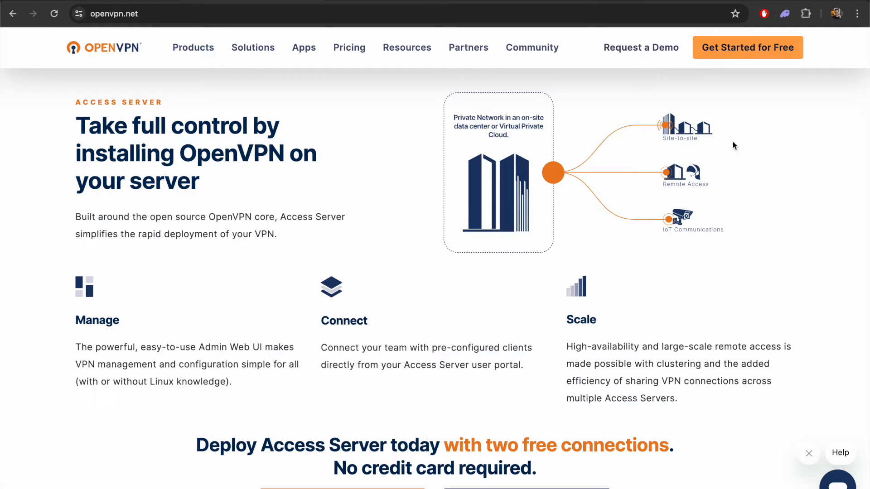
pyautogui.moveTo(753, 218)
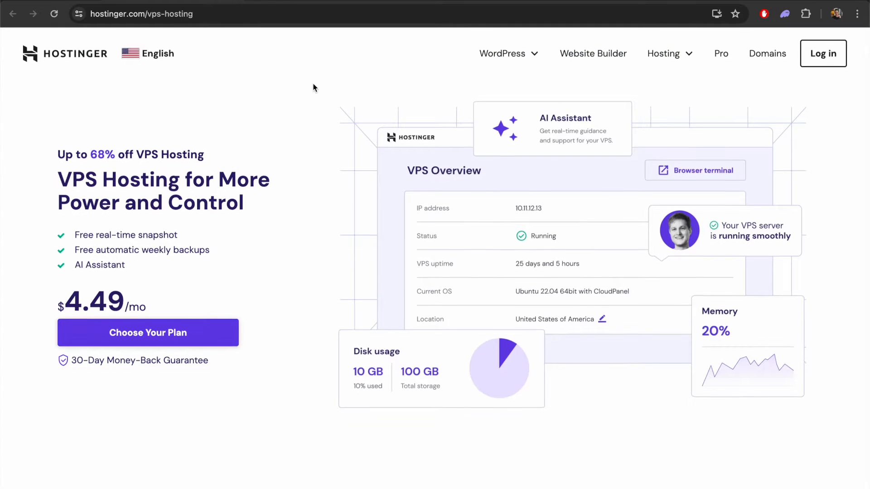
pyautogui.moveTo(280, 90)
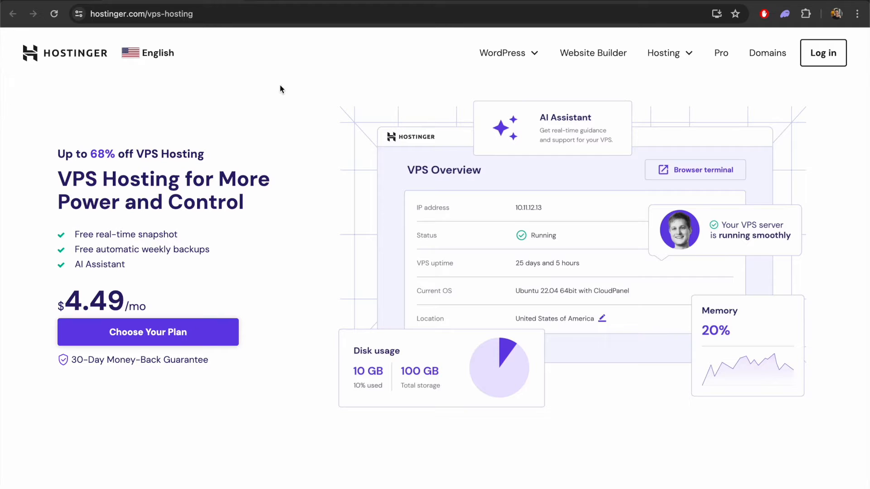
pyautogui.moveTo(302, 136)
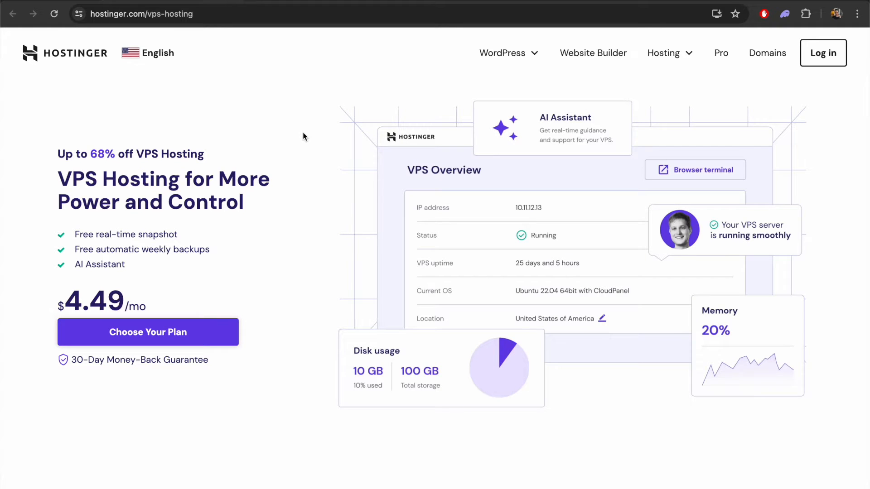
pyautogui.moveTo(317, 138)
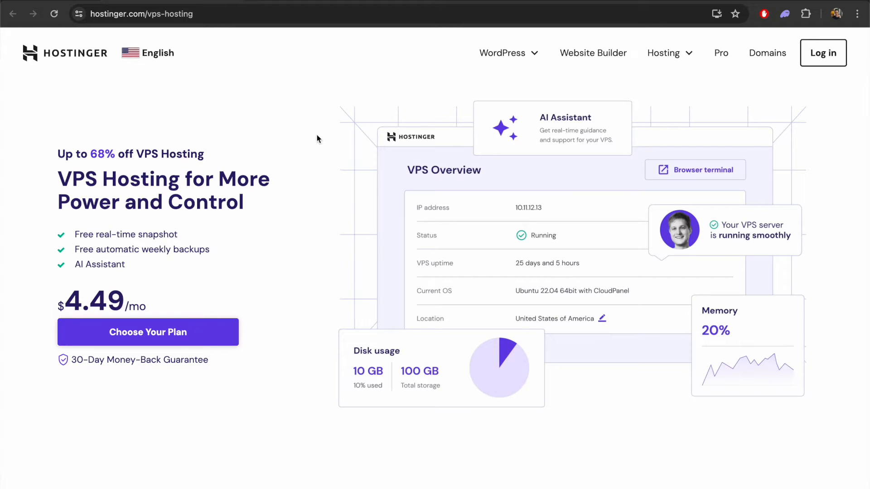
pyautogui.moveTo(78, 199)
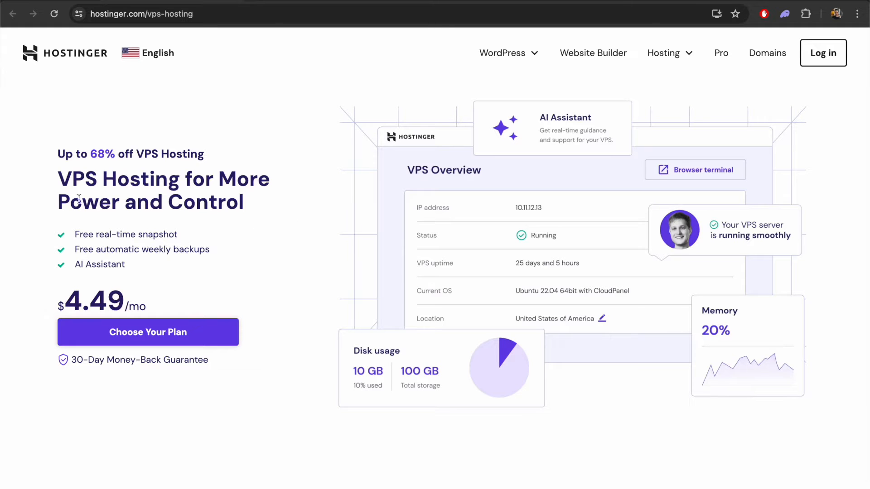
pyautogui.moveTo(314, 211)
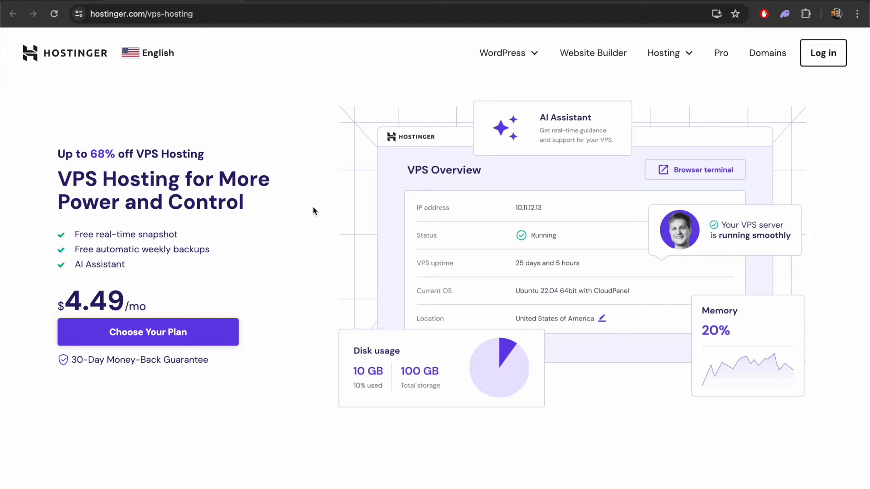
pyautogui.scroll(-3)
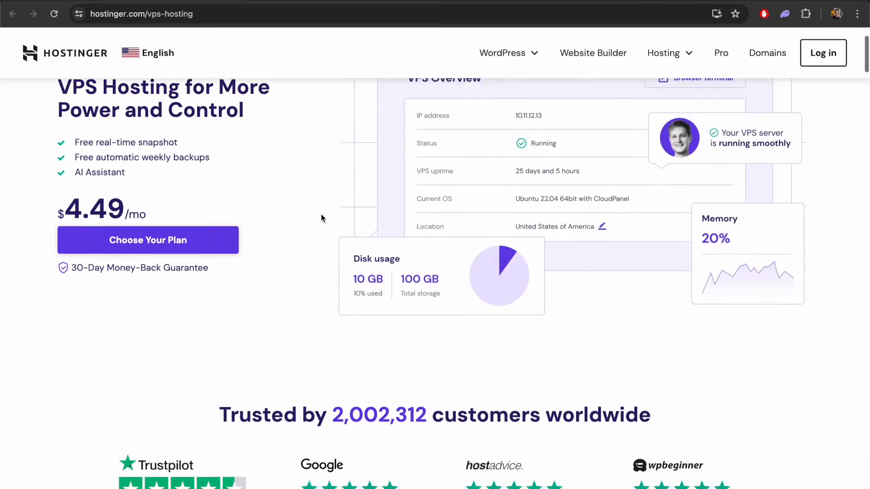
pyautogui.scroll(-3)
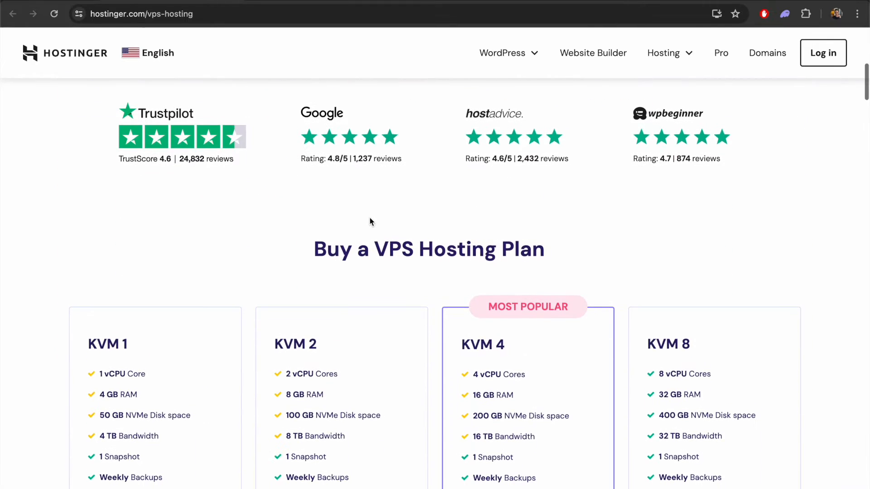
pyautogui.scroll(-3)
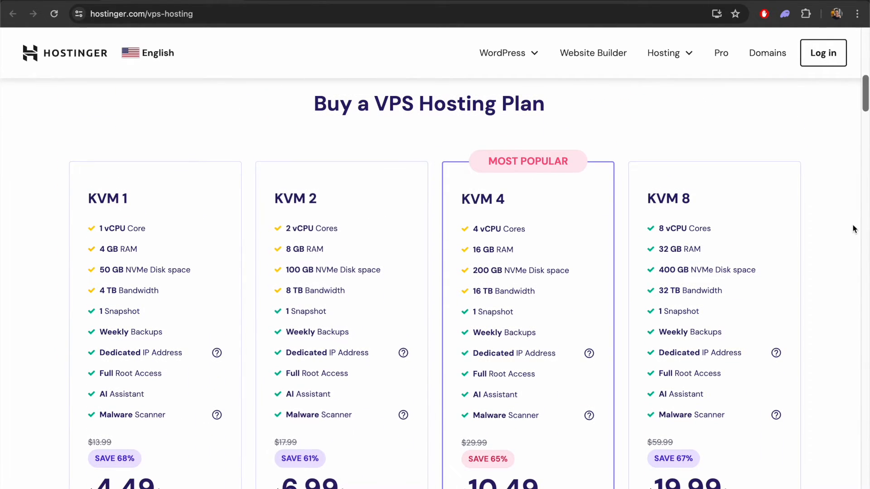
pyautogui.scroll(-3)
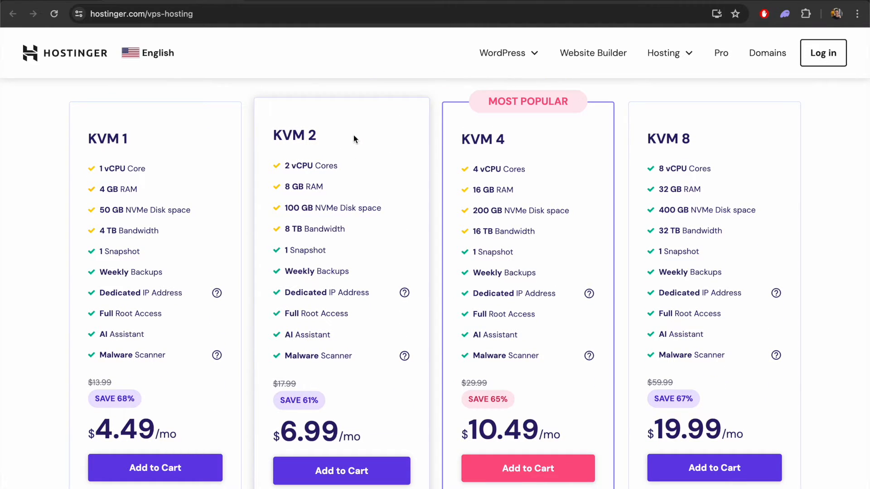
pyautogui.moveTo(295, 189)
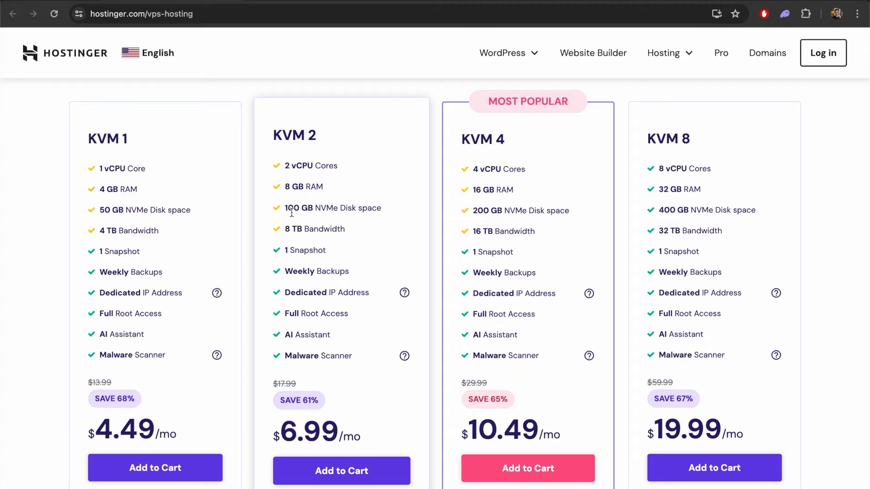
pyautogui.moveTo(298, 243)
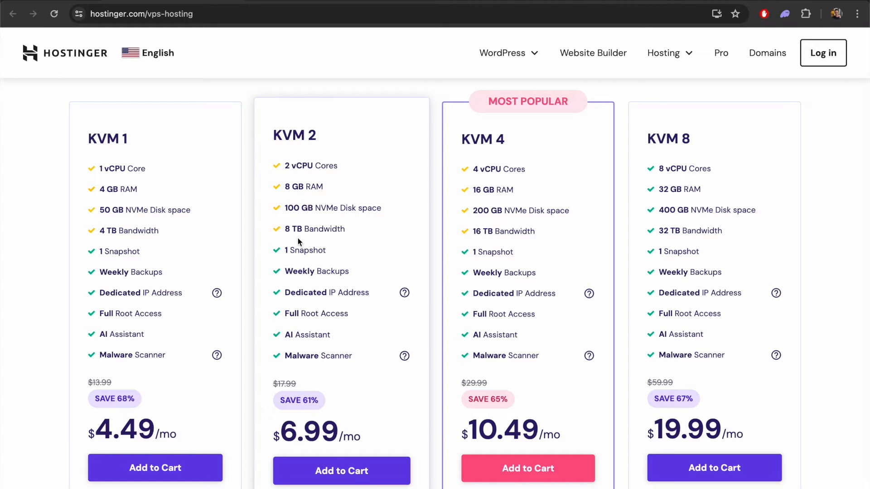
pyautogui.moveTo(343, 253)
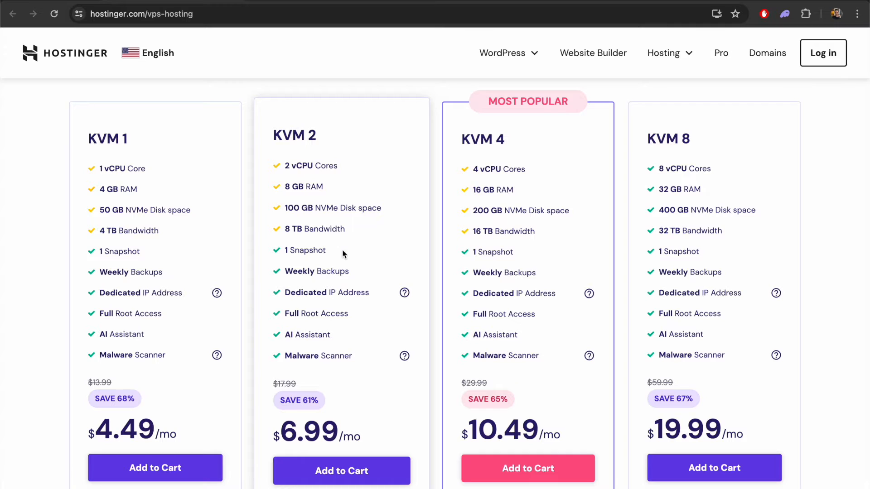
pyautogui.moveTo(352, 439)
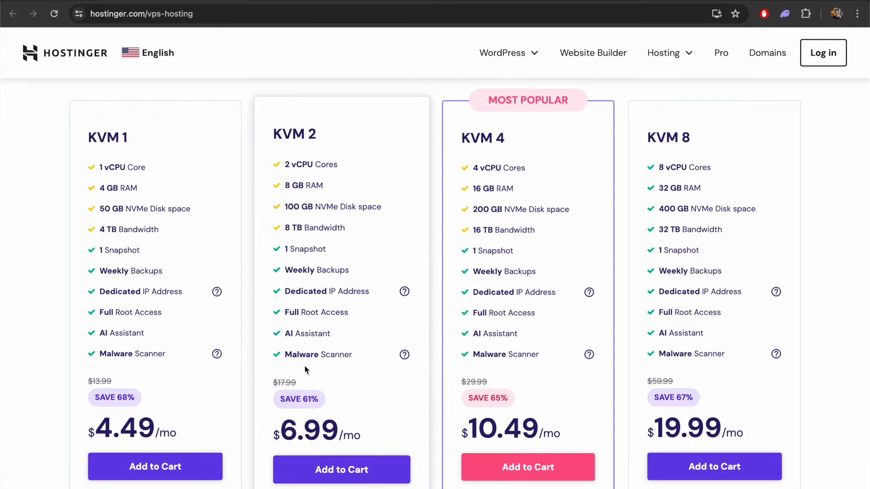
# Add the KVM 2 plan to the cart and reach the payment section with 24 months and PayPal, total $167.76.
pyautogui.click(342, 469)
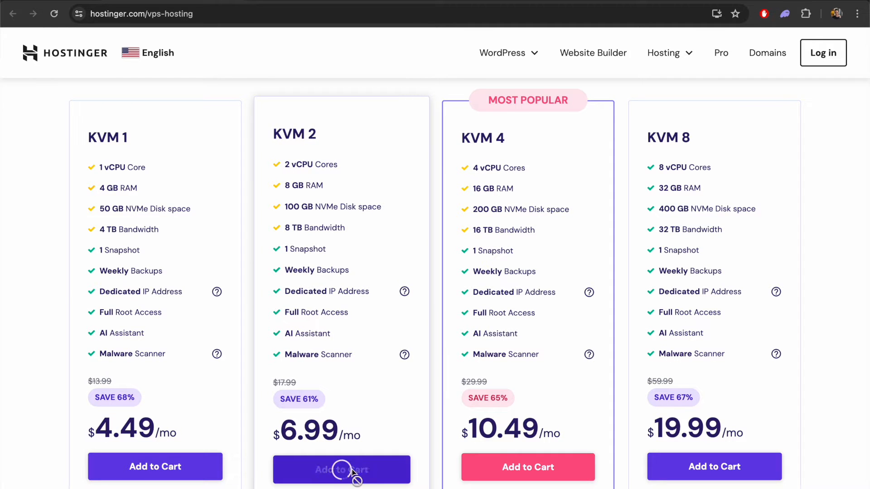
pyautogui.click(342, 469)
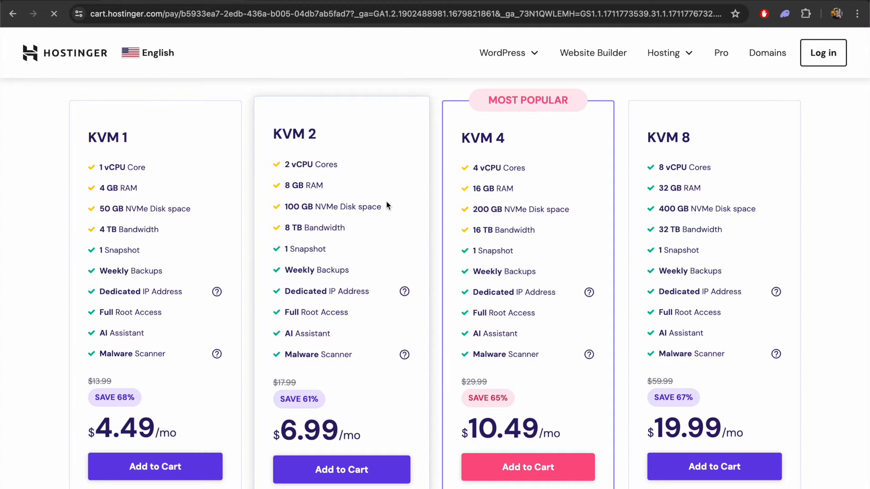
pyautogui.click(341, 469)
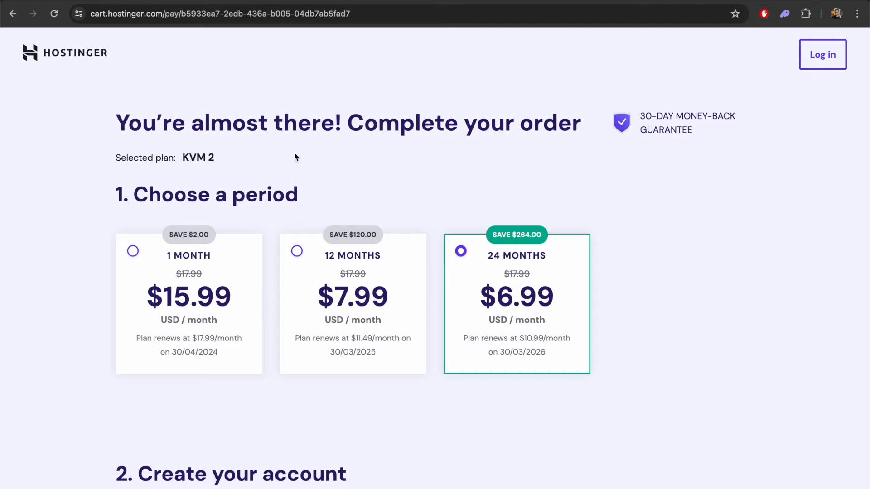
pyautogui.moveTo(530, 321)
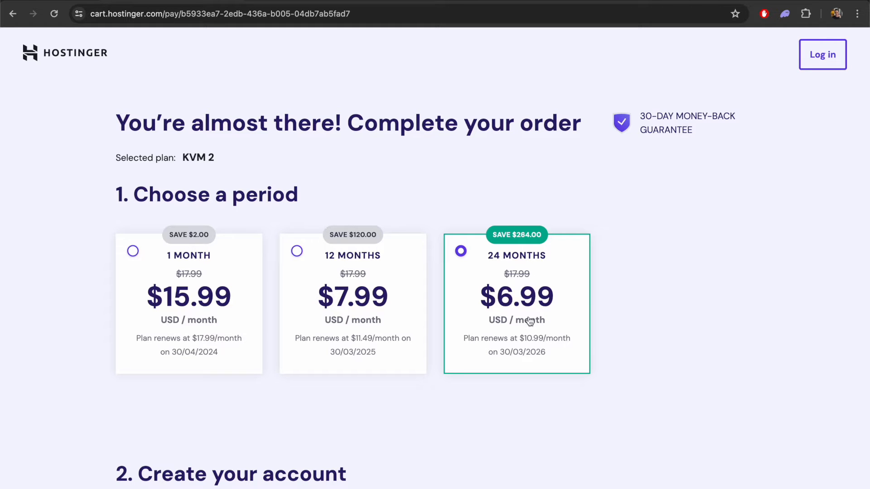
pyautogui.moveTo(602, 306)
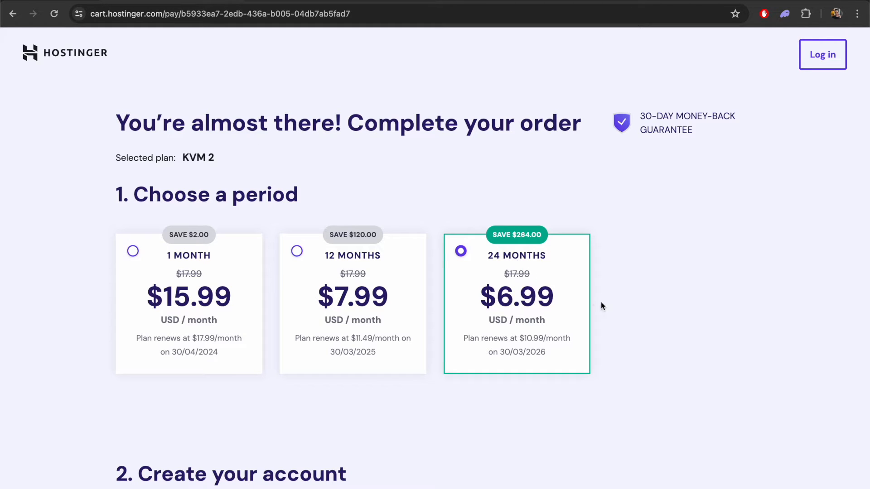
pyautogui.scroll(-3)
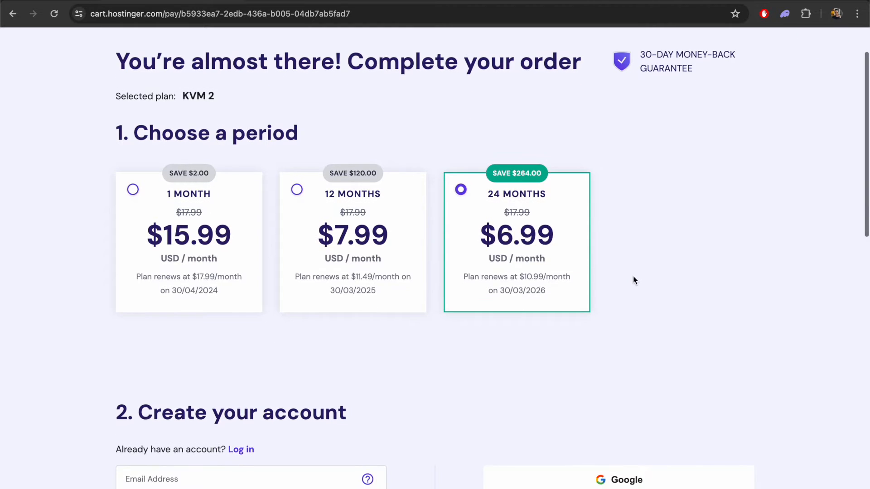
pyautogui.scroll(-3)
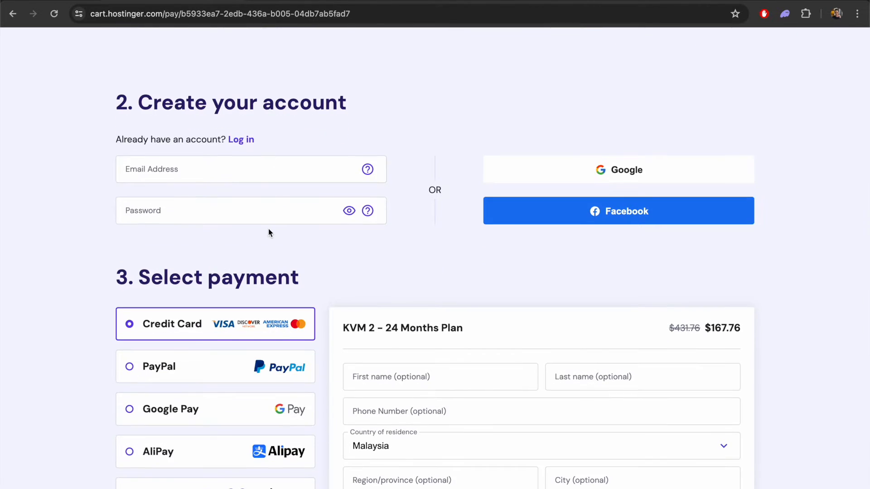
pyautogui.scroll(-3)
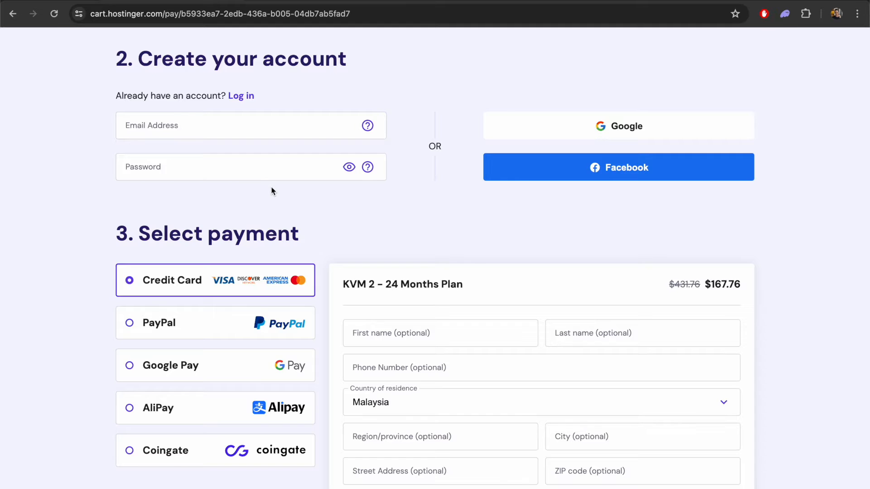
pyautogui.scroll(-3)
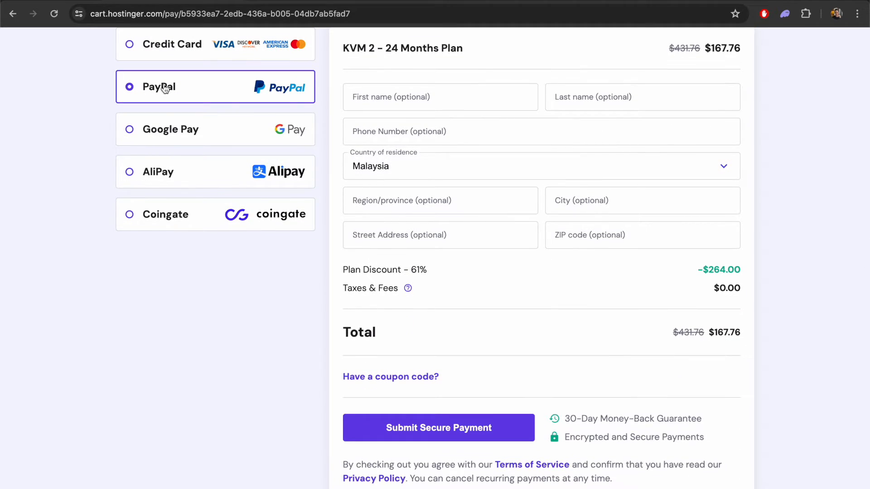
pyautogui.scroll(3)
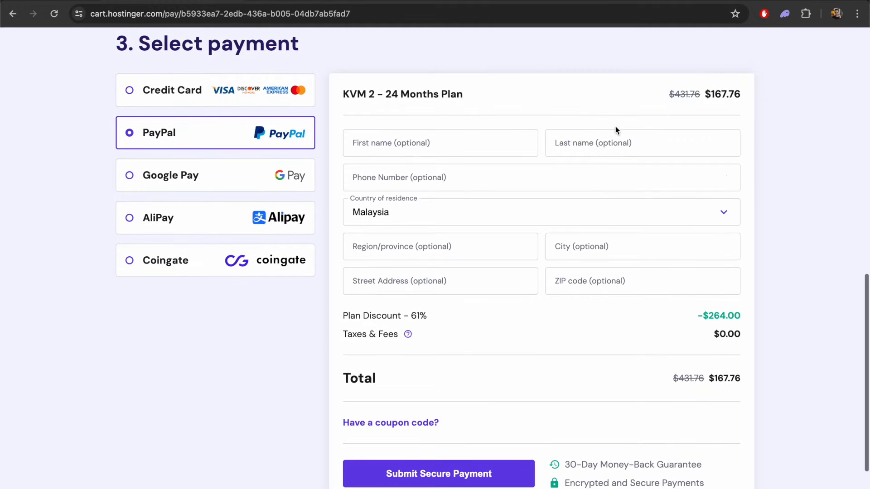
pyautogui.scroll(-3)
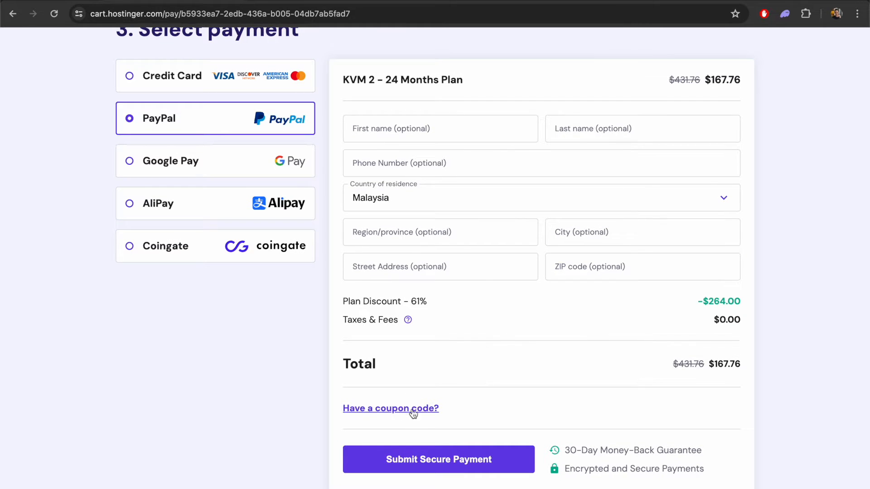
# Apply coupon code 'DAVIDB', raising the discount to 65% and the total to $150.98.
pyautogui.click(390, 408)
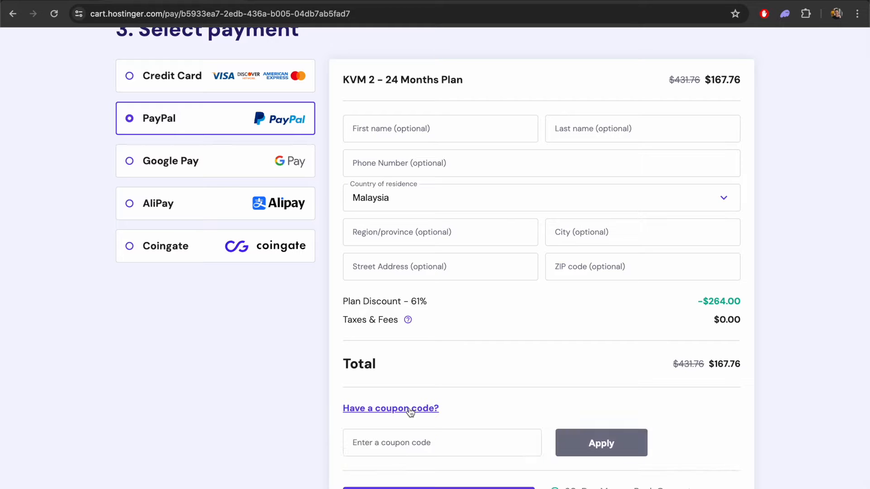
pyautogui.click(441, 442)
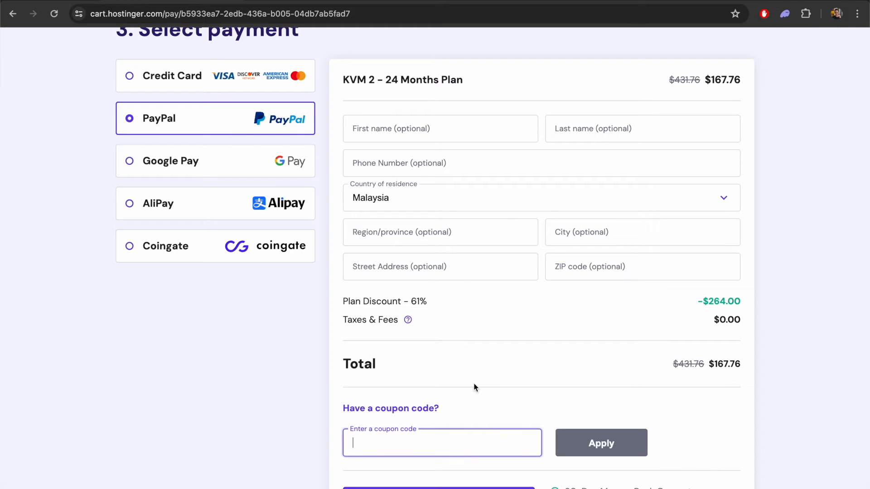
pyautogui.write('DAVIDB')
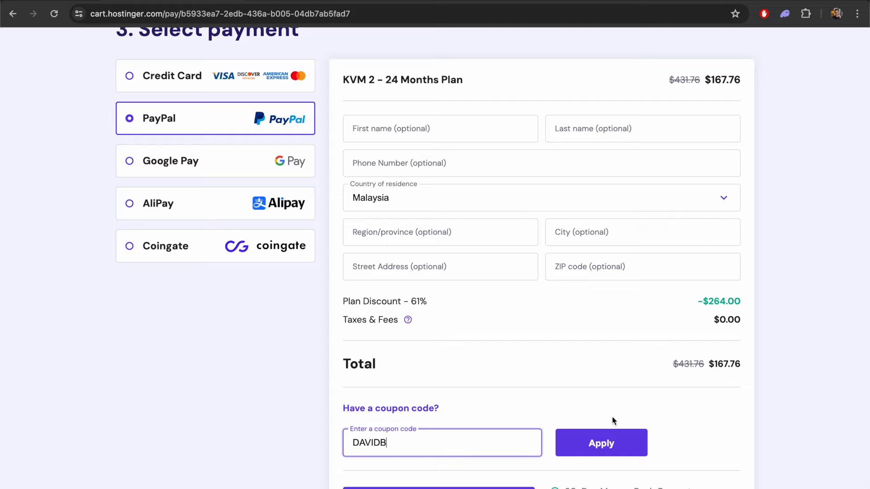
pyautogui.click(600, 443)
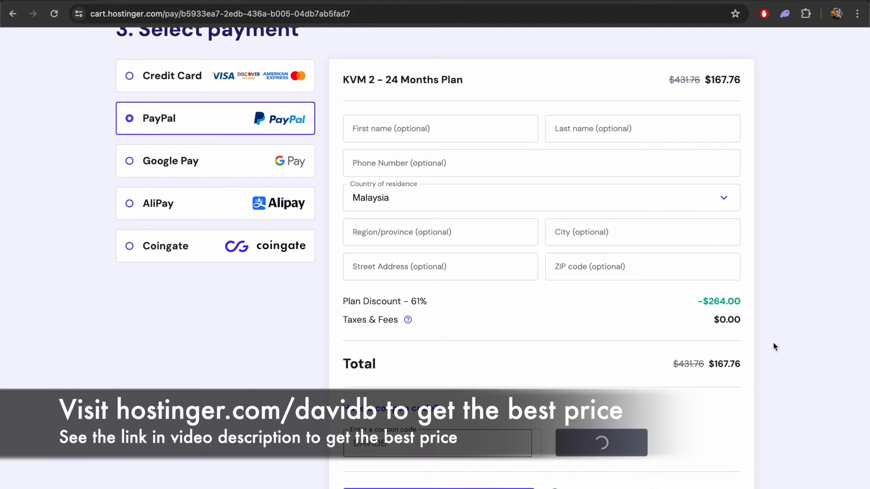
pyautogui.click(600, 443)
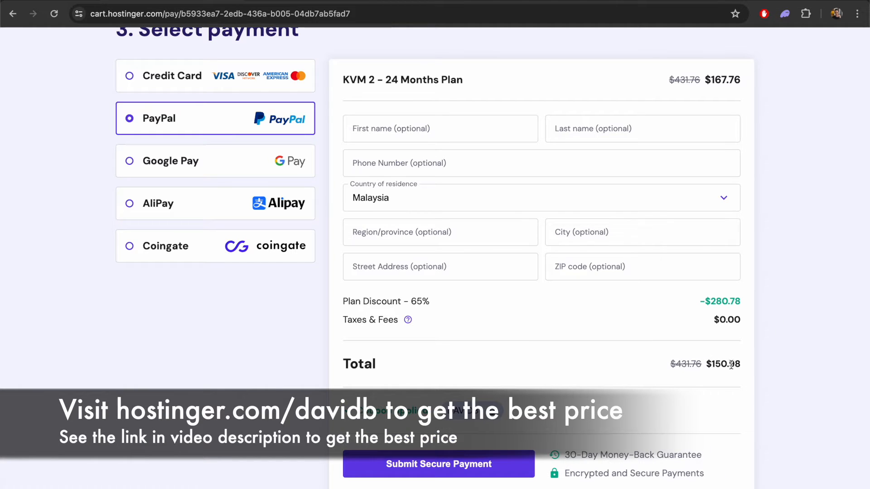
pyautogui.moveTo(759, 319)
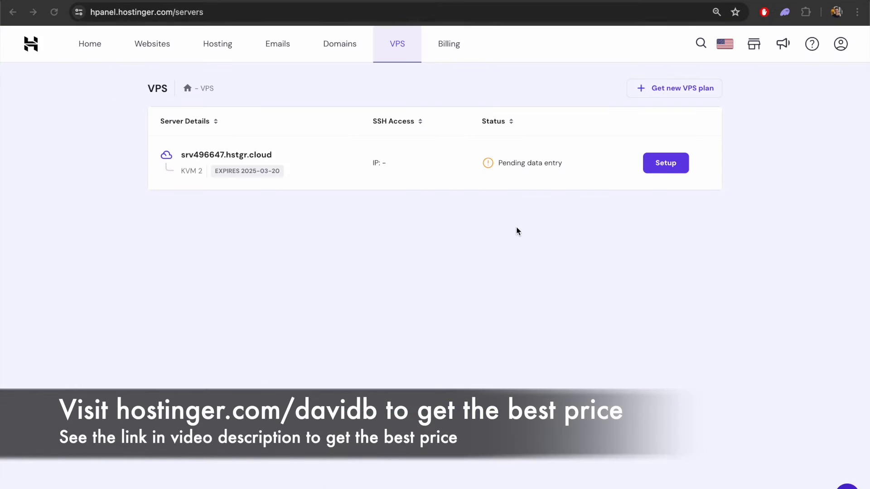
pyautogui.moveTo(475, 191)
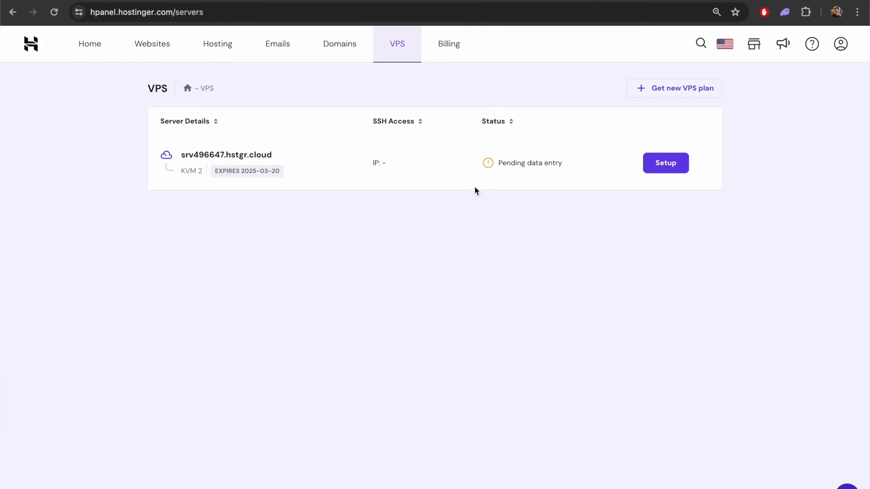
pyautogui.moveTo(407, 94)
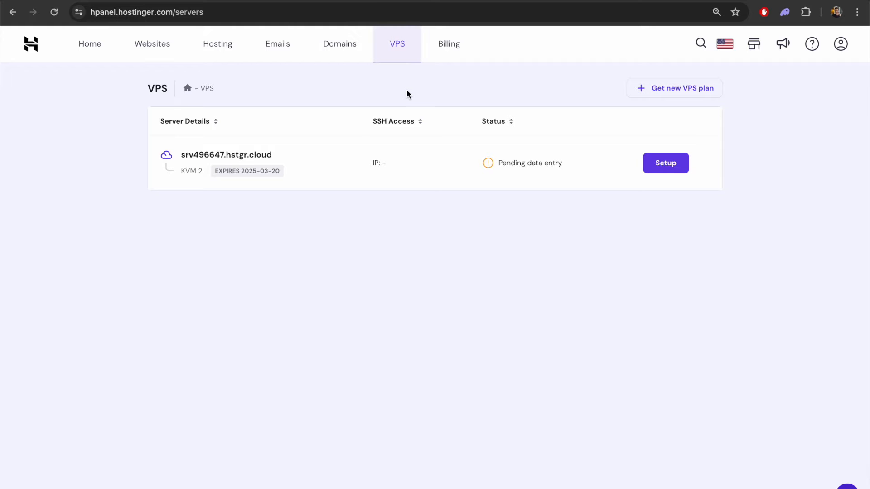
pyautogui.moveTo(249, 183)
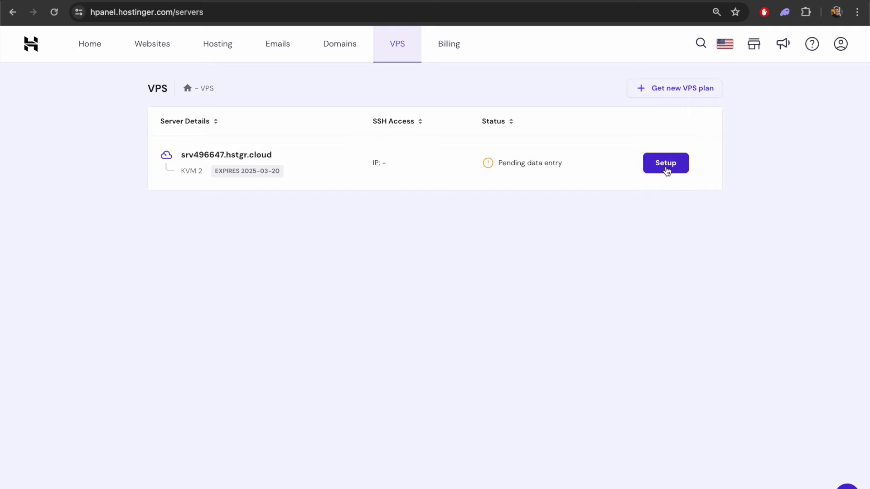
# Start the KVM 2 setup and choose Lithuania – Best latency as the server location.
pyautogui.click(664, 162)
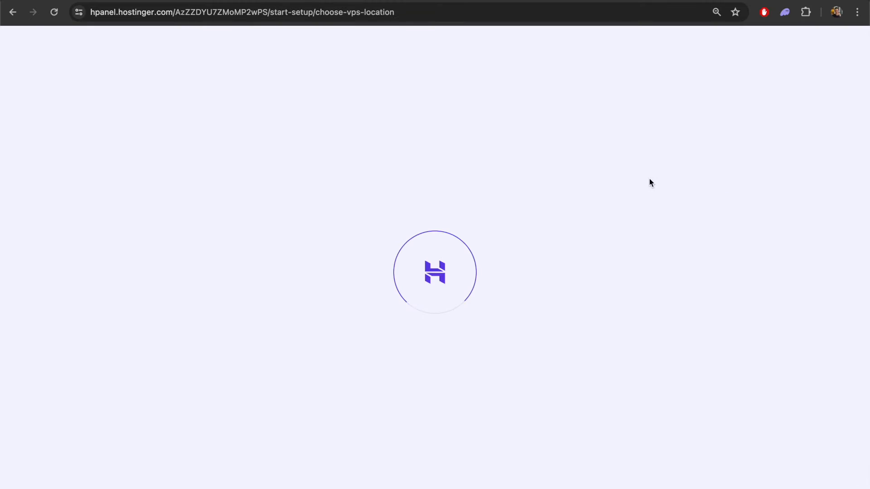
pyautogui.moveTo(582, 161)
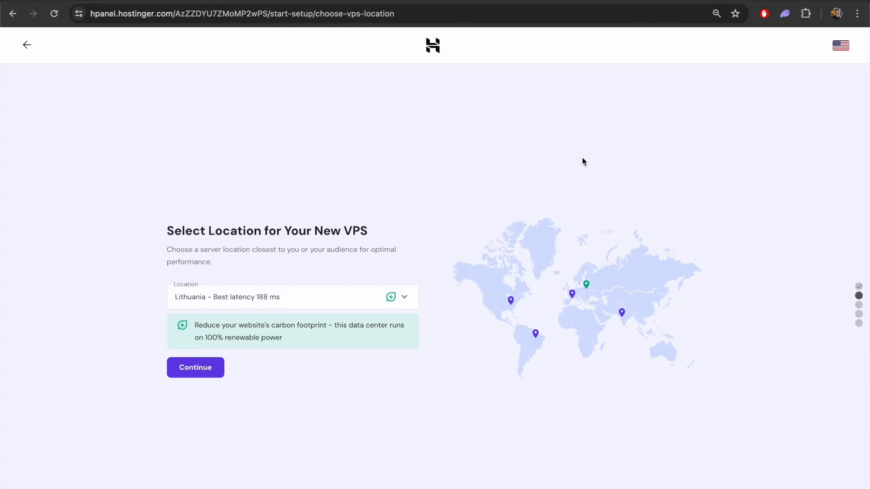
pyautogui.moveTo(477, 297)
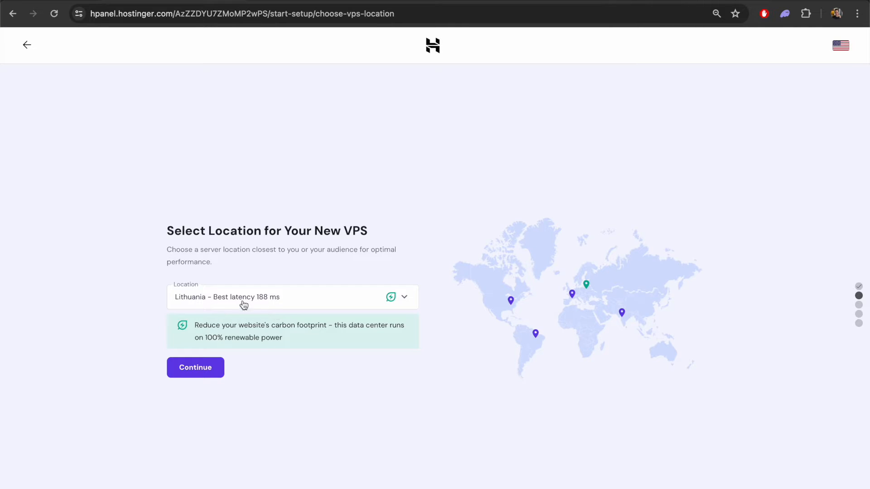
pyautogui.moveTo(248, 308)
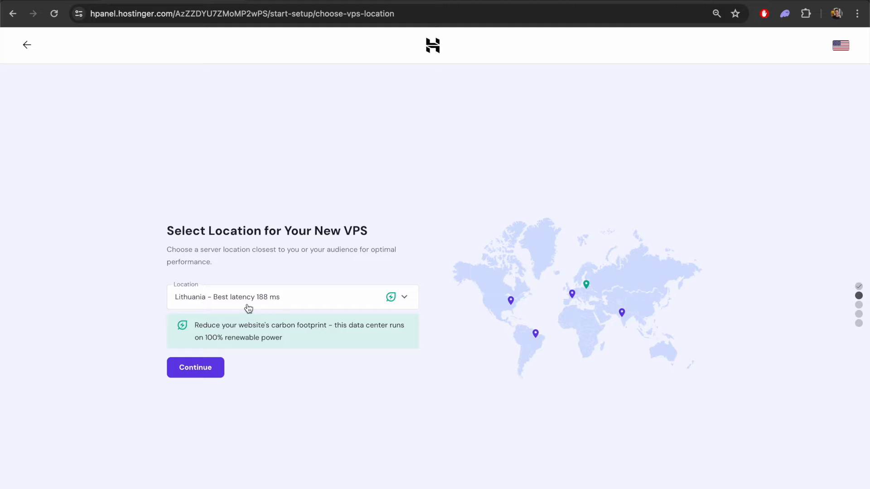
pyautogui.moveTo(244, 238)
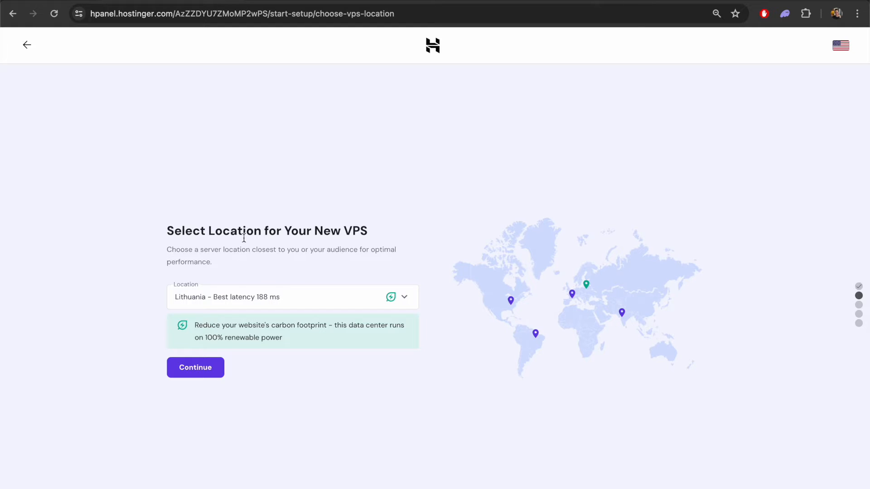
pyautogui.moveTo(269, 266)
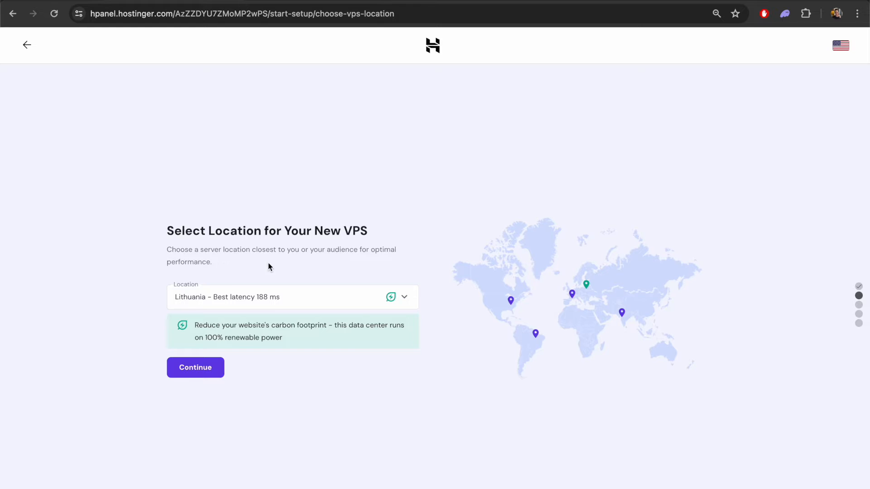
pyautogui.moveTo(303, 291)
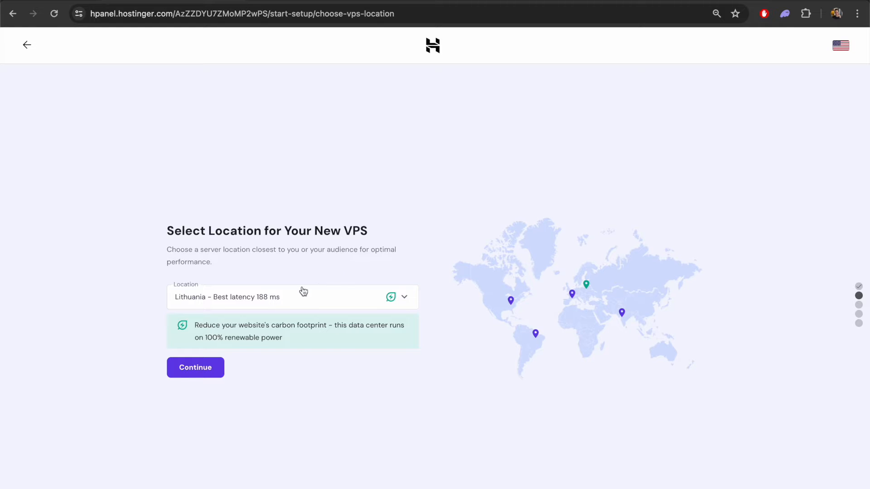
pyautogui.moveTo(572, 294)
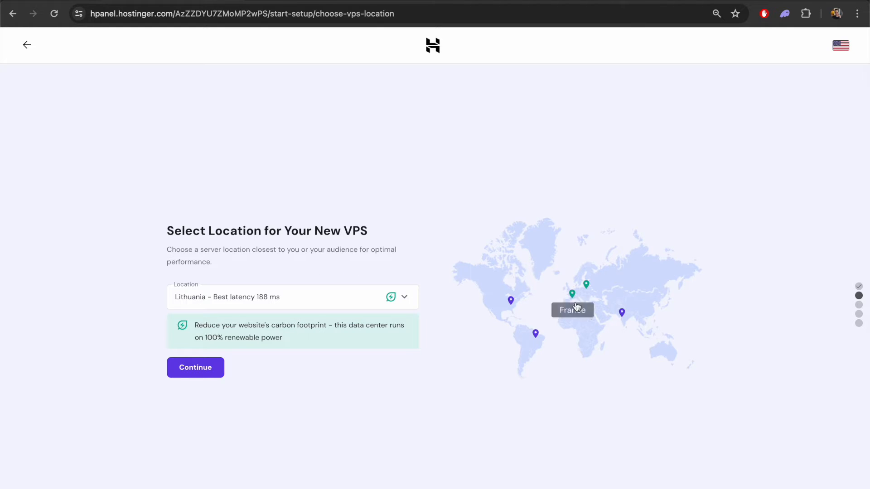
pyautogui.moveTo(564, 303)
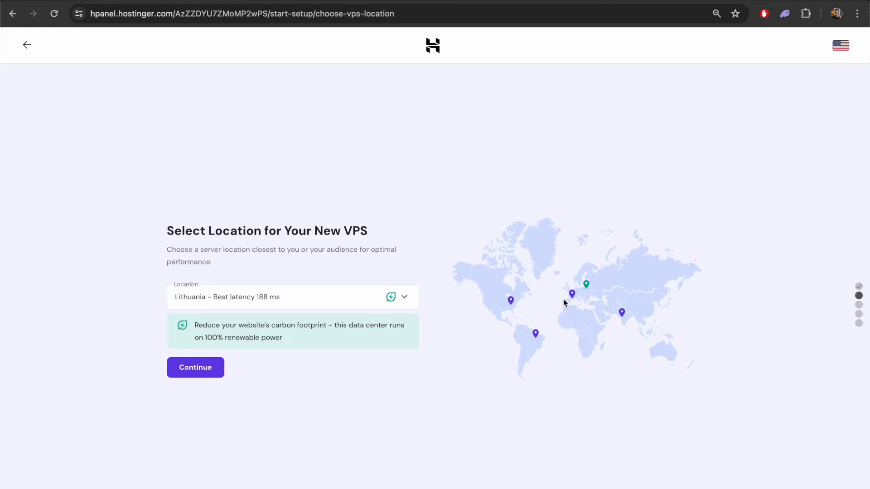
pyautogui.moveTo(351, 322)
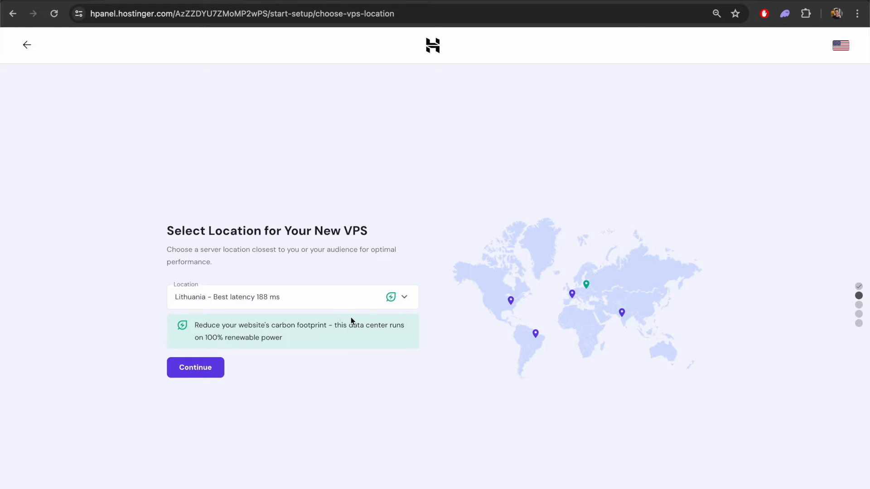
pyautogui.moveTo(248, 319)
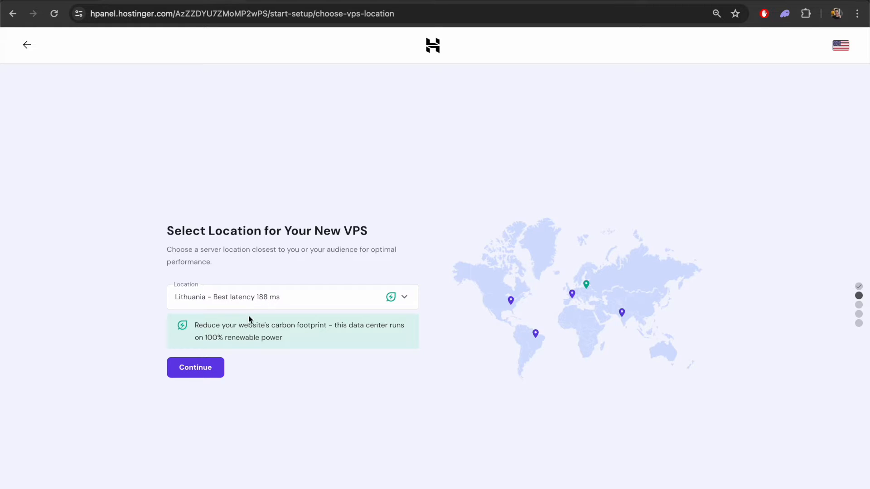
pyautogui.moveTo(380, 328)
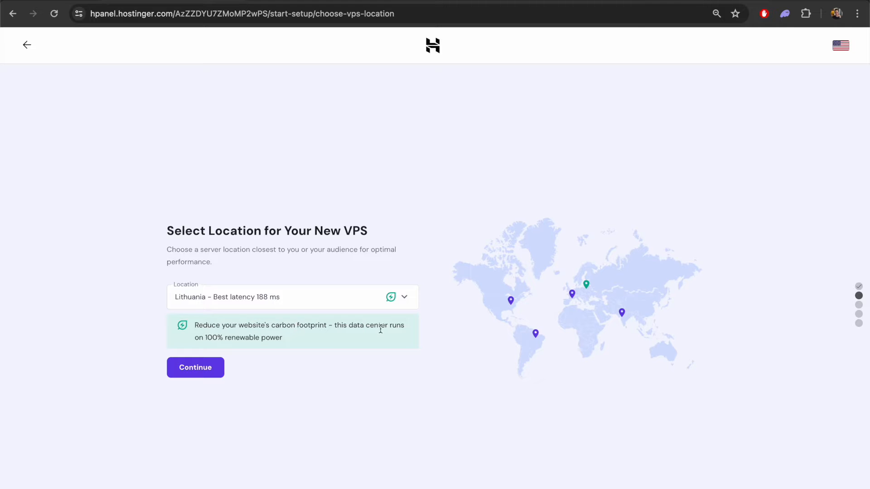
pyautogui.moveTo(268, 308)
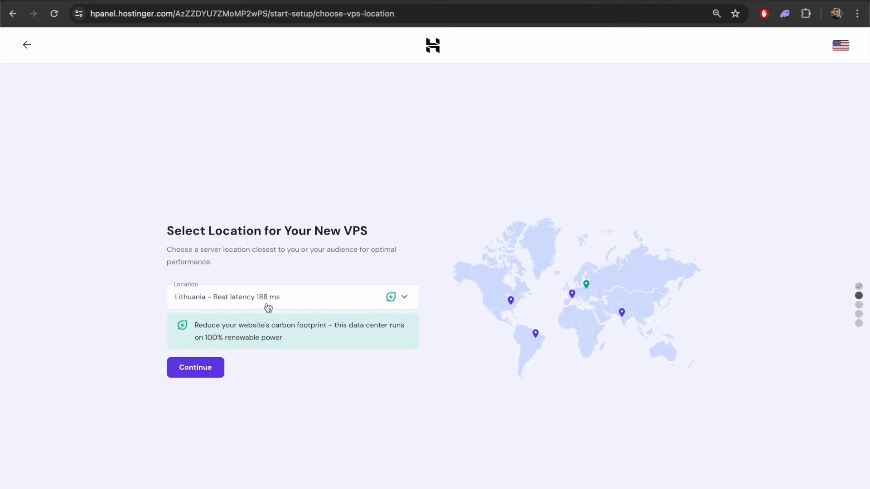
pyautogui.click(291, 296)
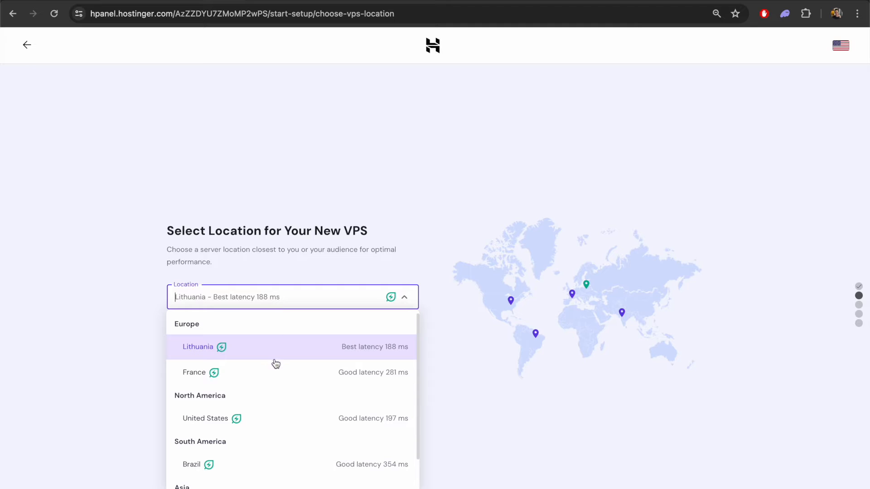
pyautogui.moveTo(392, 382)
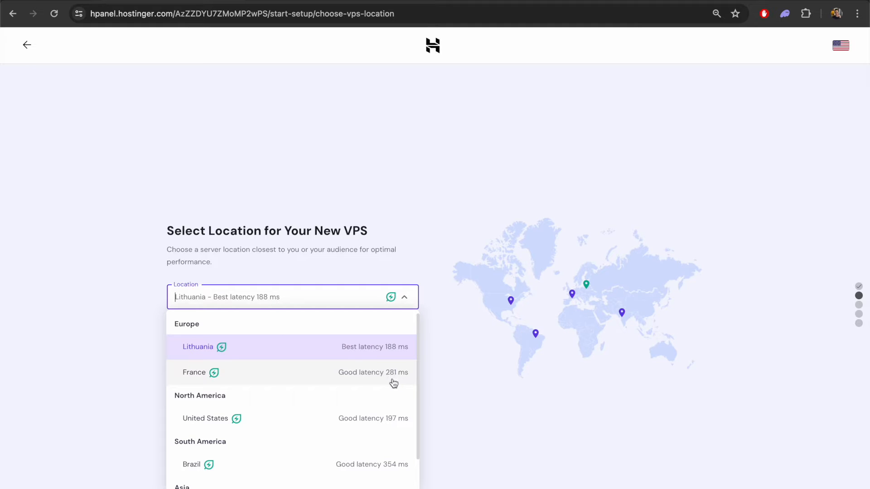
pyautogui.moveTo(314, 428)
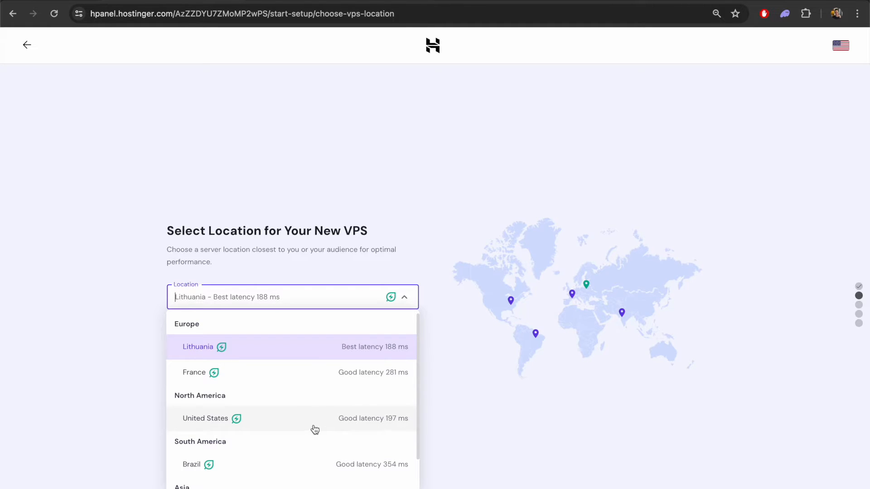
pyautogui.scroll(-3)
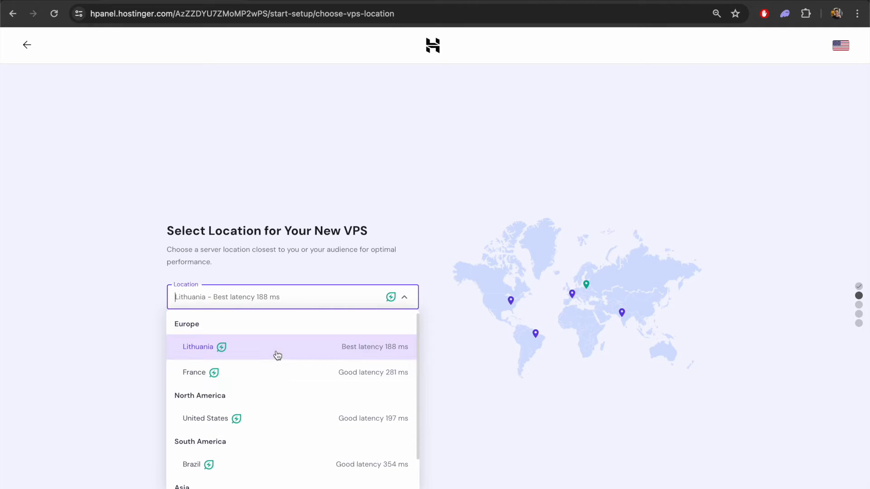
pyautogui.click(198, 347)
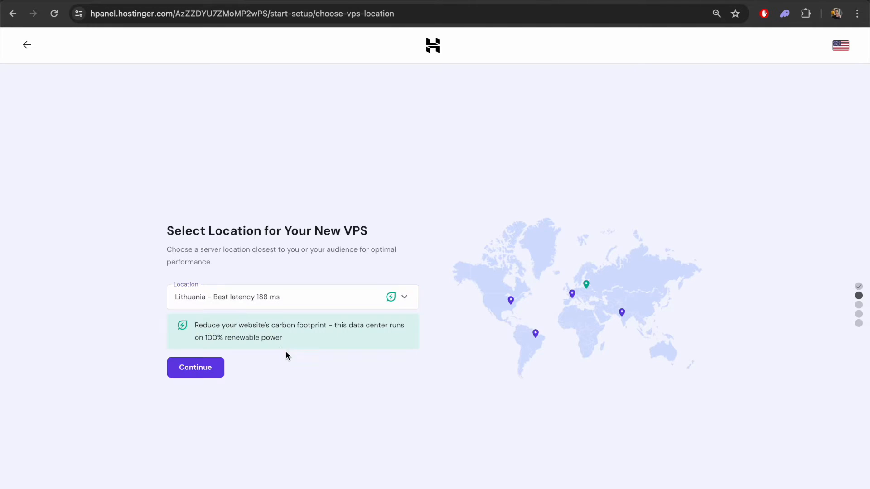
pyautogui.click(292, 297)
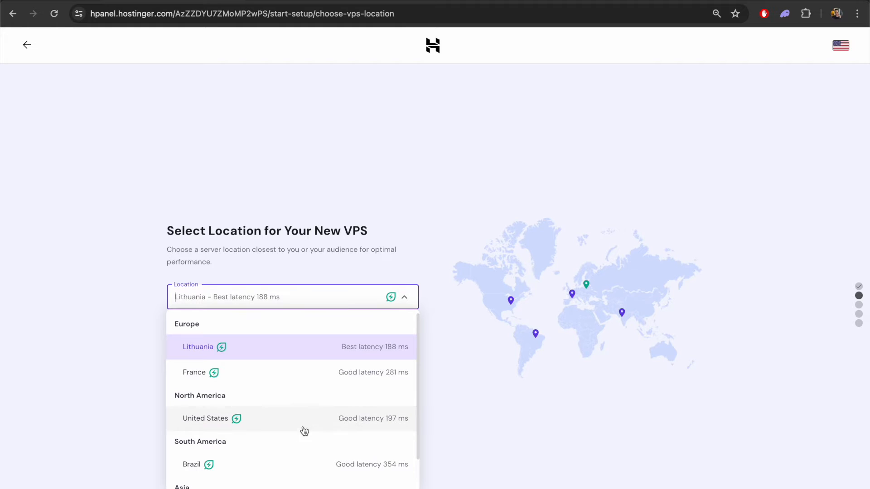
pyautogui.moveTo(493, 419)
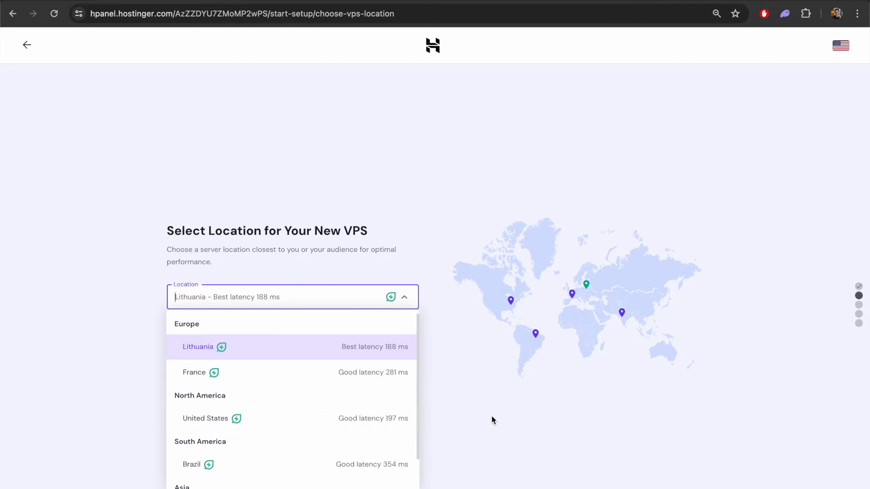
pyautogui.click(197, 347)
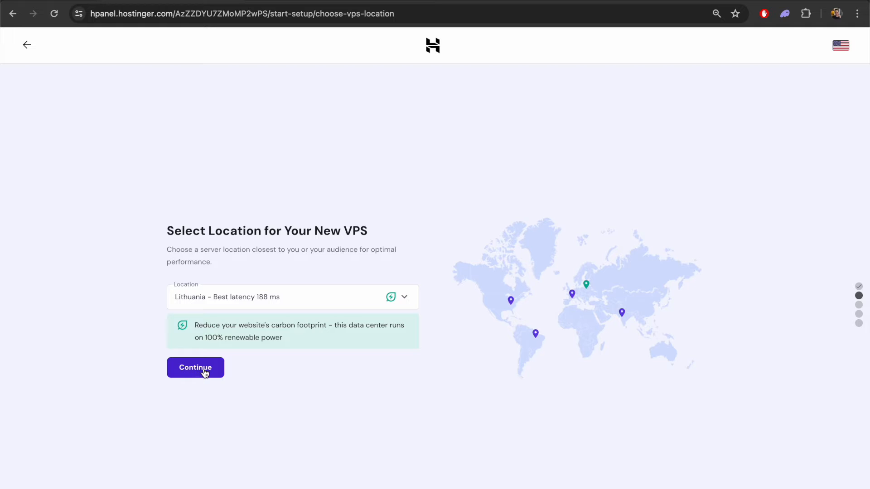
# Move to the OS template step and browse the OS with Panel and Applications templates.
pyautogui.click(195, 368)
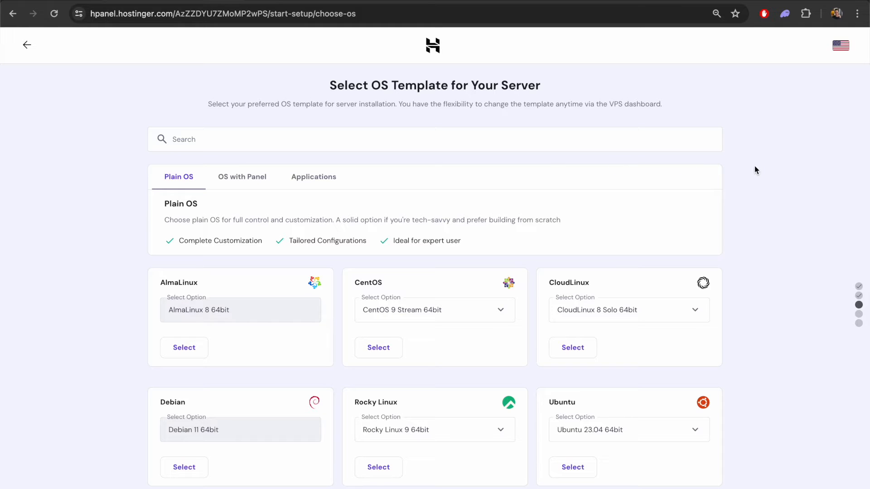
pyautogui.moveTo(293, 198)
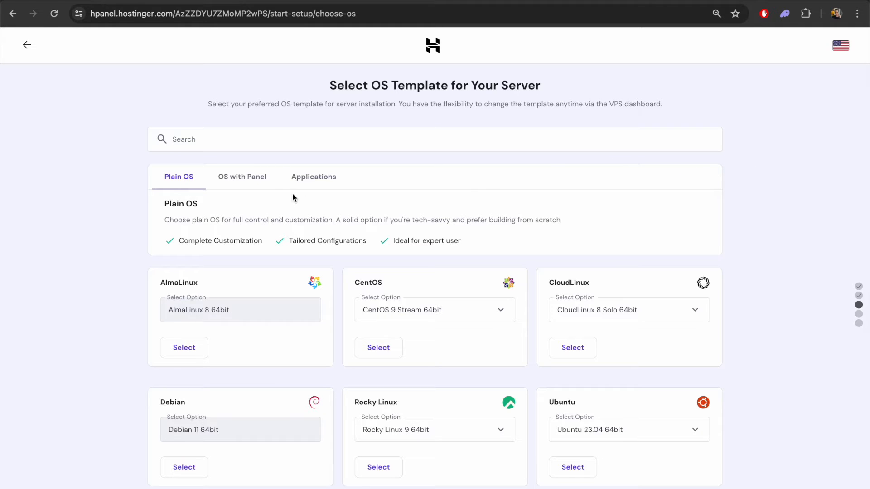
pyautogui.moveTo(235, 218)
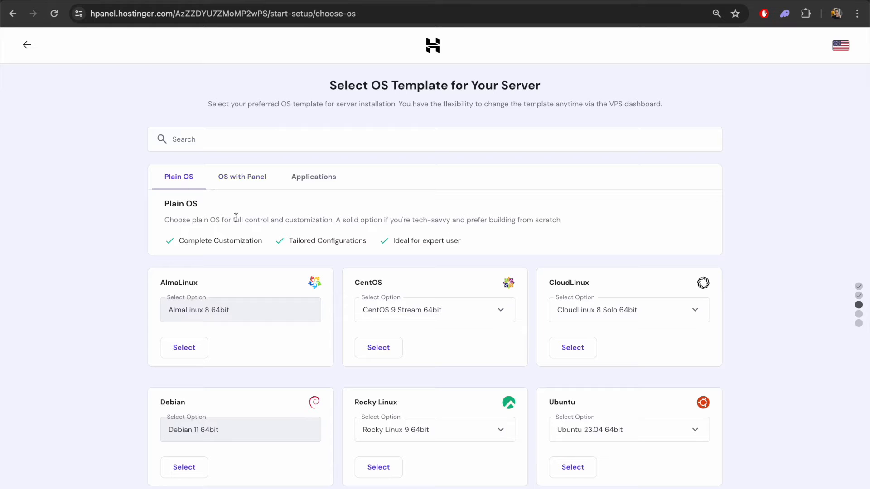
pyautogui.click(242, 177)
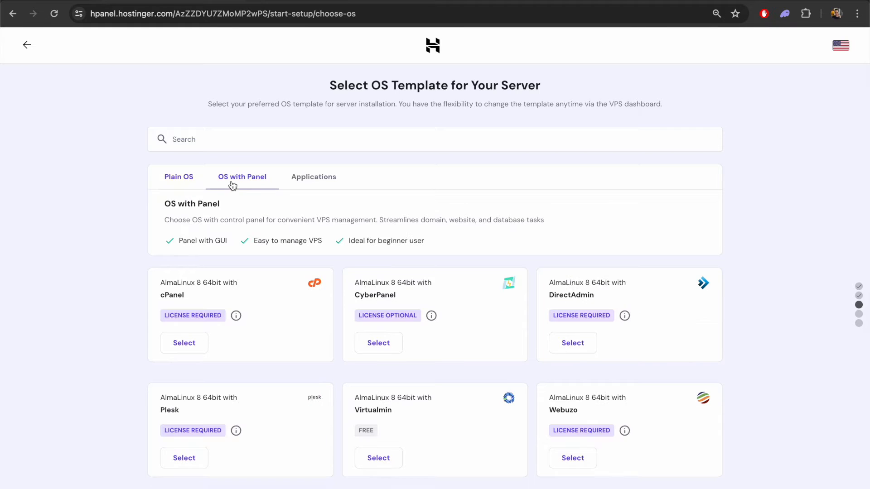
pyautogui.moveTo(242, 202)
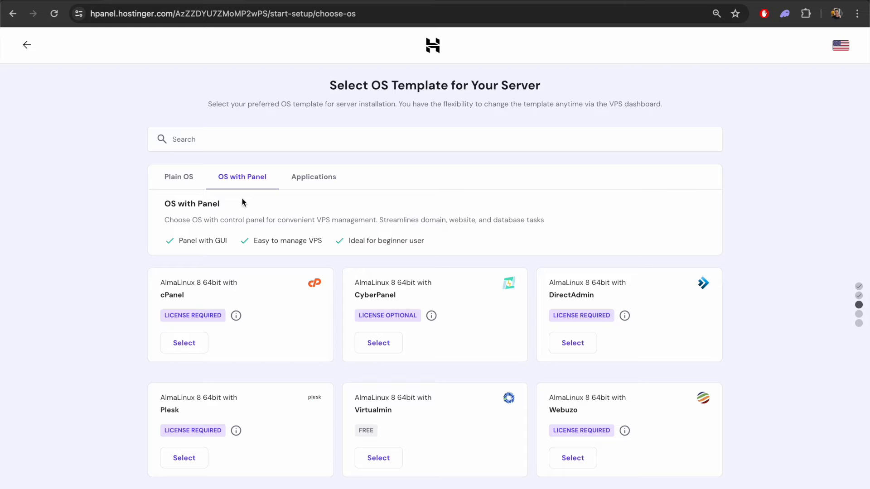
pyautogui.scroll(-3)
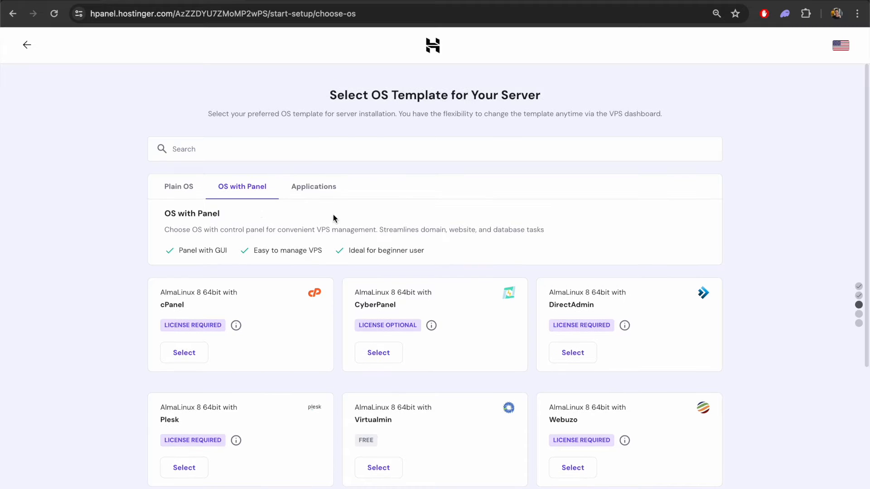
pyautogui.click(314, 187)
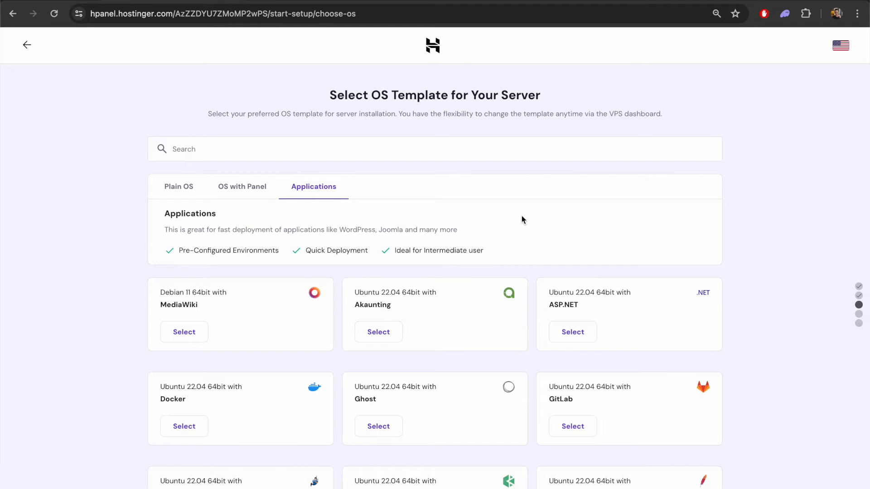
pyautogui.moveTo(745, 318)
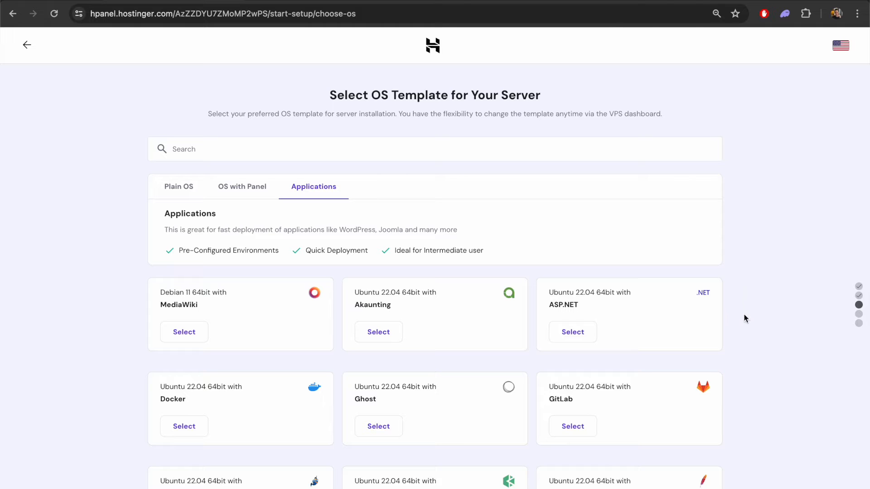
# Select the Ubuntu 22.04 64bit with OpenVPN application template.
pyautogui.scroll(-3)
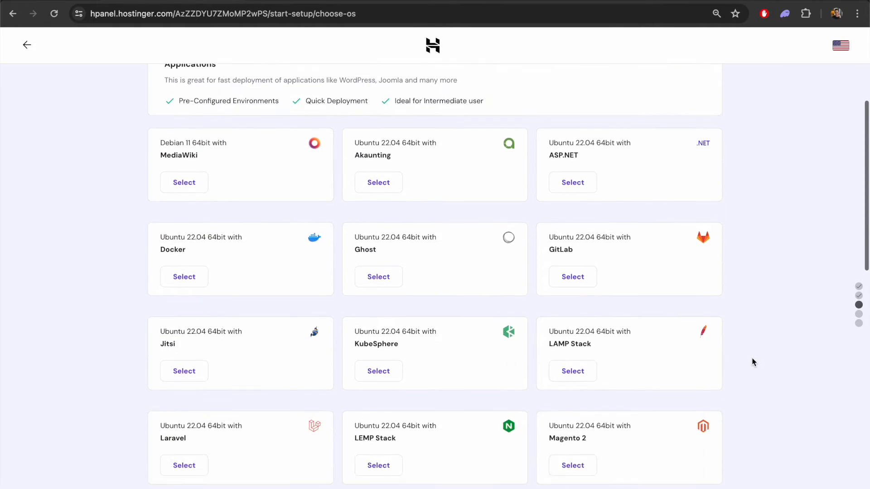
pyautogui.scroll(-3)
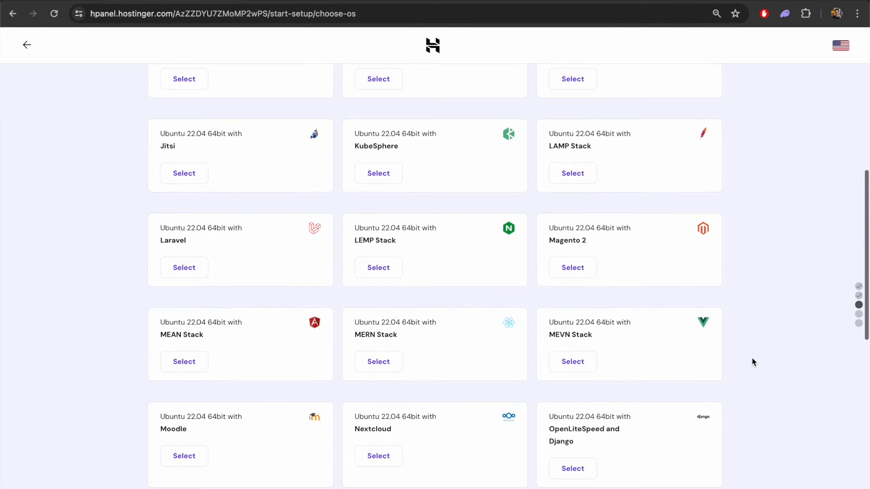
pyautogui.scroll(-3)
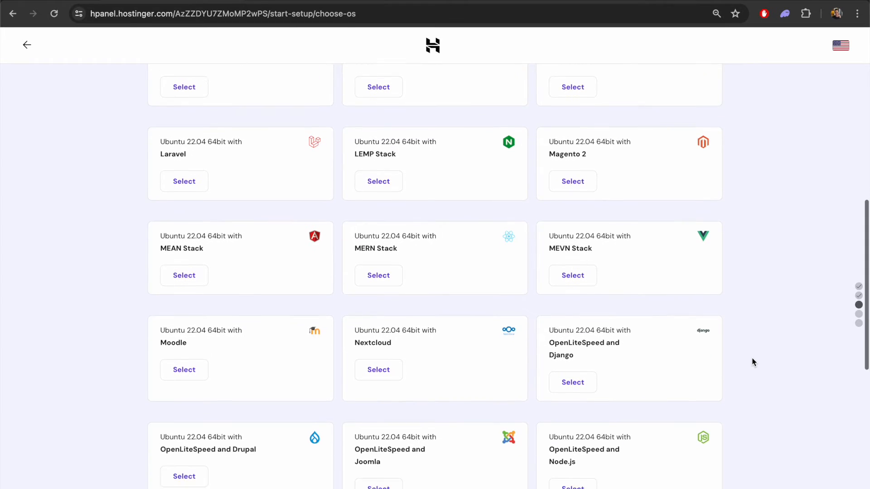
pyautogui.scroll(-3)
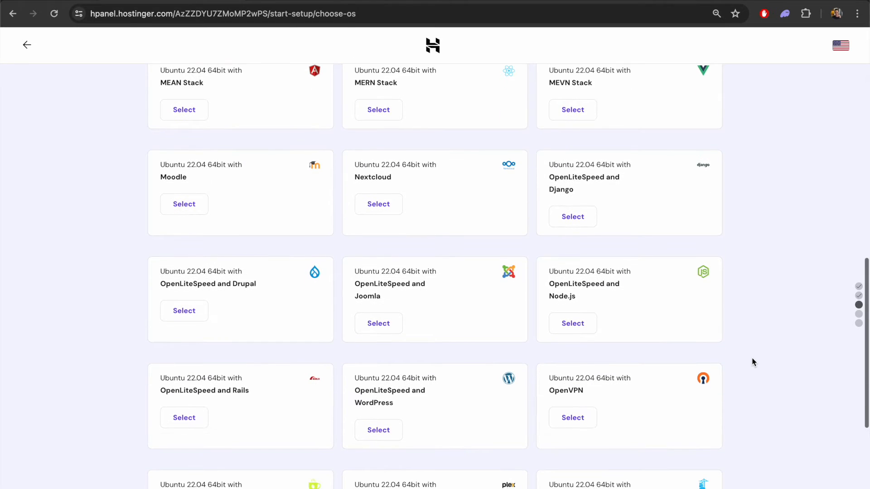
pyautogui.scroll(-3)
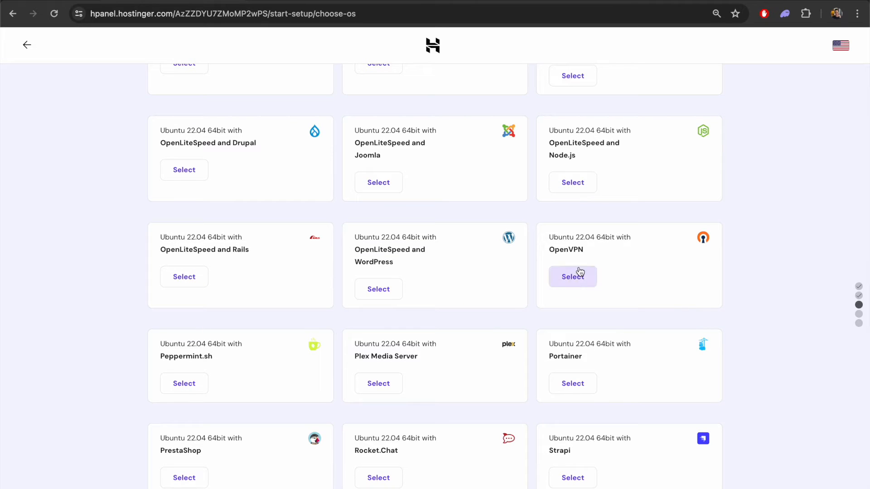
pyautogui.click(571, 276)
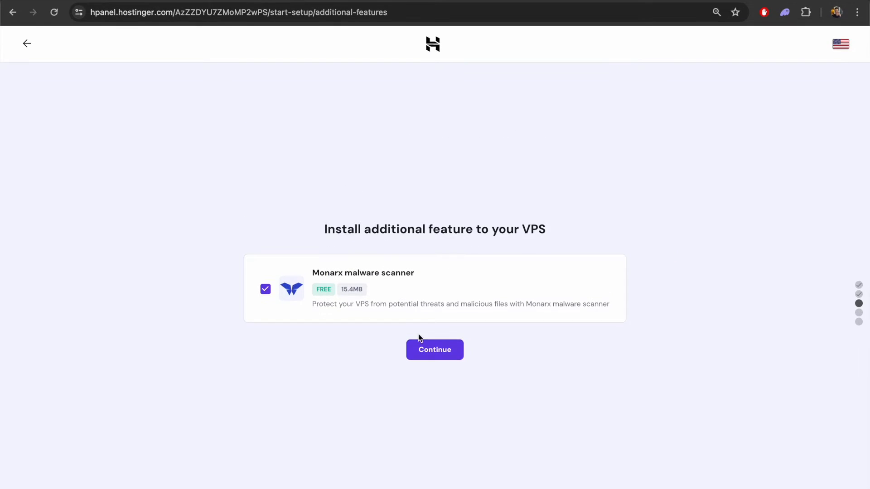
# Keep the Monarx malware scanner, continue, and enter the root password to start VPS setup.
pyautogui.click(434, 350)
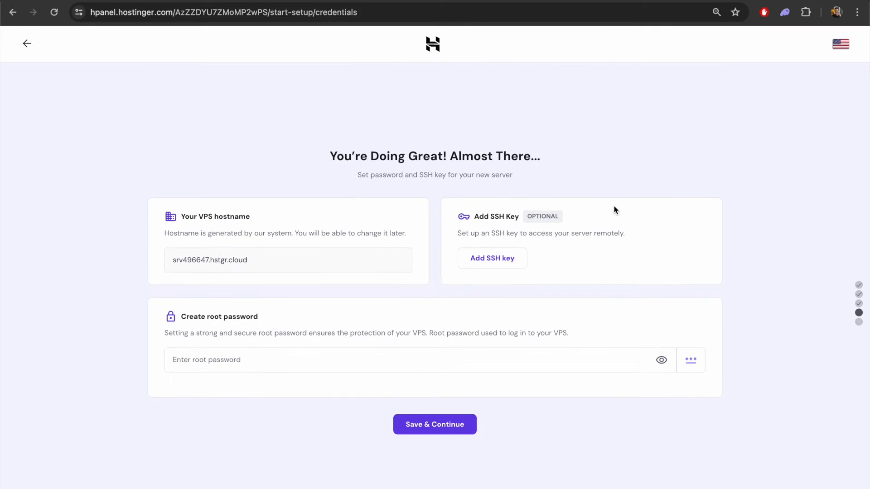
pyautogui.scroll(-3)
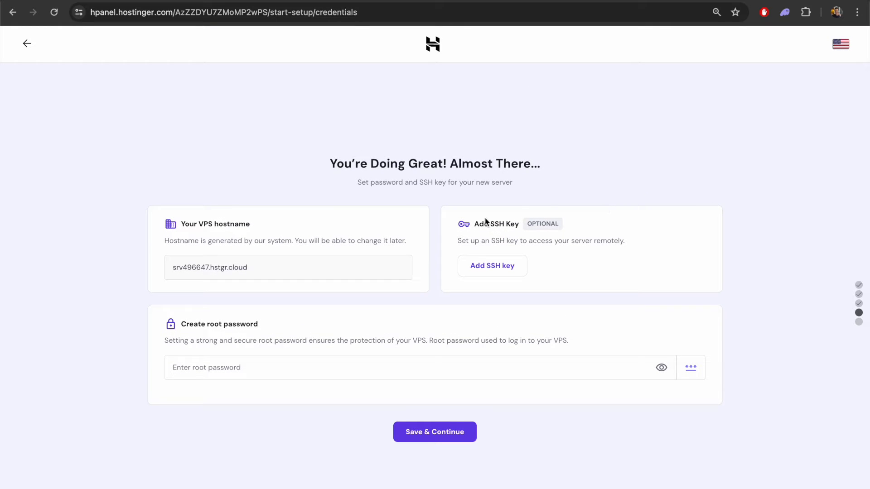
pyautogui.moveTo(211, 270)
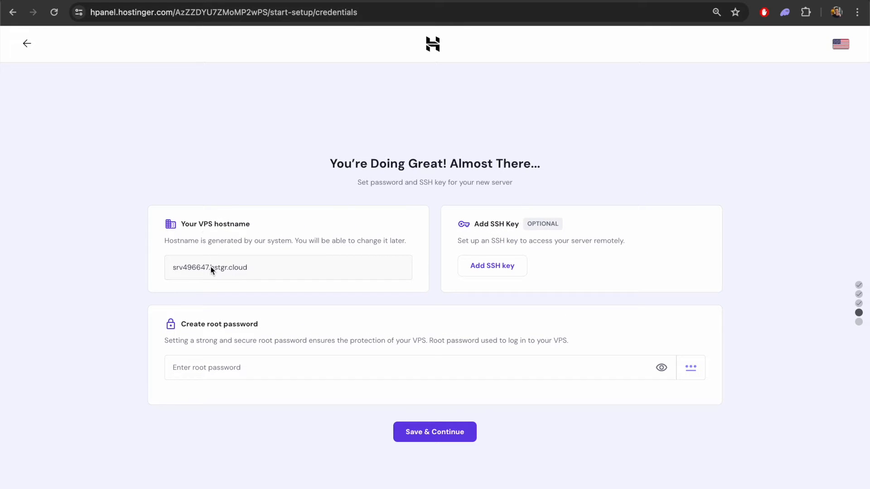
pyautogui.moveTo(314, 262)
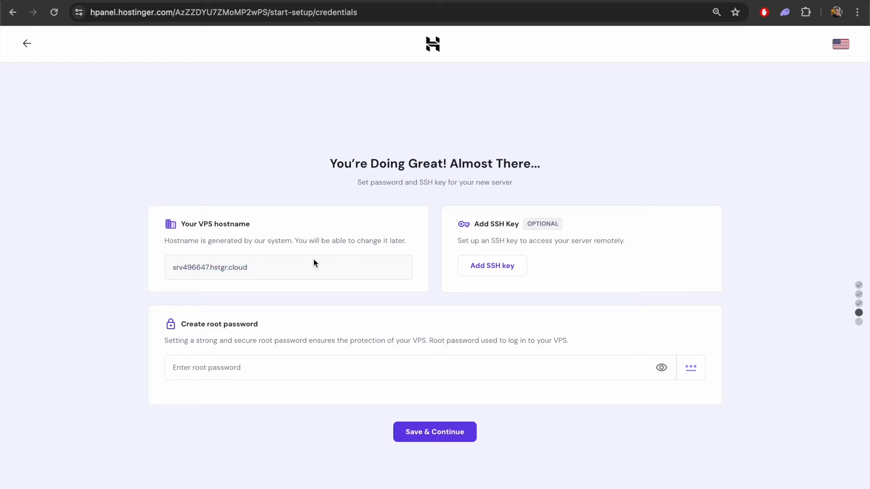
pyautogui.moveTo(552, 259)
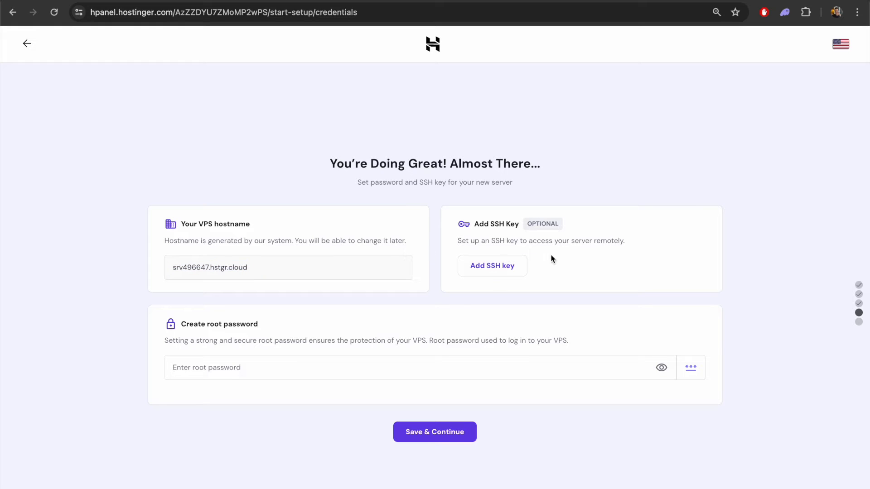
pyautogui.moveTo(574, 260)
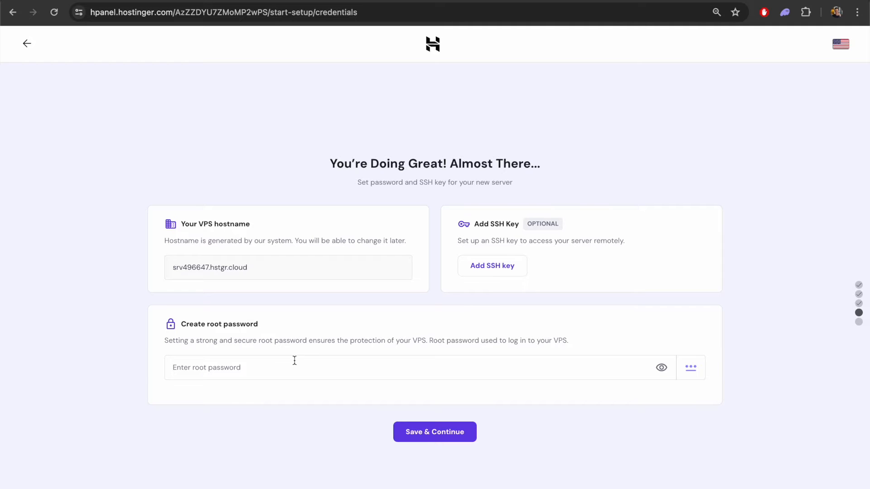
pyautogui.click(434, 432)
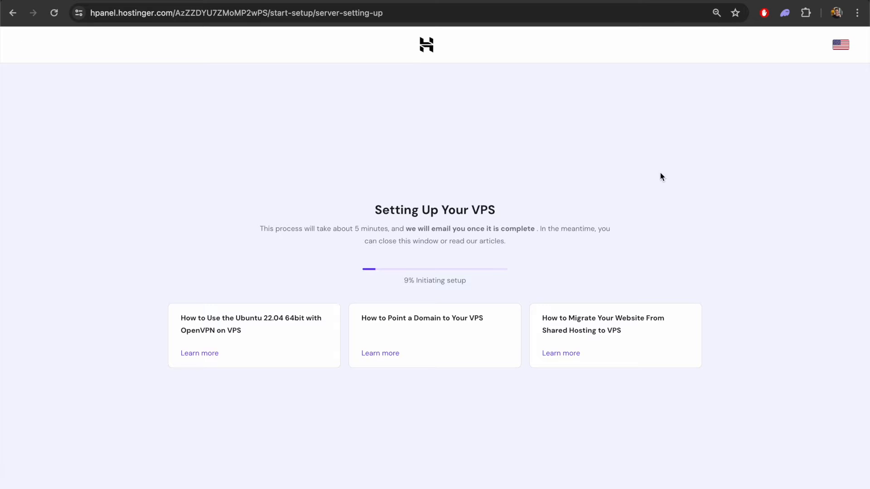
pyautogui.moveTo(727, 208)
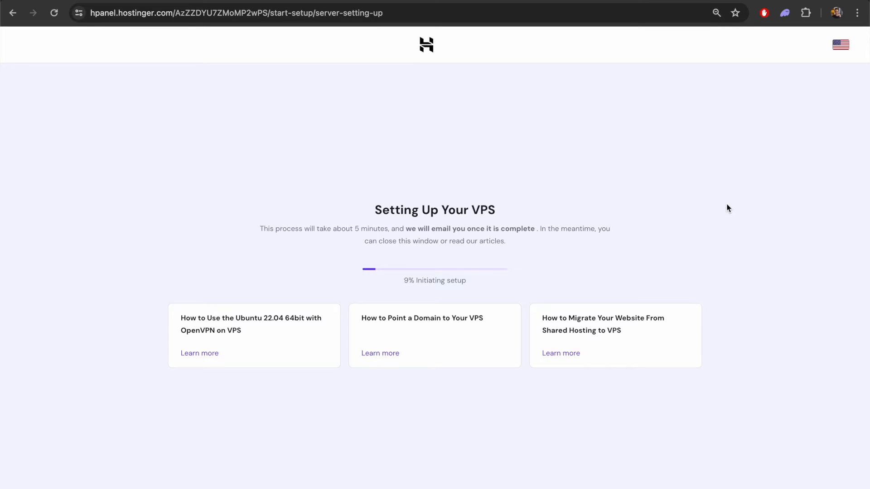
pyautogui.moveTo(577, 171)
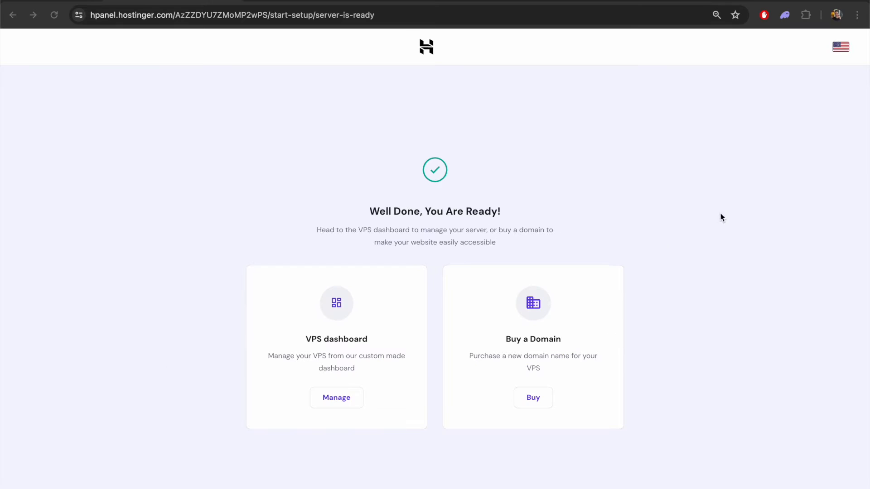
pyautogui.moveTo(712, 182)
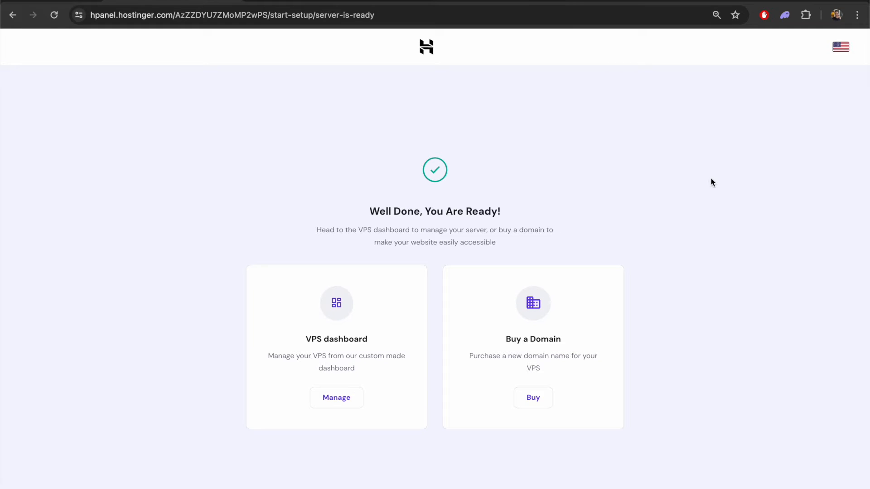
pyautogui.moveTo(637, 237)
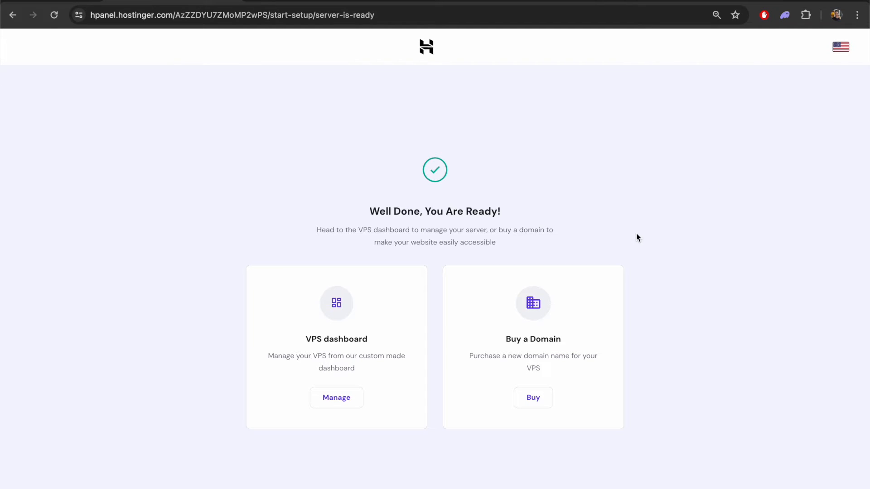
pyautogui.moveTo(394, 404)
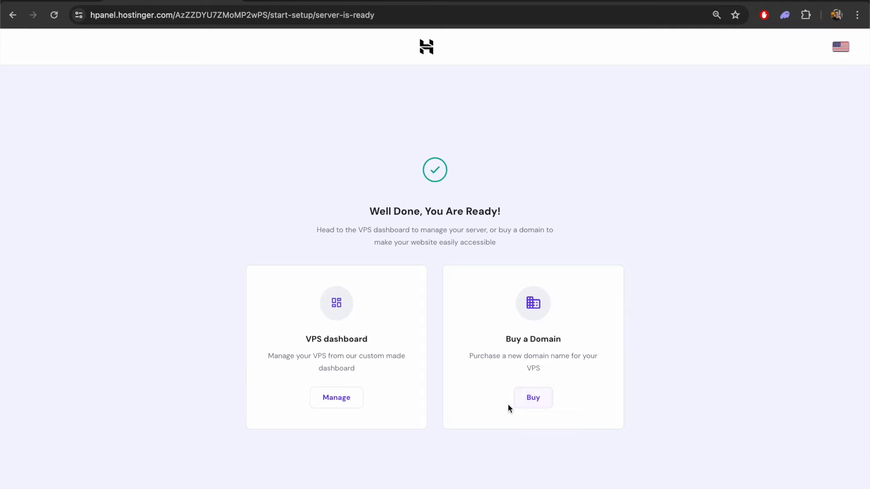
pyautogui.moveTo(336, 398)
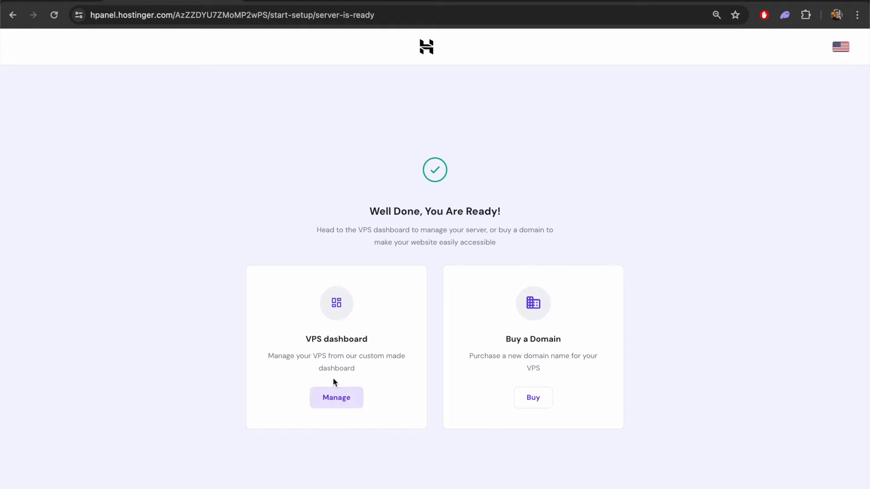
# Go to the VPS dashboard via Manage on the setup-complete page.
pyautogui.click(336, 397)
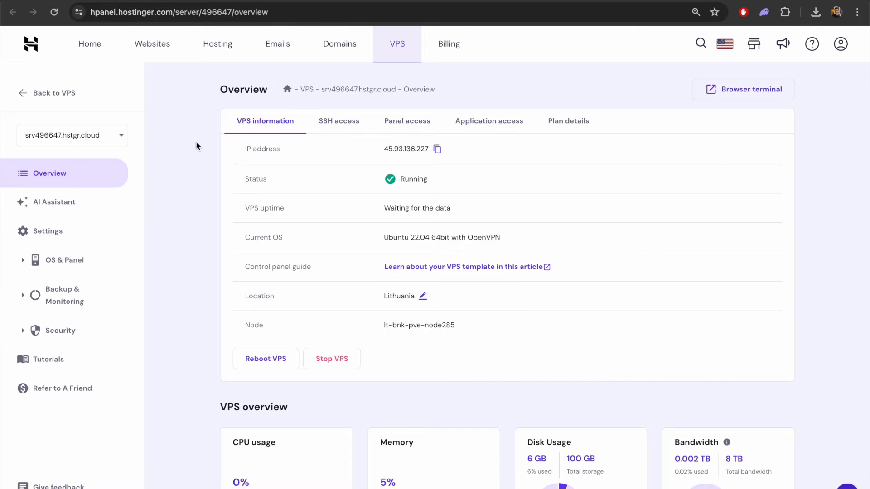
pyautogui.moveTo(407, 120)
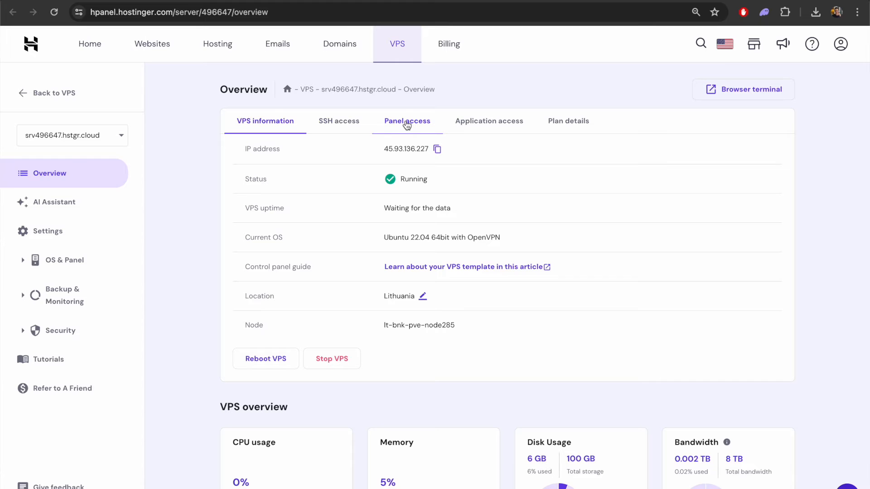
# View Plan details, then Panel access, and follow the Login URL to the OpenVPN admin page.
pyautogui.click(568, 120)
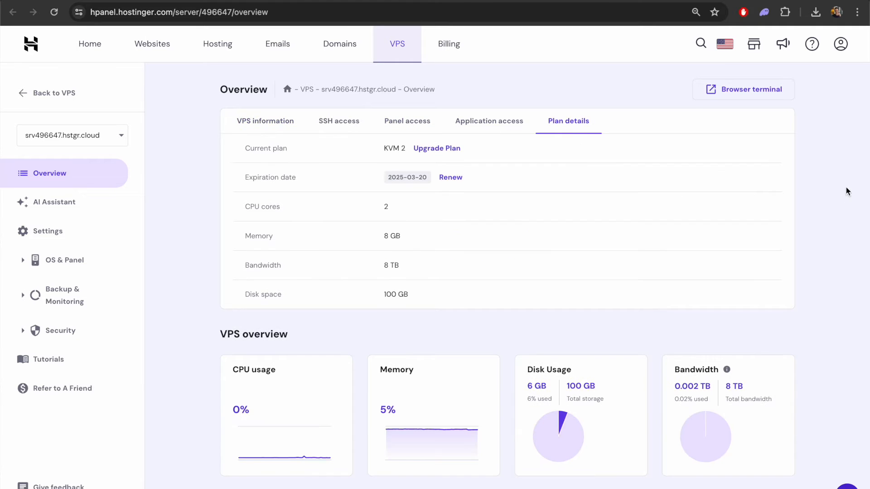
pyautogui.moveTo(841, 155)
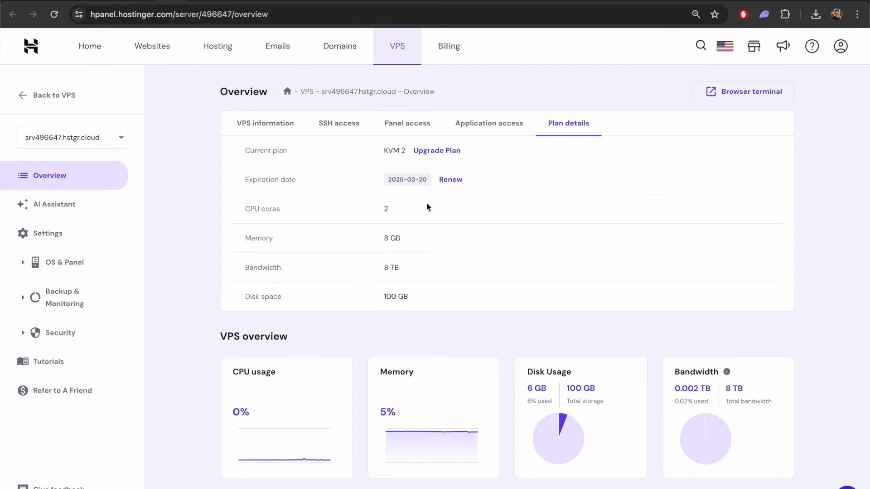
pyautogui.moveTo(397, 290)
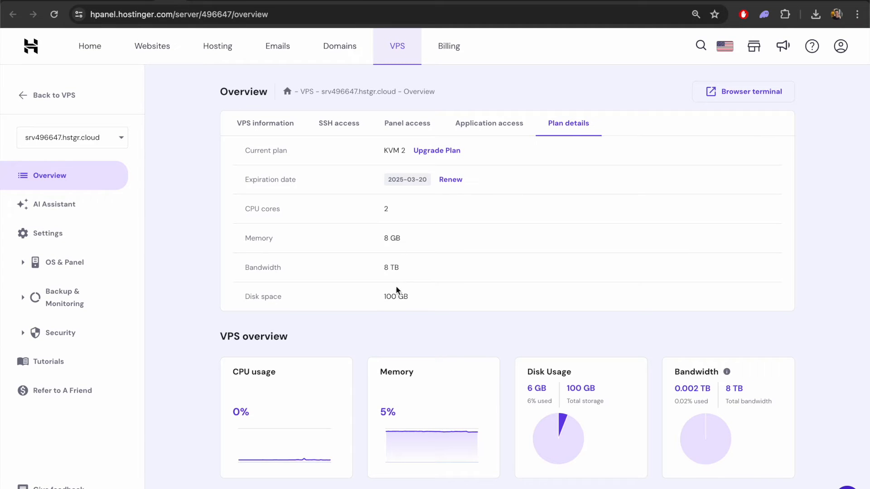
pyautogui.moveTo(536, 159)
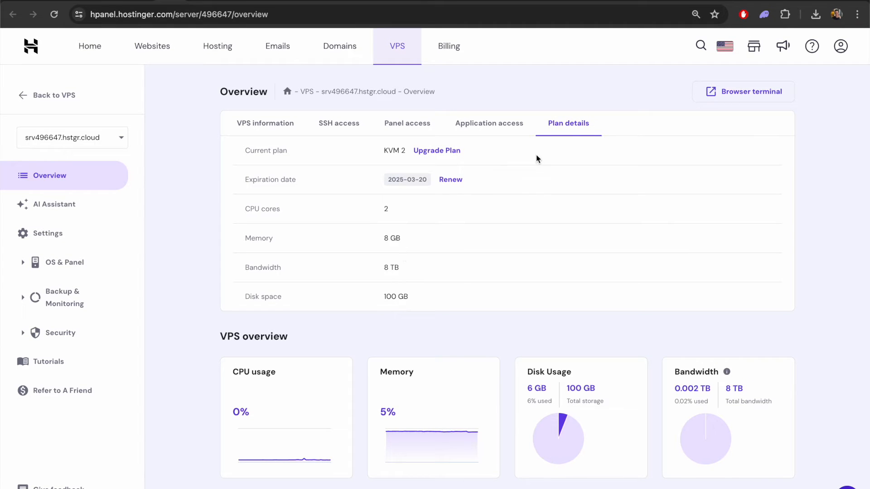
pyautogui.moveTo(488, 123)
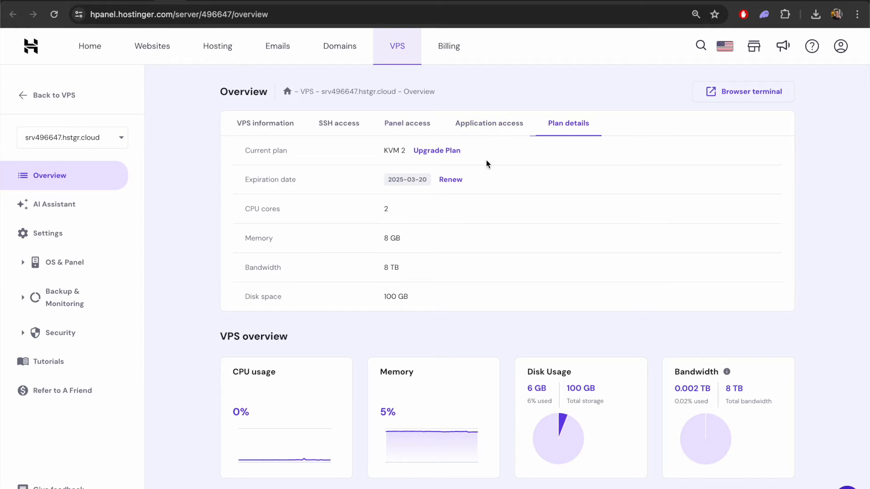
pyautogui.moveTo(407, 123)
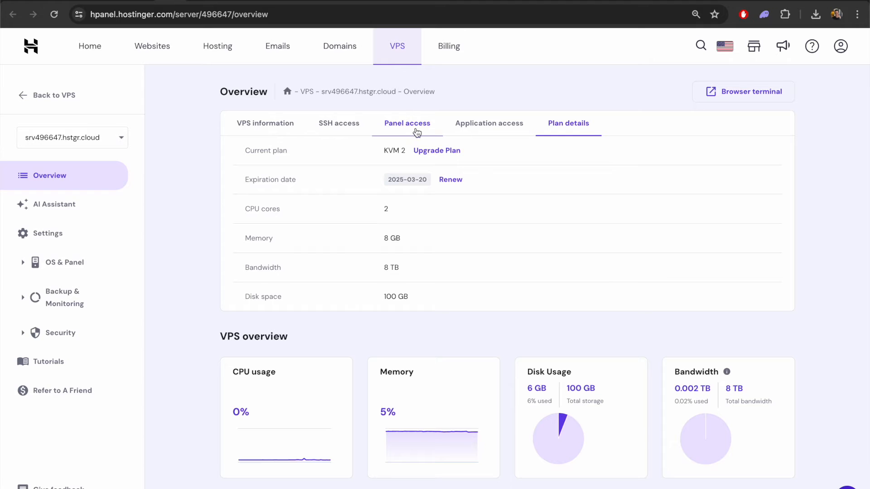
pyautogui.moveTo(455, 137)
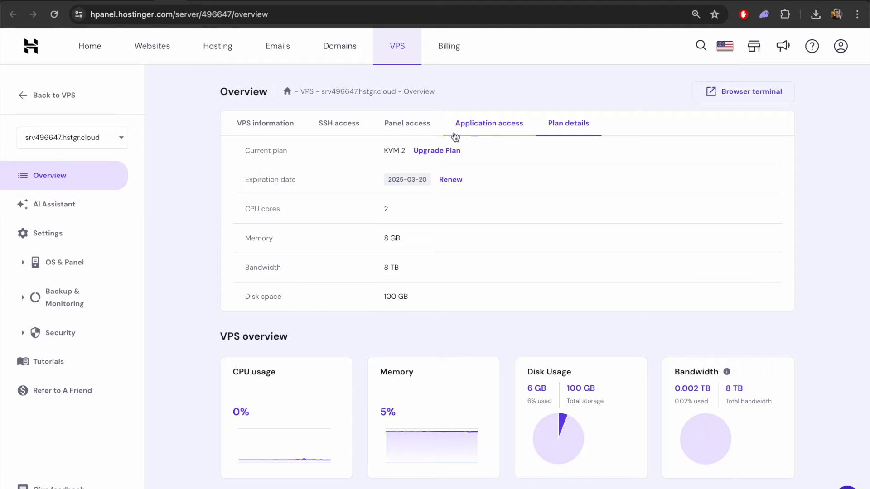
pyautogui.click(407, 123)
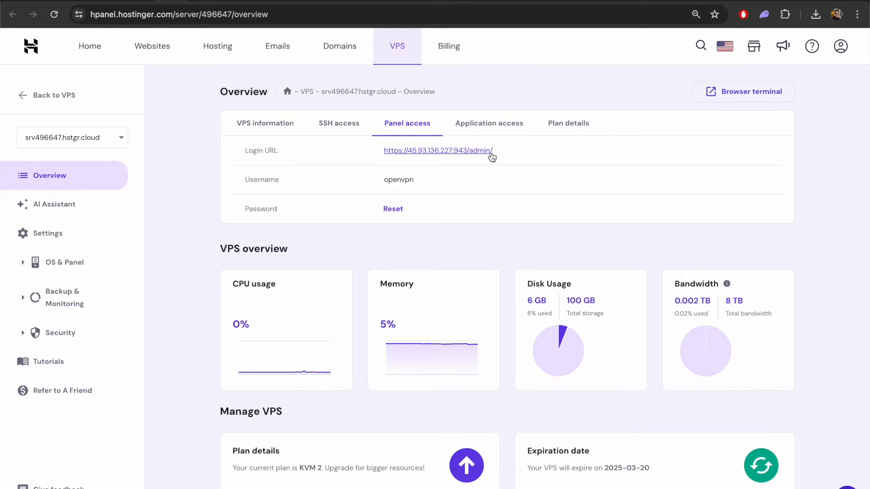
pyautogui.moveTo(447, 153)
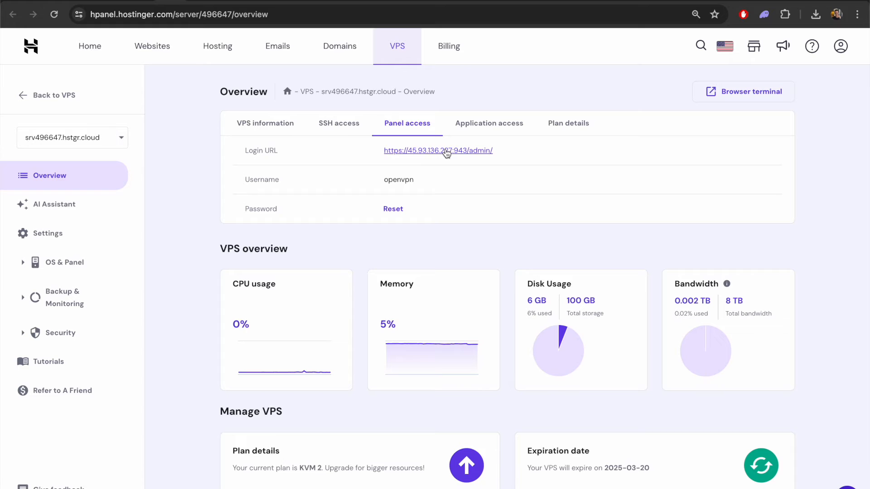
pyautogui.click(437, 151)
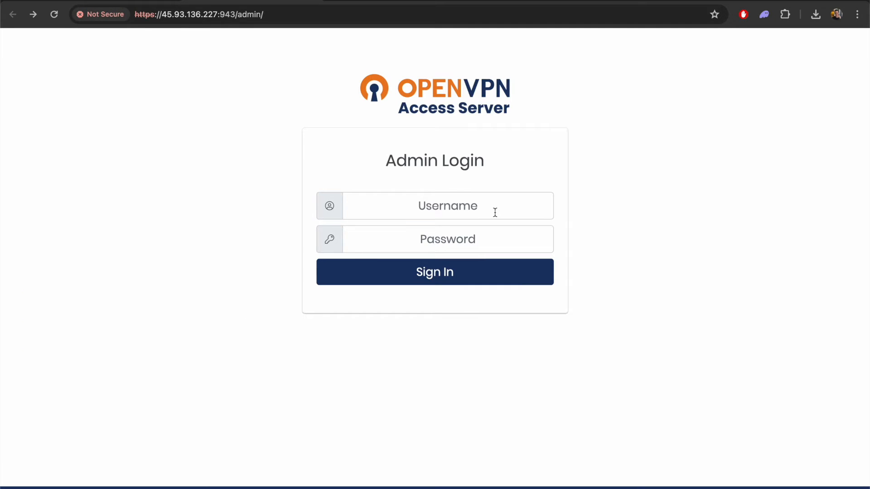
# Sign in to OpenVPN Access Server admin as 'openvpn' with the panel password, reaching the EULA.
pyautogui.click(446, 206)
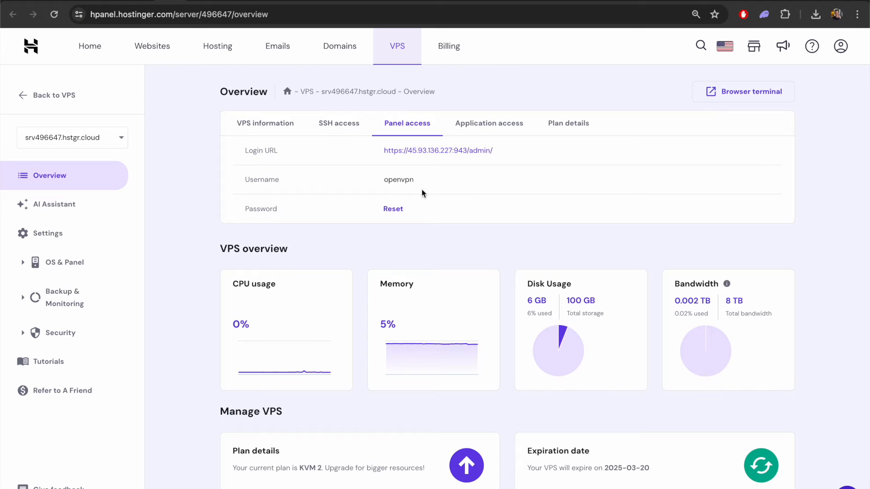
pyautogui.click(437, 151)
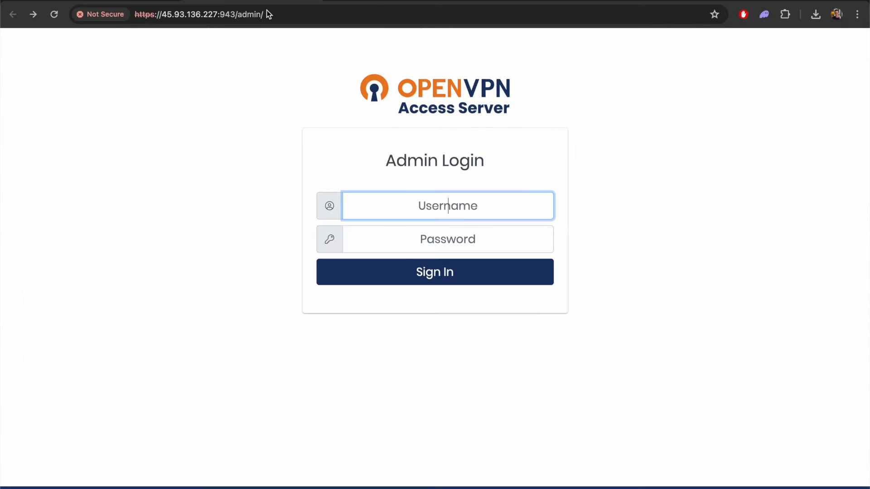
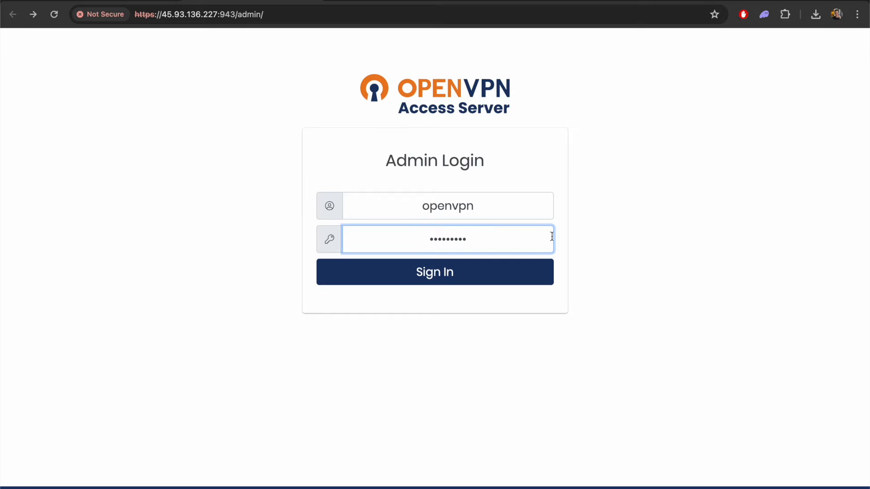
pyautogui.click(433, 272)
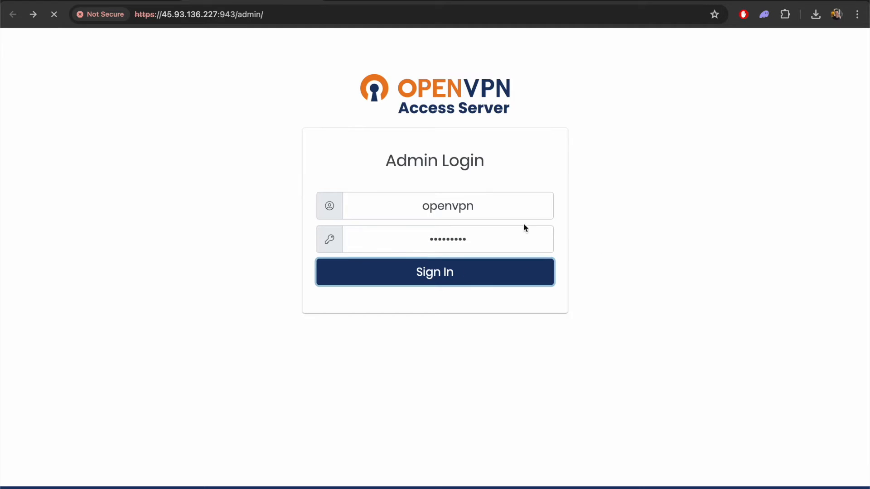
pyautogui.click(434, 272)
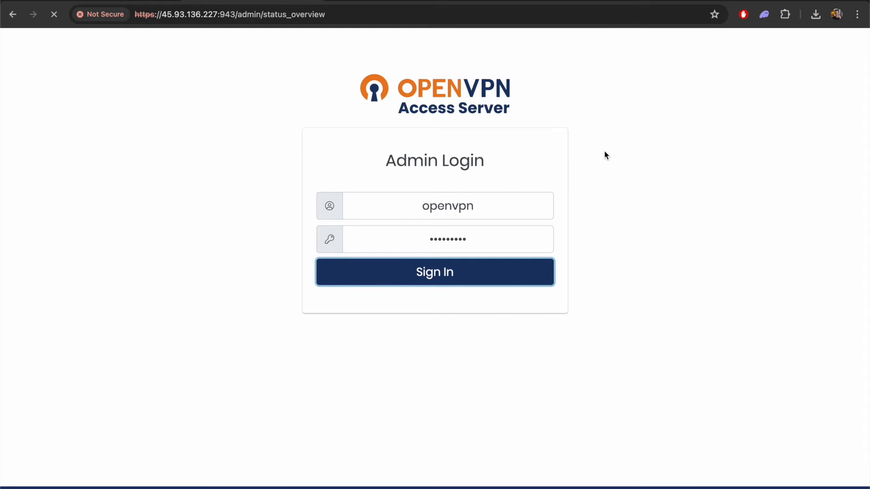
pyautogui.click(434, 271)
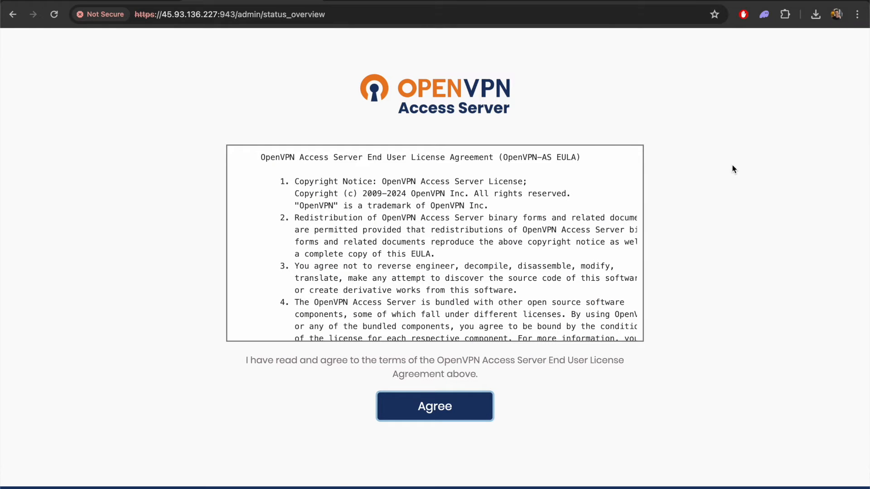
# Agree to the EULA, landing on the Activation Manager allowing 2 VPN connections.
pyautogui.scroll(-3)
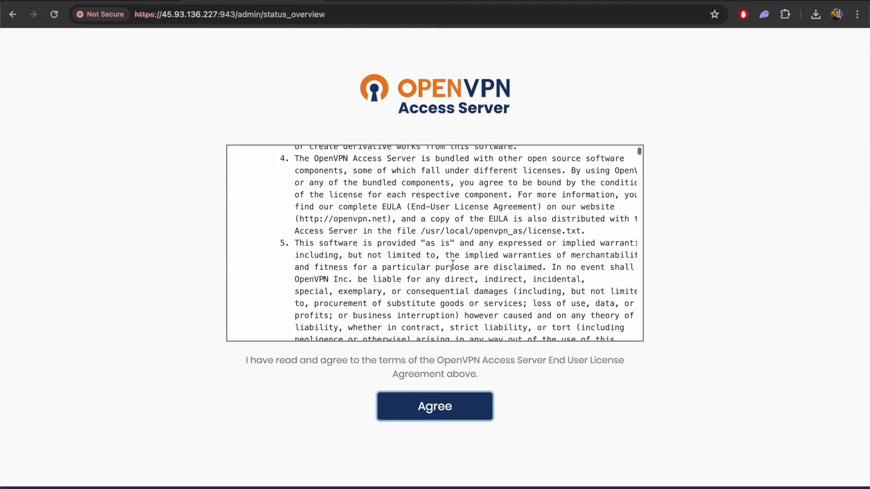
pyautogui.scroll(-3)
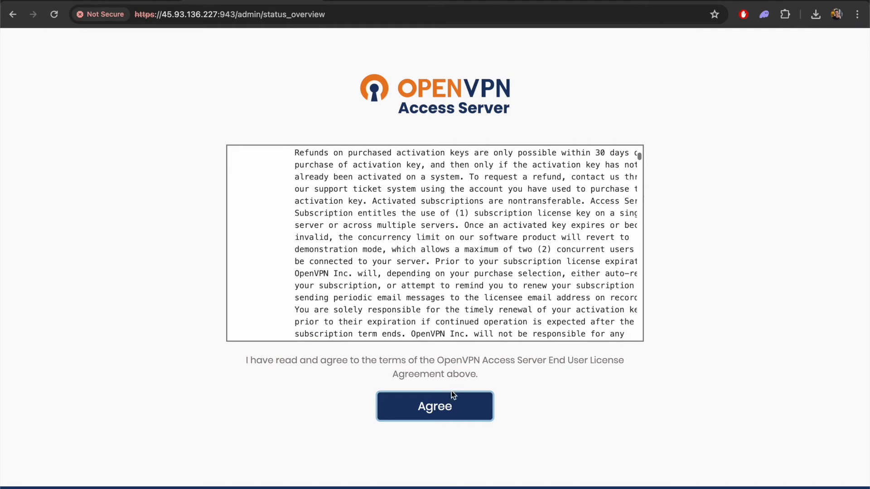
pyautogui.click(434, 405)
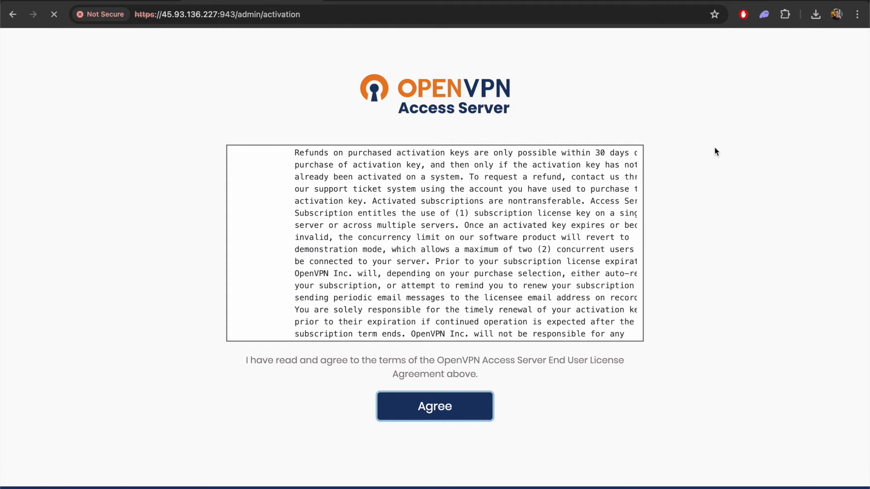
pyautogui.click(434, 405)
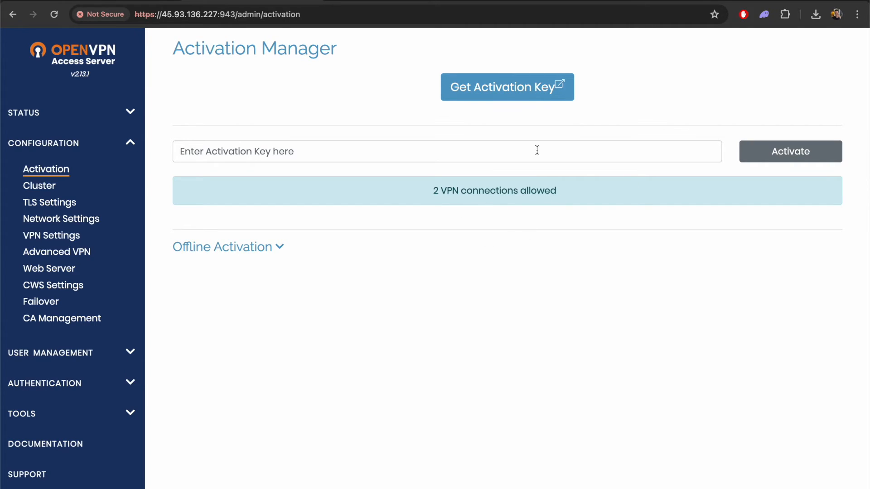
pyautogui.moveTo(505, 97)
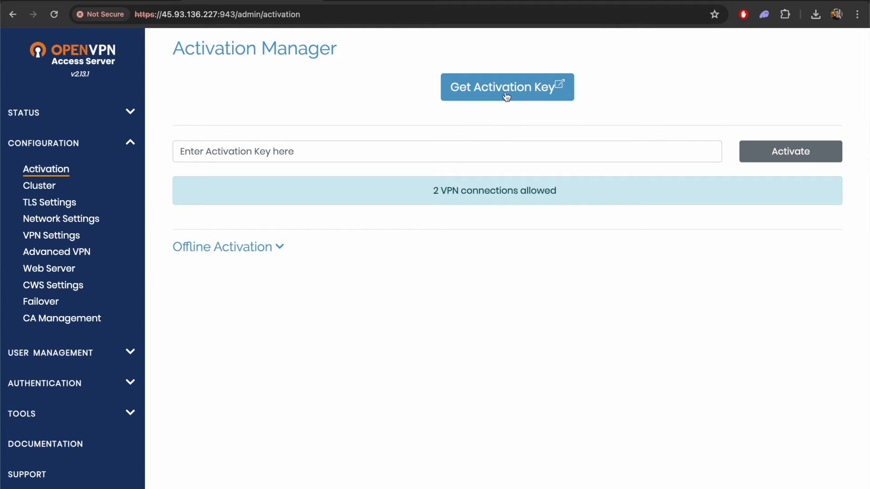
pyautogui.moveTo(464, 290)
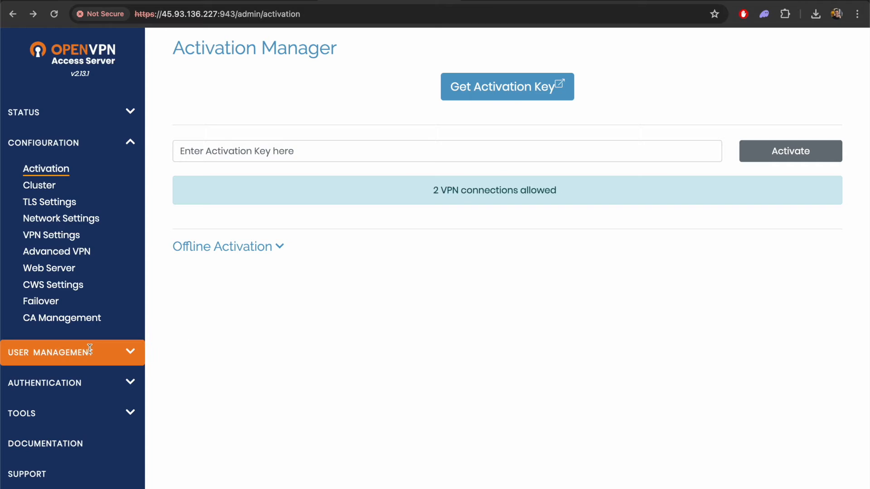
# Go to User Management > User Permissions and start a new VPN user row.
pyautogui.click(51, 353)
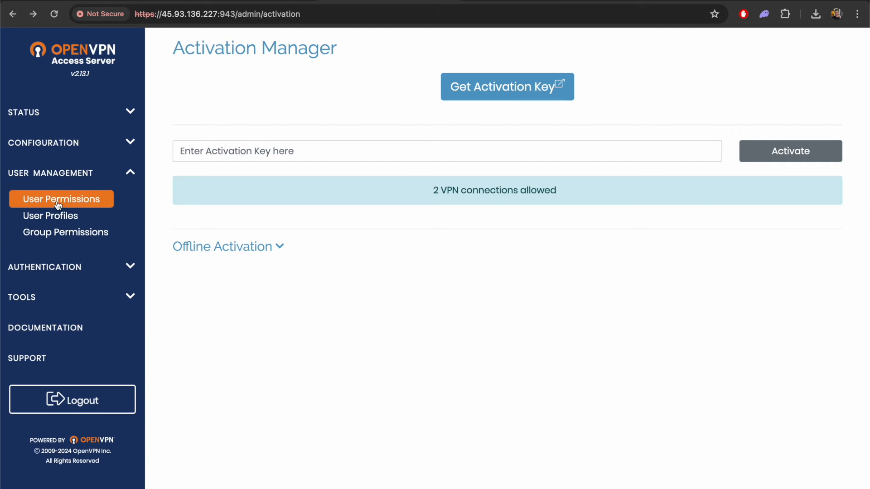
pyautogui.click(61, 198)
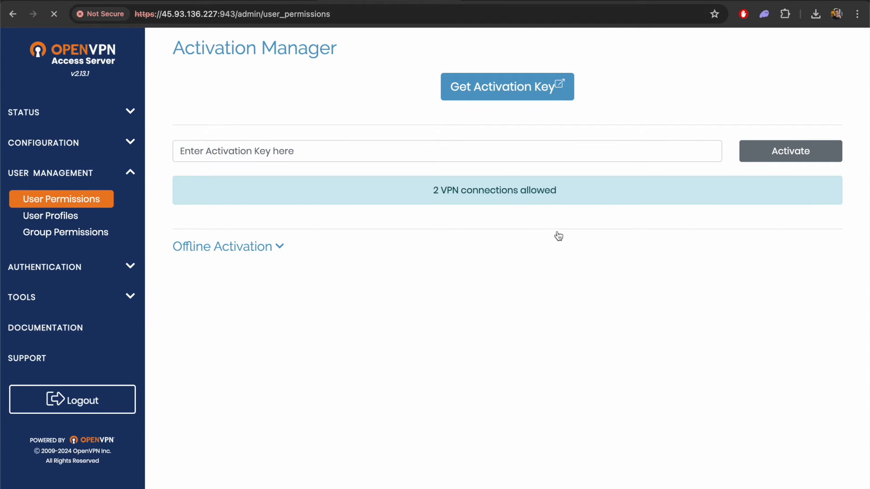
pyautogui.click(60, 198)
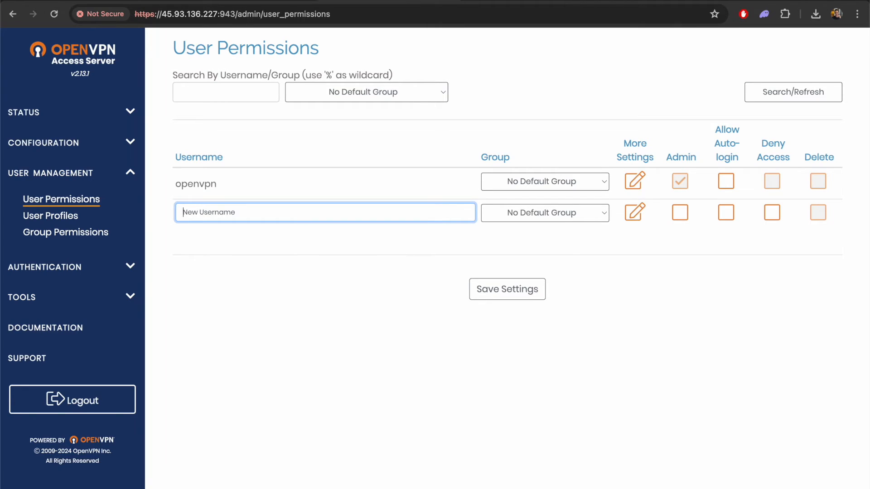
# Add user 'david' with Allow Auto-login ticked and save the settings.
pyautogui.write('david')
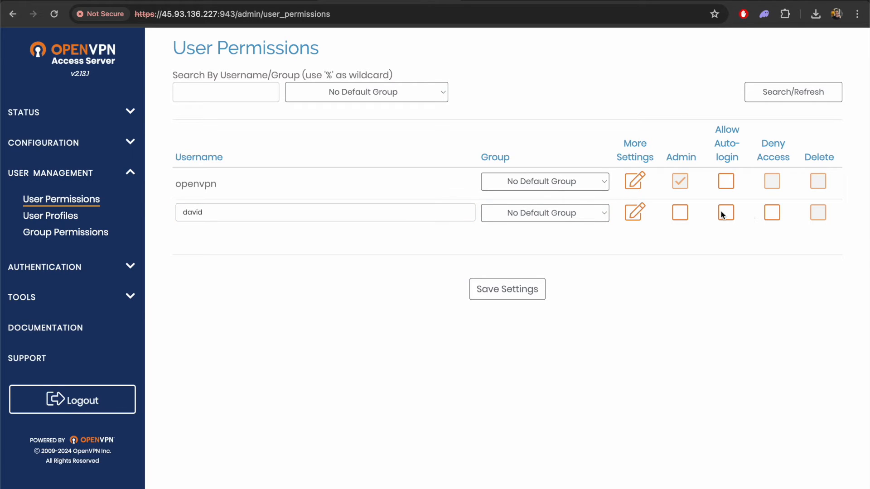
pyautogui.click(724, 212)
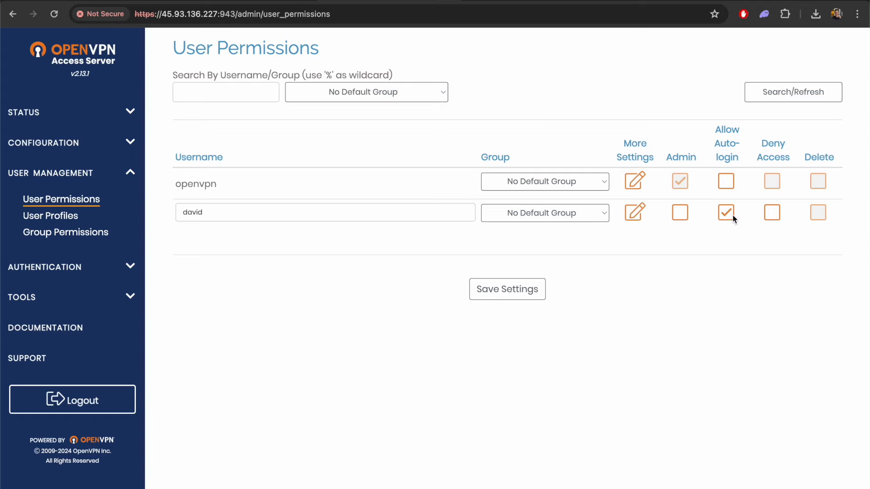
pyautogui.moveTo(817, 212)
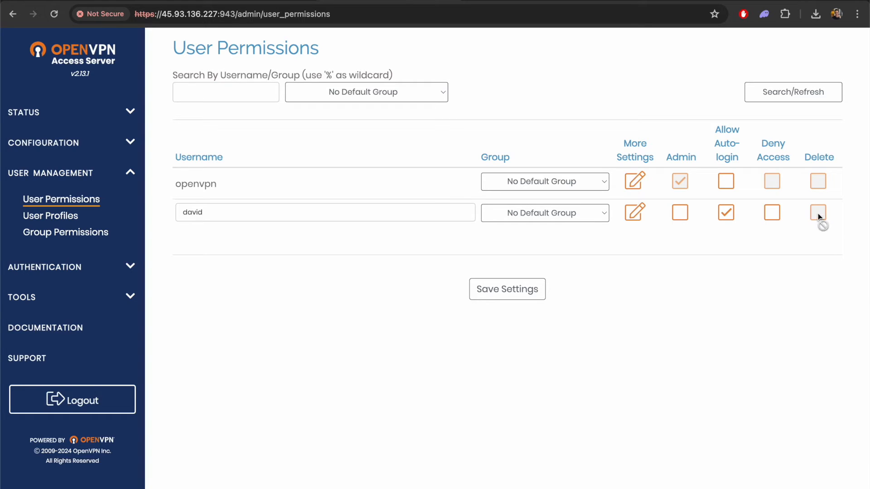
pyautogui.moveTo(659, 240)
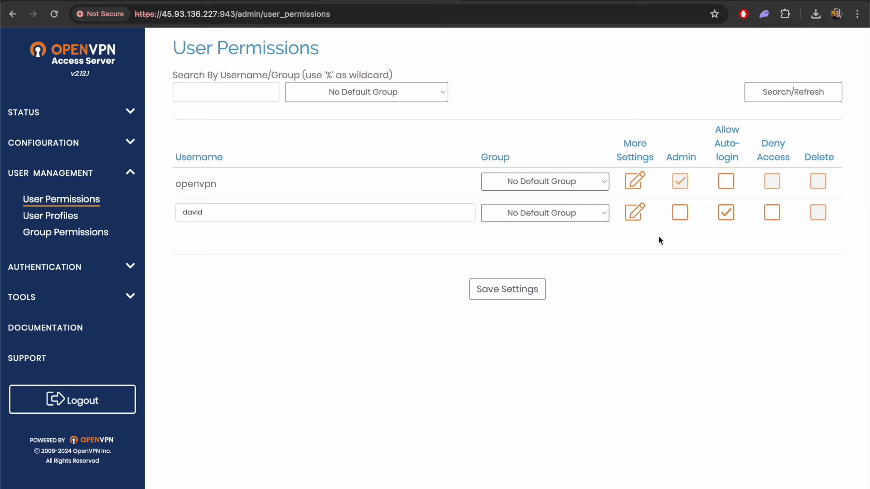
pyautogui.moveTo(506, 289)
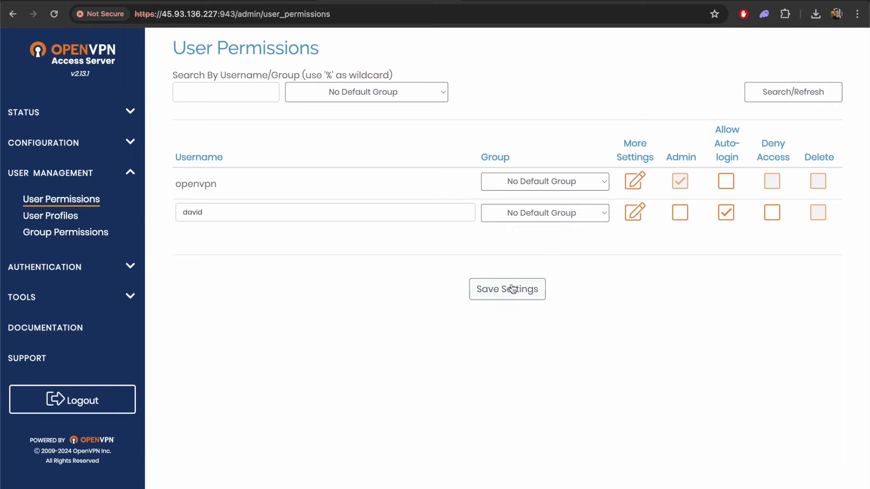
pyautogui.click(507, 289)
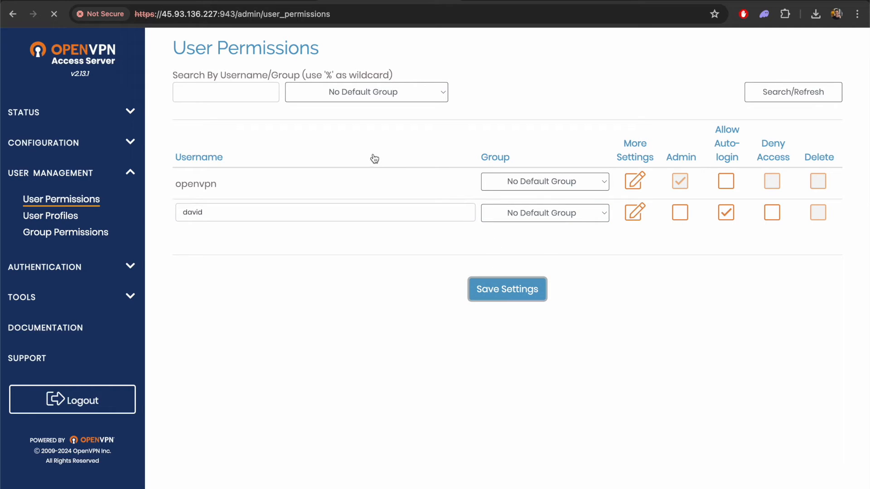
pyautogui.click(506, 288)
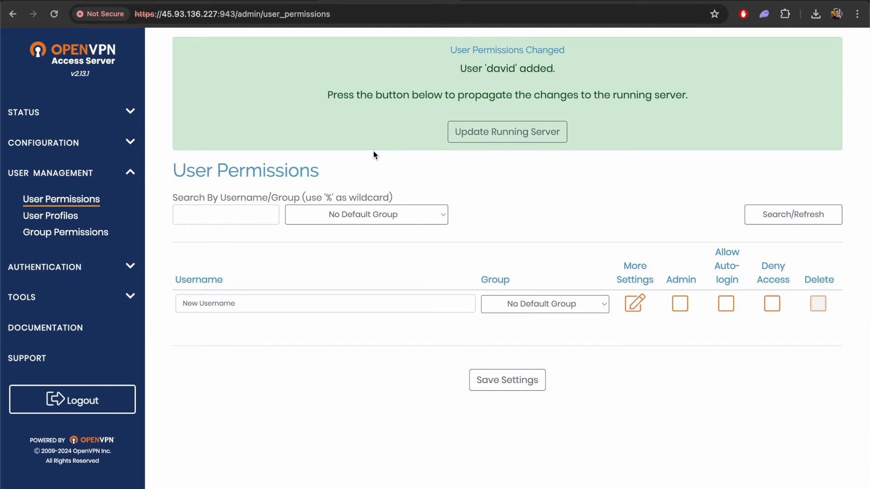
pyautogui.moveTo(580, 107)
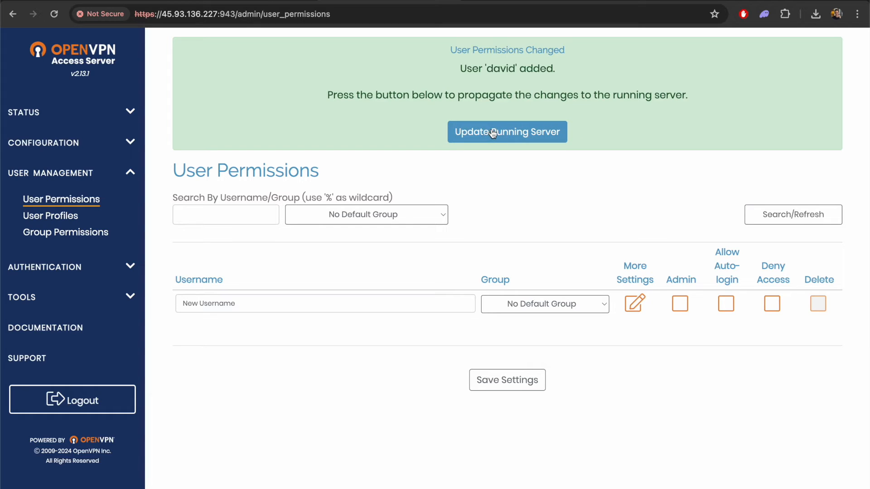
pyautogui.moveTo(505, 191)
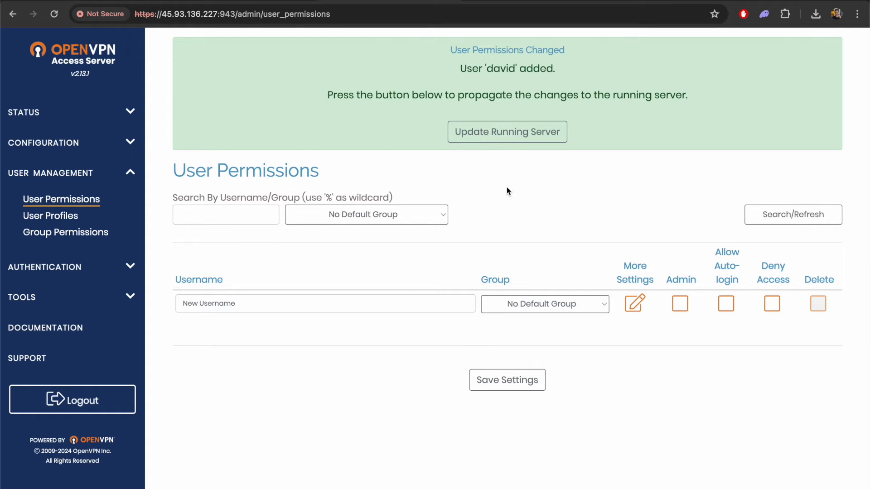
pyautogui.moveTo(538, 256)
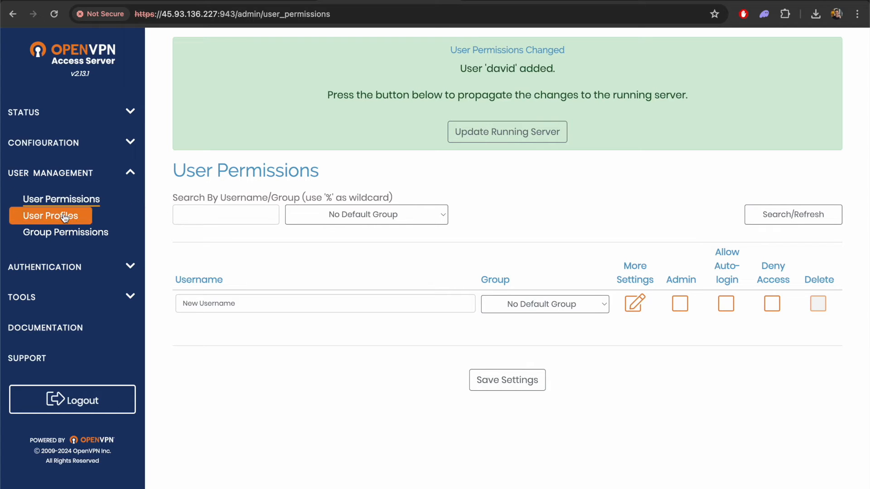
# Show the User Profiles list and view All Profiles for david (none yet).
pyautogui.click(50, 216)
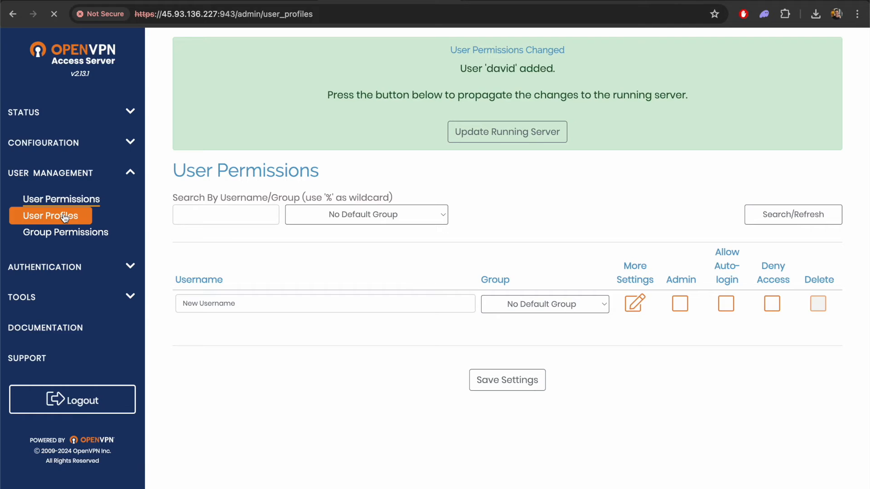
pyautogui.click(50, 215)
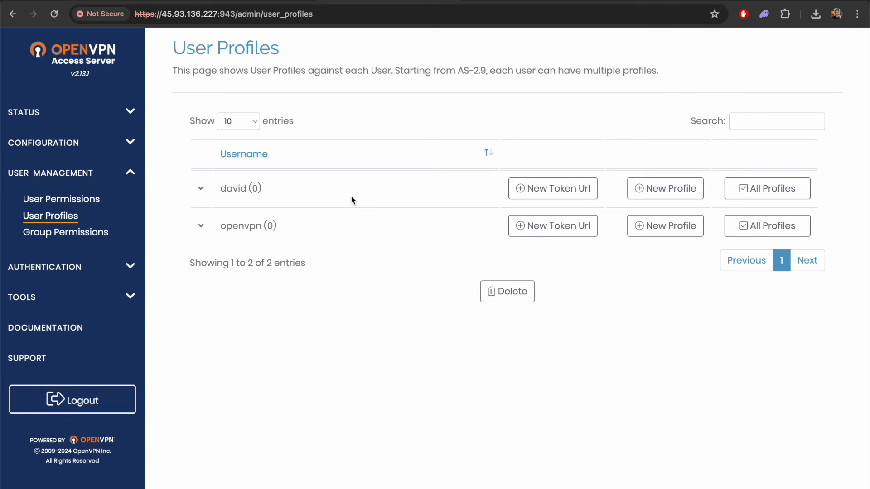
pyautogui.moveTo(768, 188)
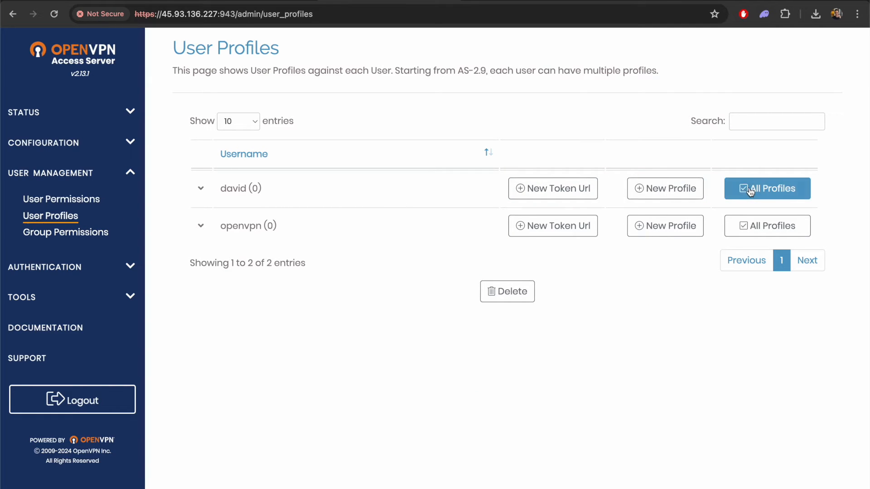
pyautogui.click(552, 189)
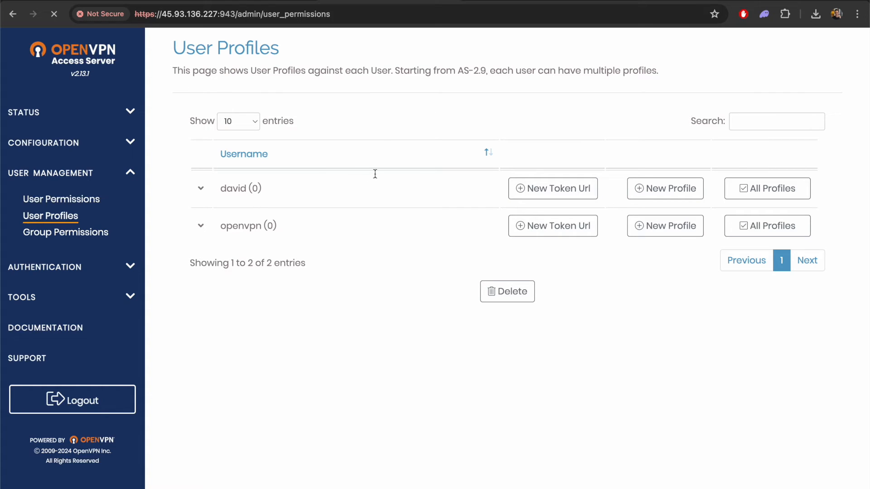
# Back in User Permissions, expand david's More Settings and enter a local password.
pyautogui.click(61, 198)
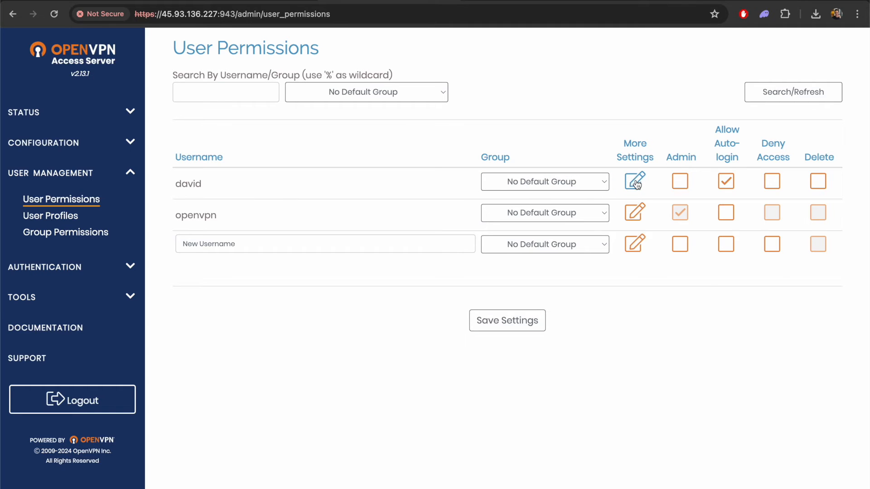
pyautogui.click(634, 181)
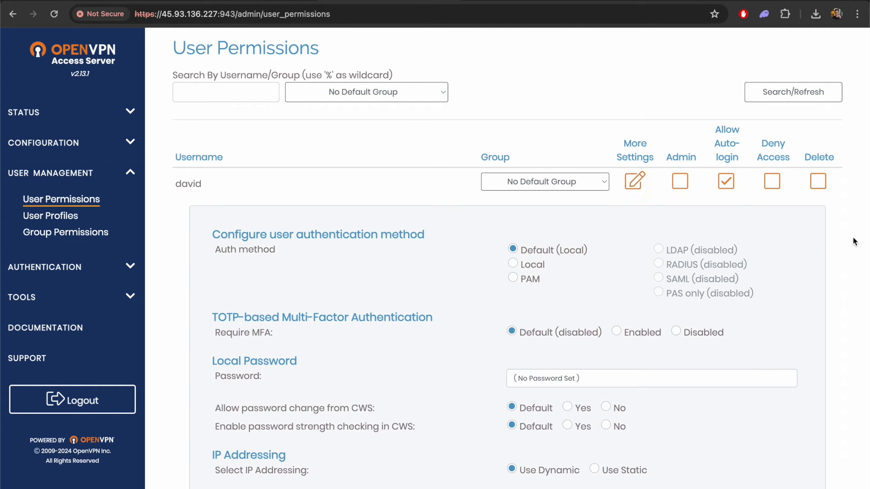
pyautogui.scroll(-3)
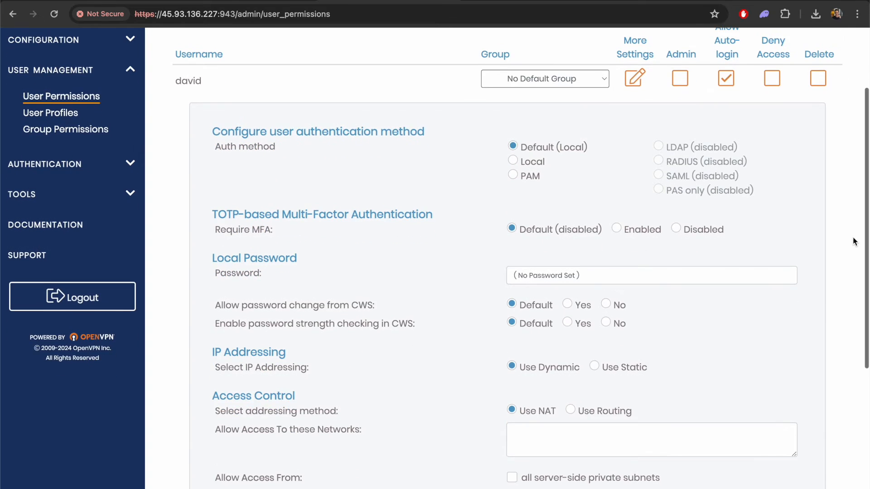
pyautogui.scroll(-3)
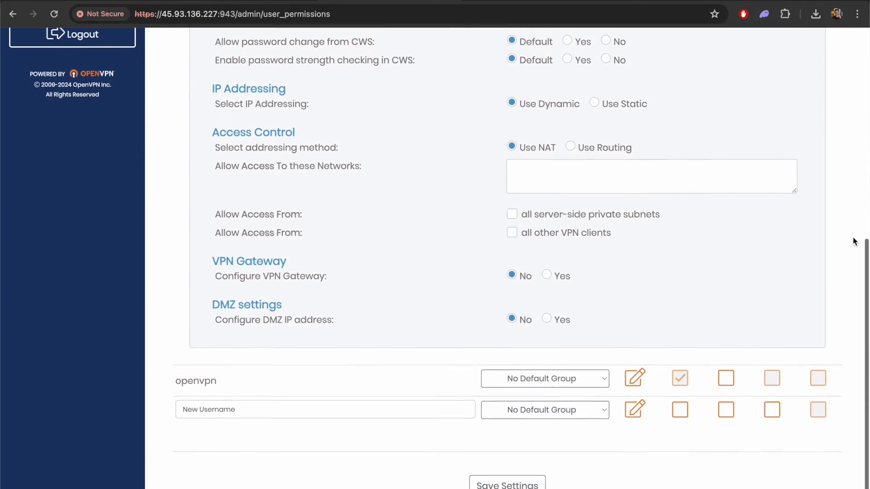
pyautogui.scroll(3)
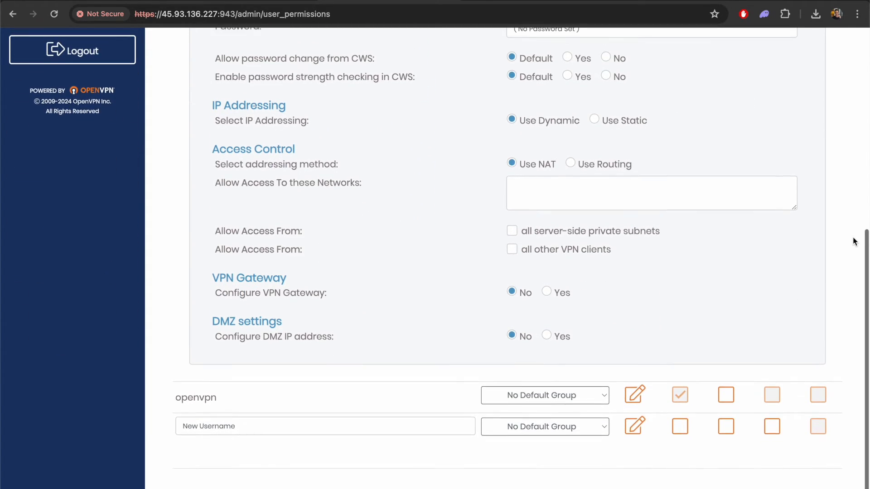
pyautogui.scroll(3)
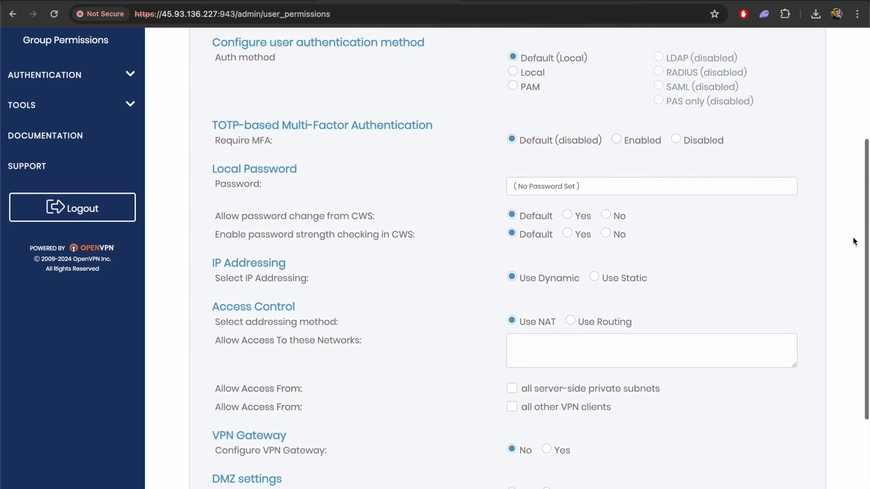
pyautogui.scroll(3)
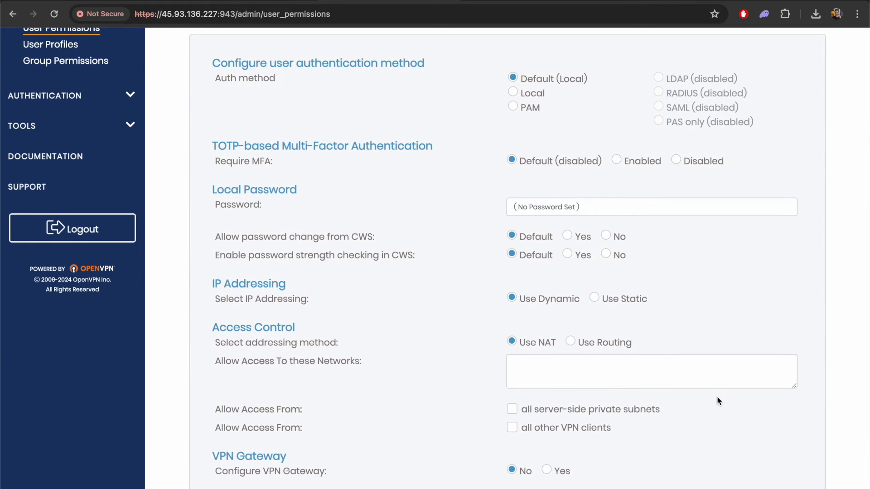
pyautogui.scroll(3)
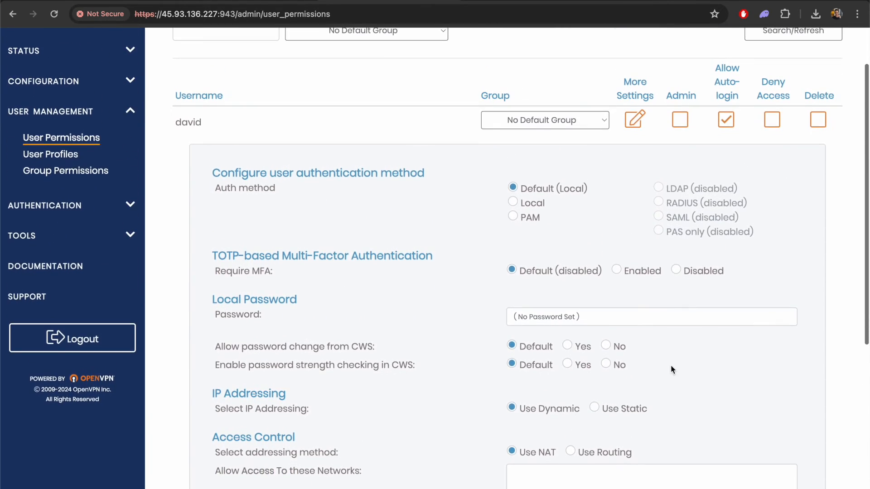
pyautogui.click(610, 317)
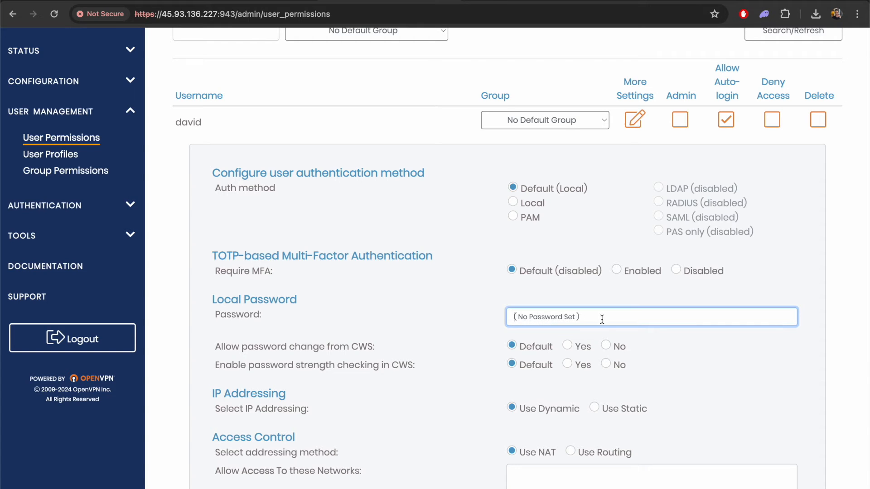
pyautogui.moveTo(418, 322)
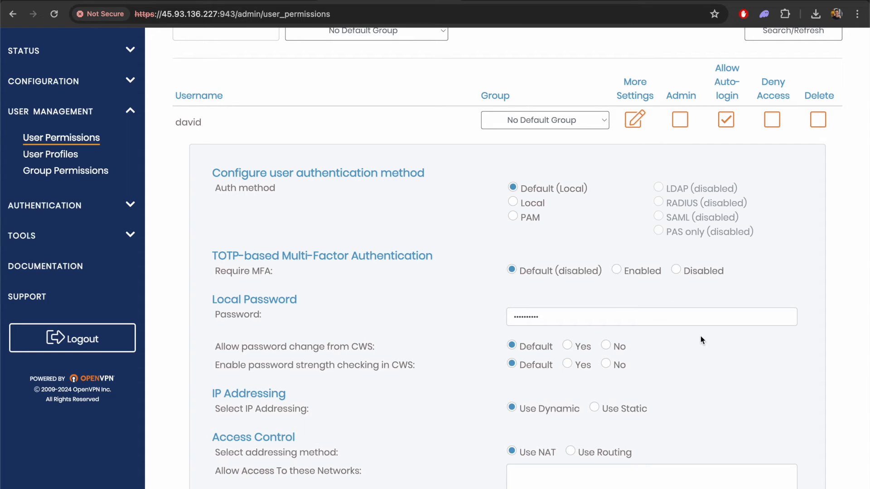
# Save david's password and permission settings.
pyautogui.scroll(-3)
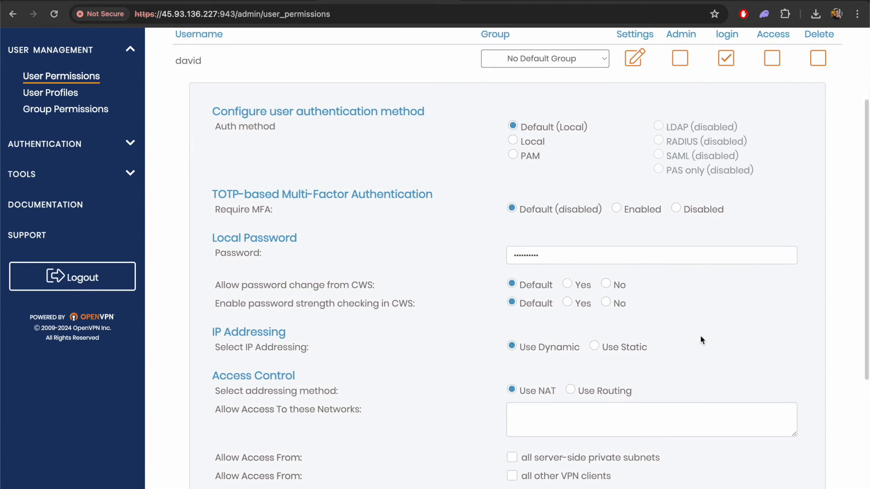
pyautogui.moveTo(250, 271)
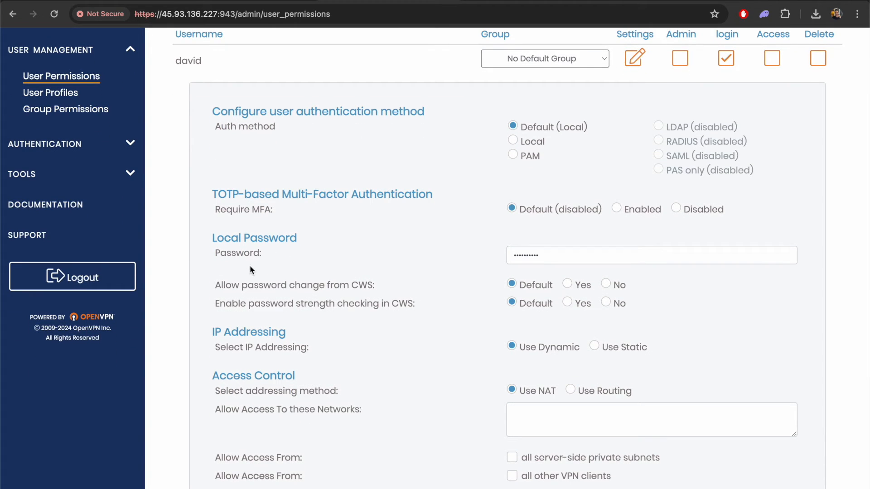
pyautogui.moveTo(238, 199)
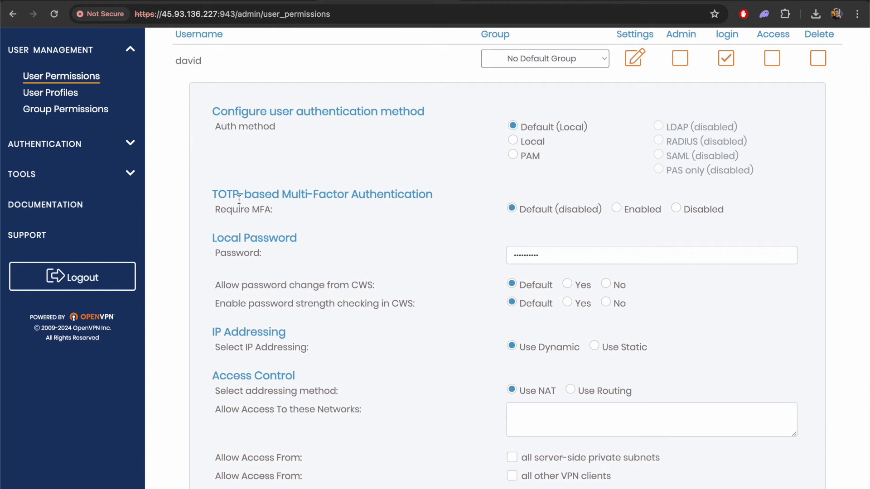
pyautogui.moveTo(299, 215)
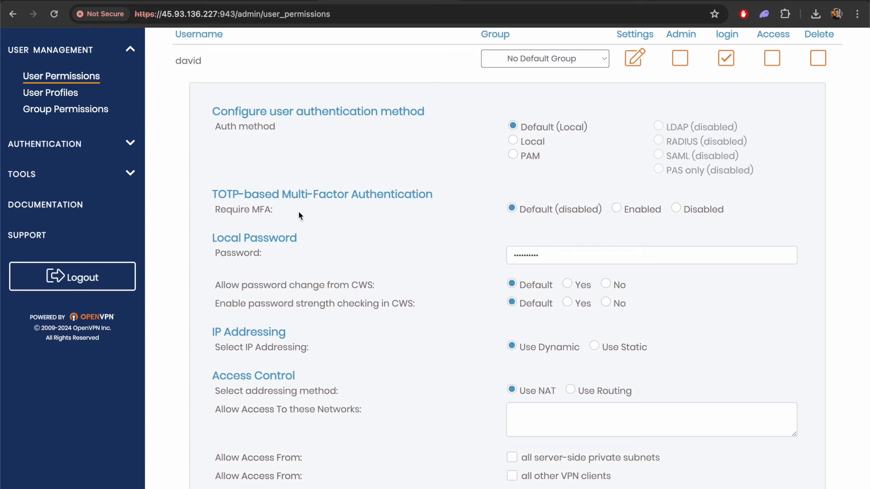
pyautogui.moveTo(617, 190)
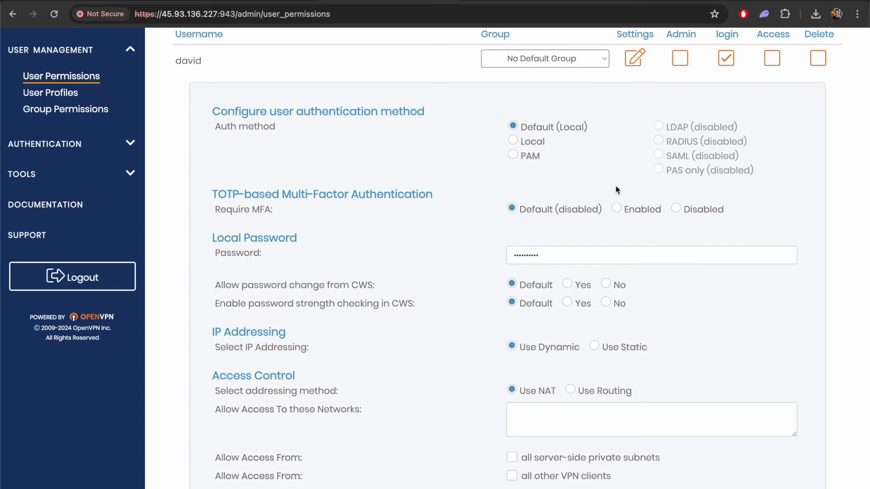
pyautogui.moveTo(748, 263)
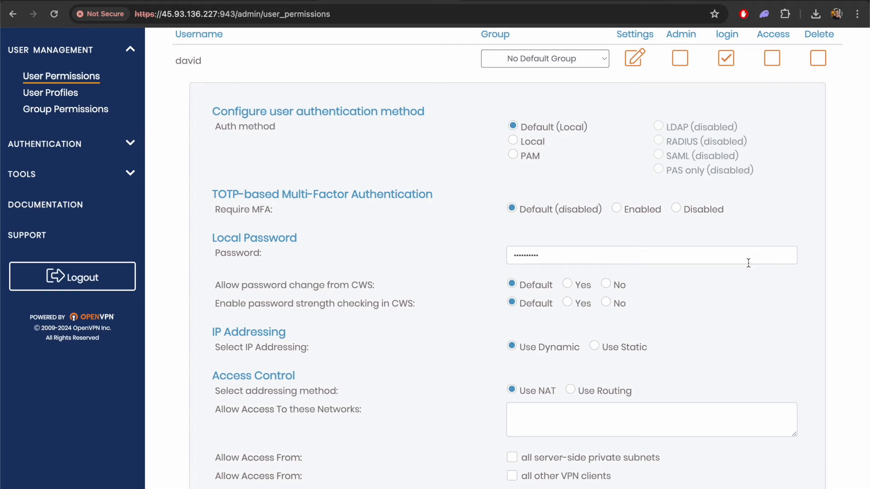
pyautogui.scroll(-3)
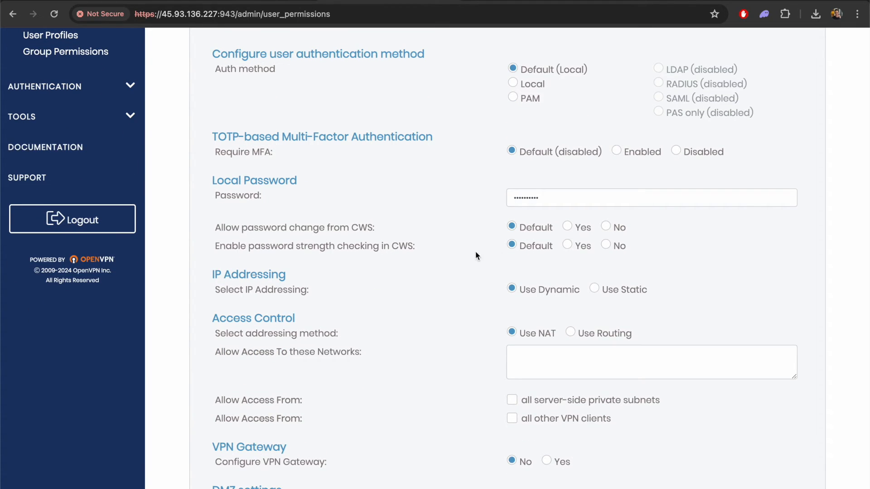
pyautogui.scroll(-3)
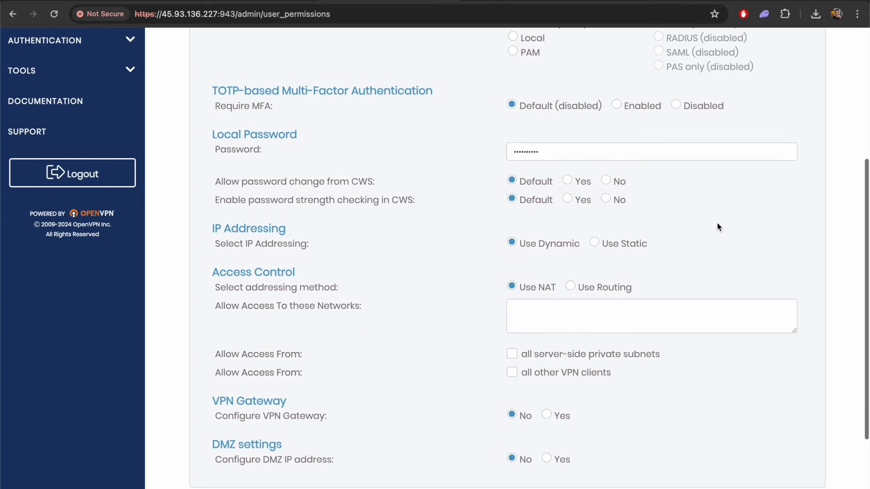
pyautogui.scroll(-3)
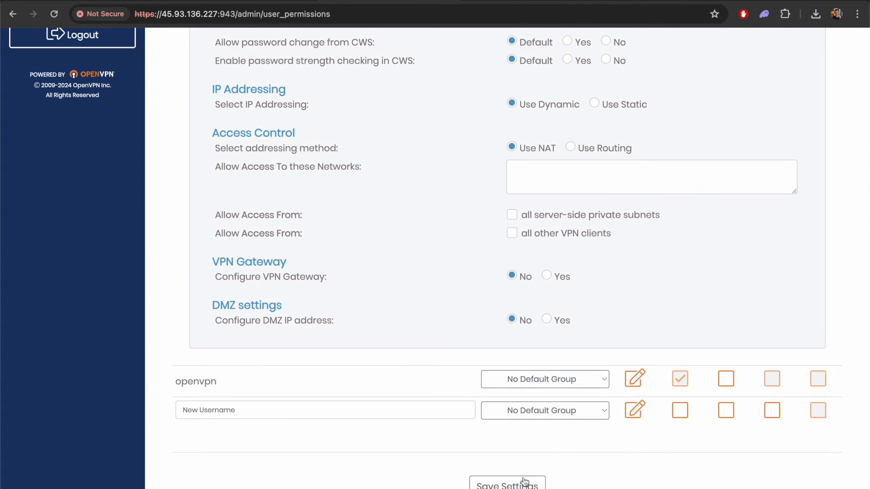
pyautogui.click(505, 483)
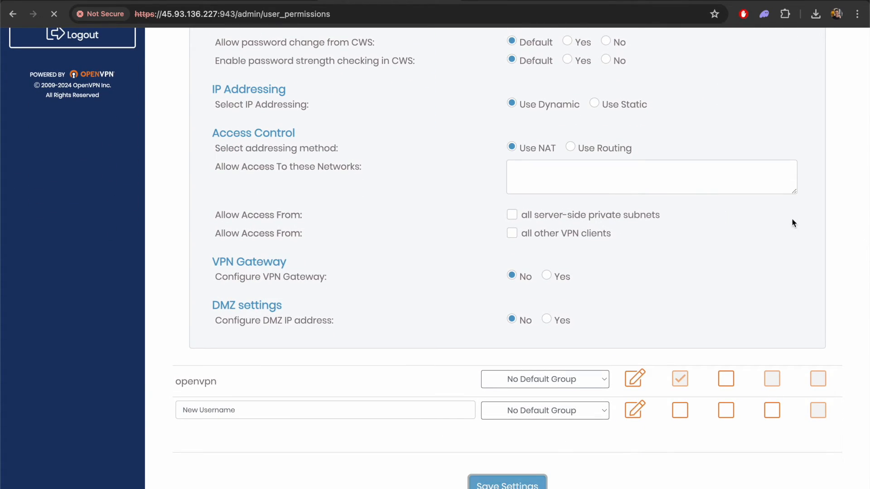
# Update the running server so david's permission changes take effect.
pyautogui.click(506, 484)
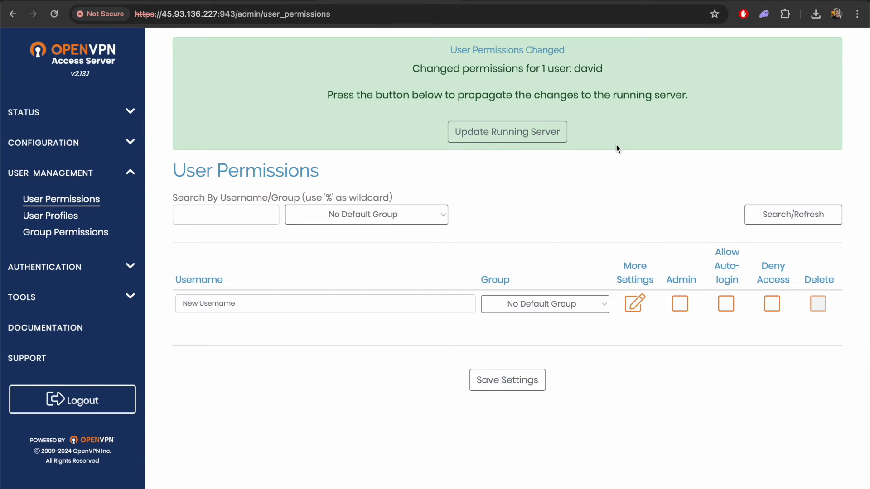
pyautogui.moveTo(490, 107)
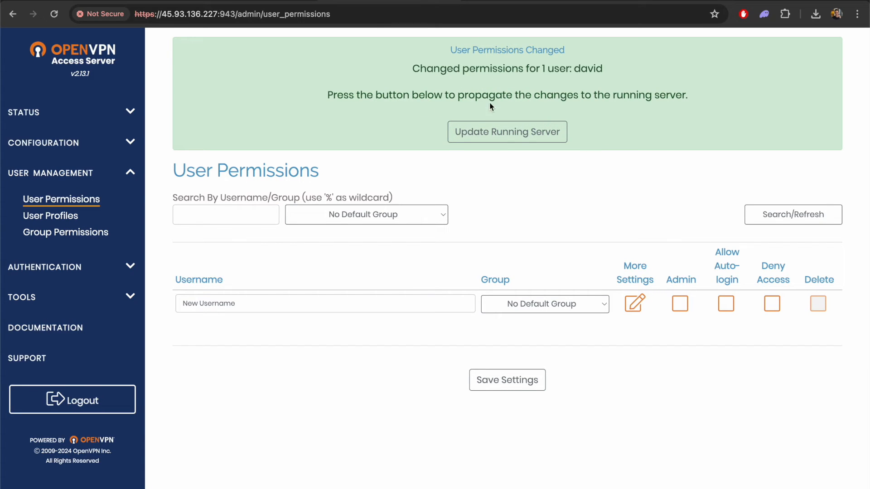
pyautogui.click(506, 131)
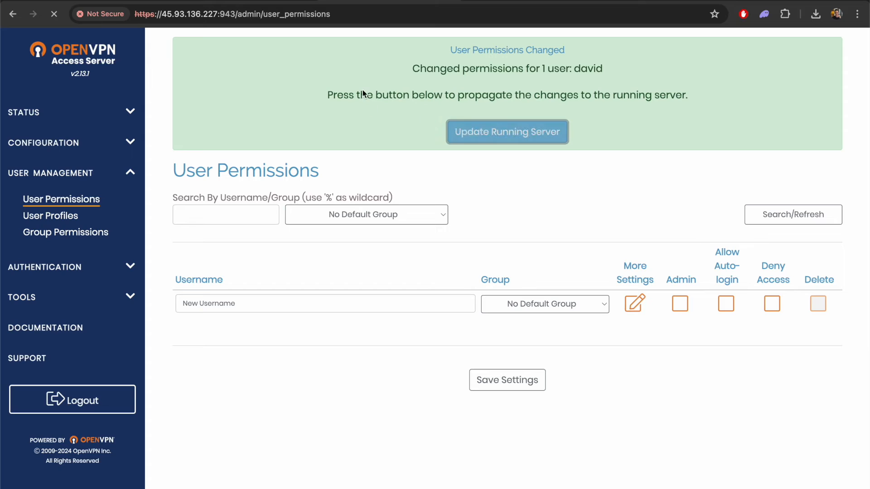
pyautogui.click(505, 131)
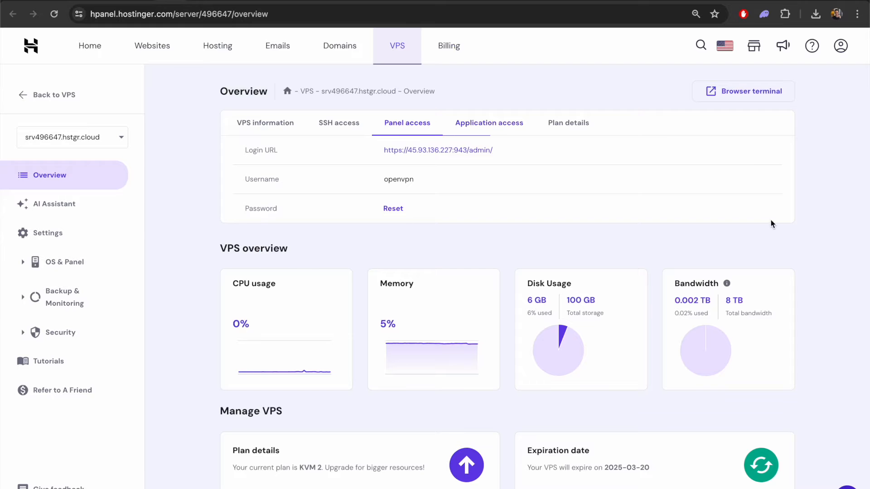
pyautogui.moveTo(479, 135)
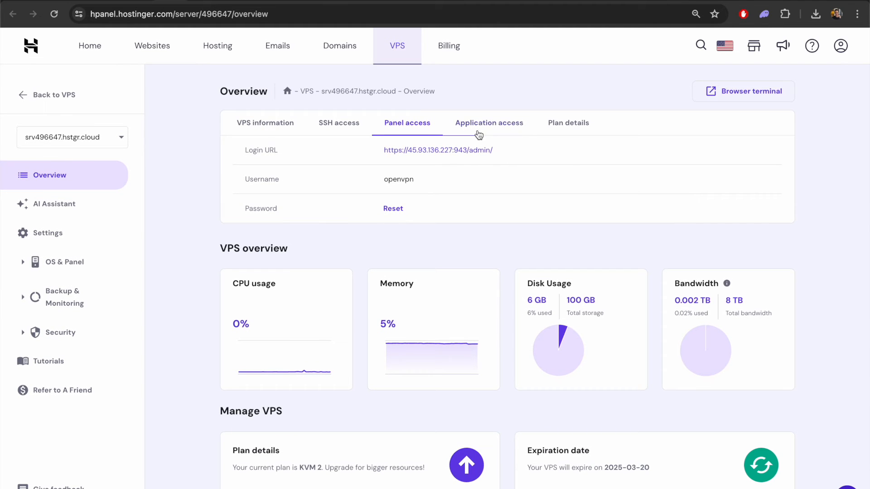
# Show the VPS Application access details with the OpenVPN login URL and username openvpn.
pyautogui.click(488, 122)
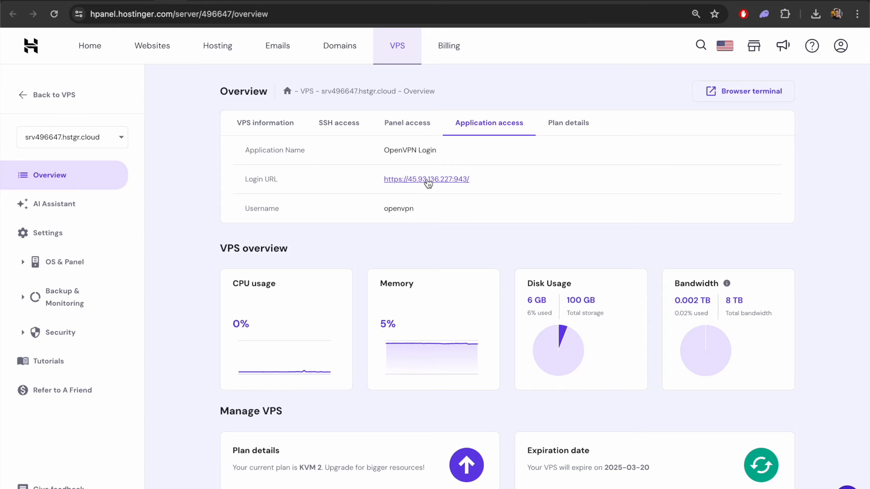
# Sign in to the OpenVPN client portal as david with his password.
pyautogui.click(426, 178)
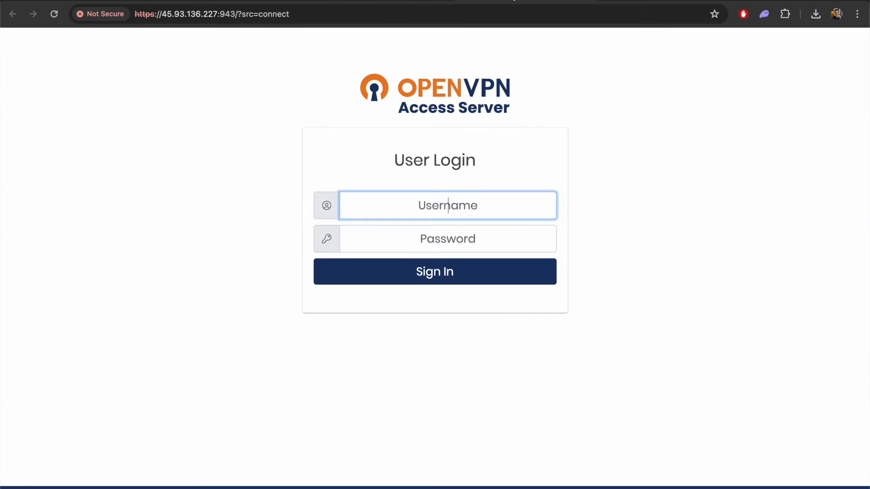
pyautogui.moveTo(652, 165)
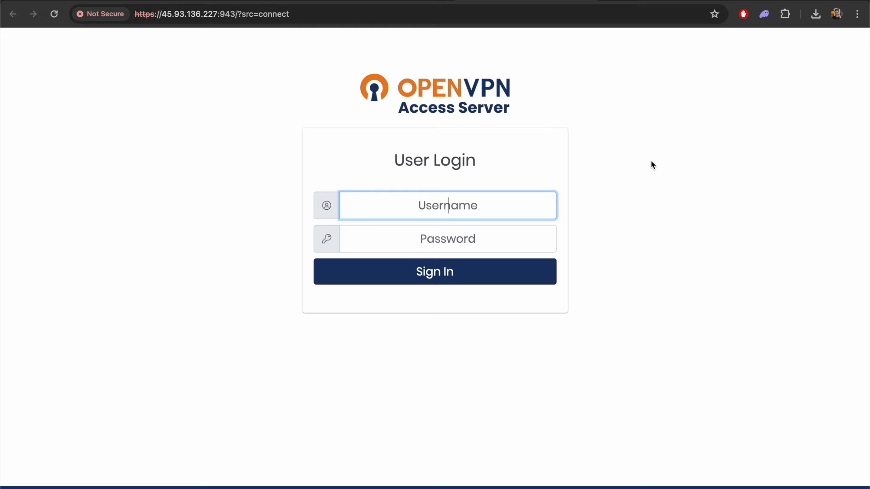
pyautogui.write('david')
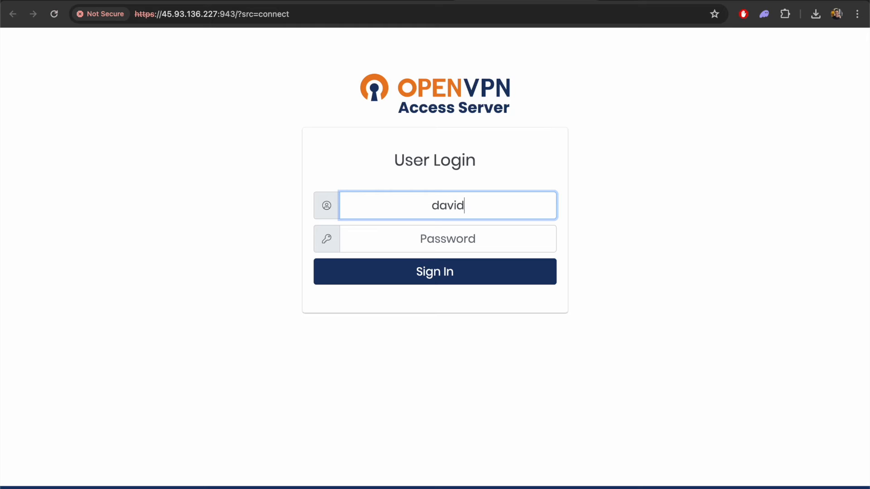
pyautogui.click(446, 238)
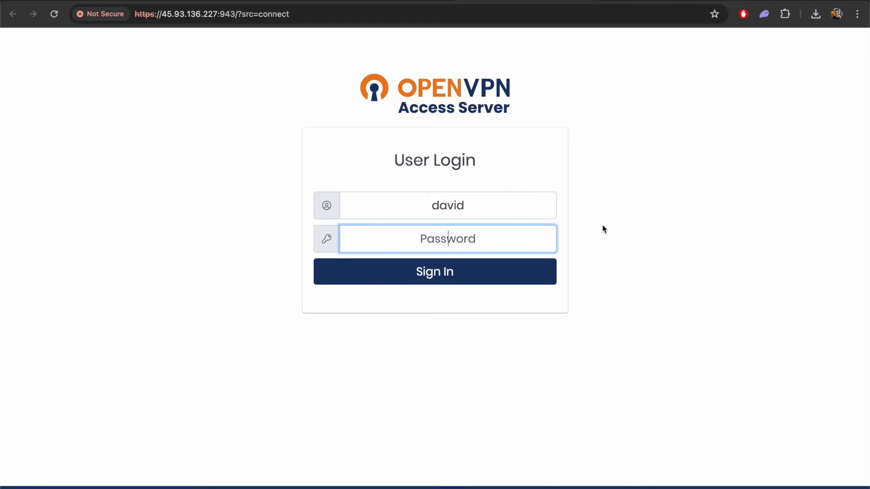
pyautogui.write('password')
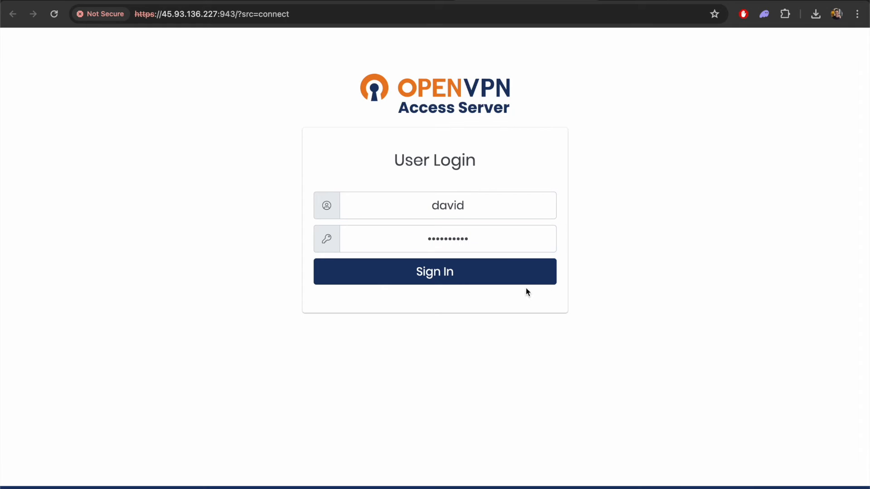
pyautogui.click(434, 271)
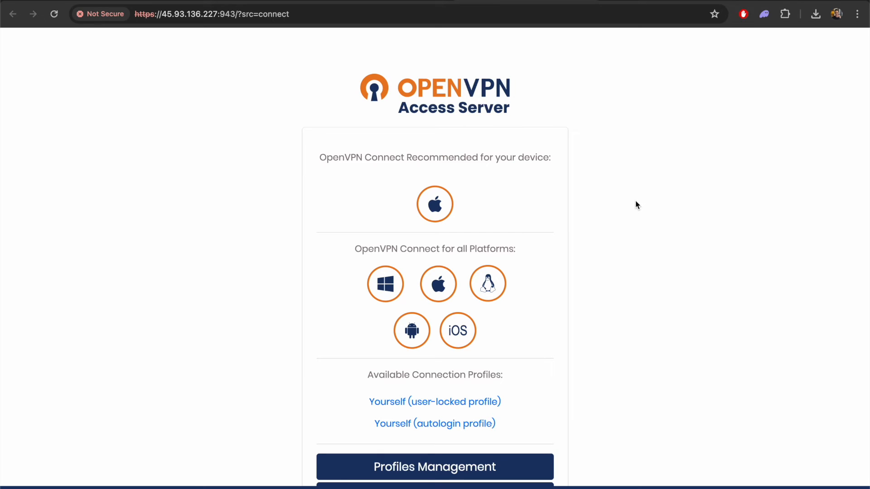
pyautogui.moveTo(439, 216)
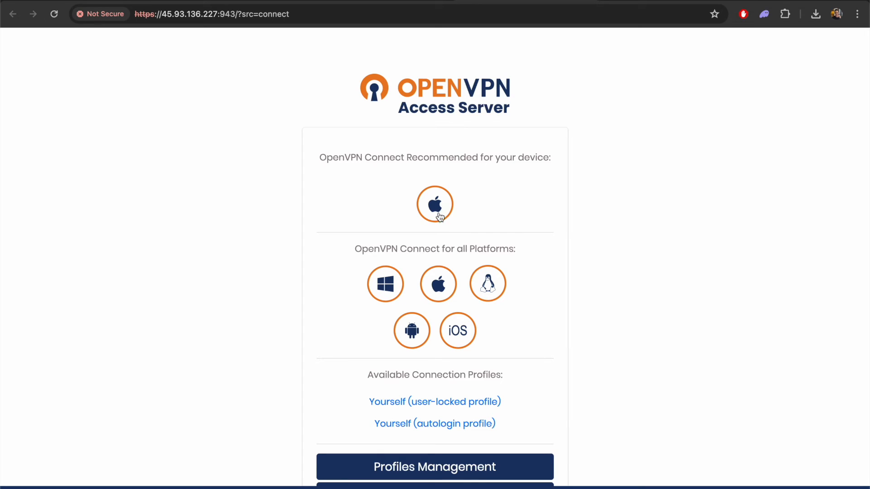
pyautogui.moveTo(515, 207)
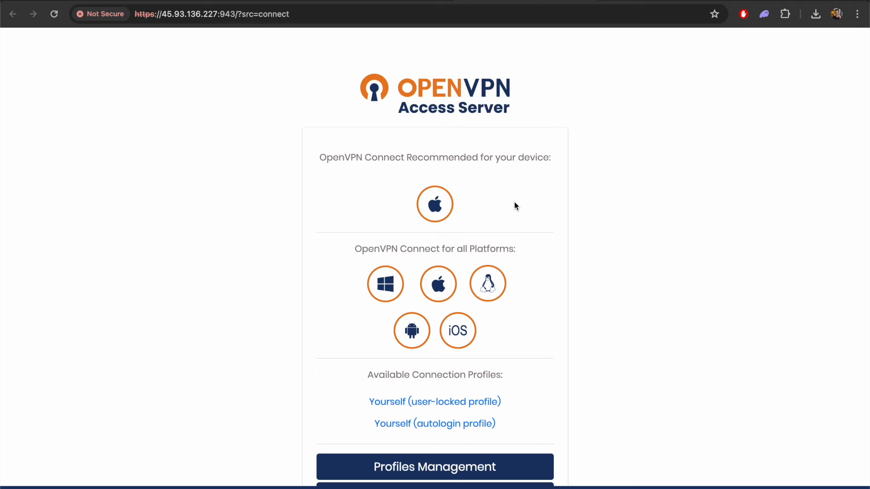
# Download the recommended macOS OpenVPN Connect client from the portal.
pyautogui.scroll(-3)
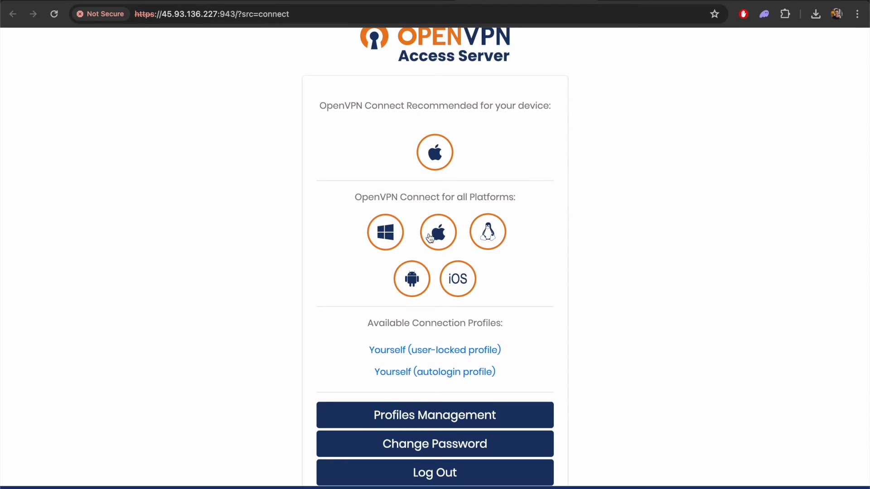
pyautogui.scroll(-3)
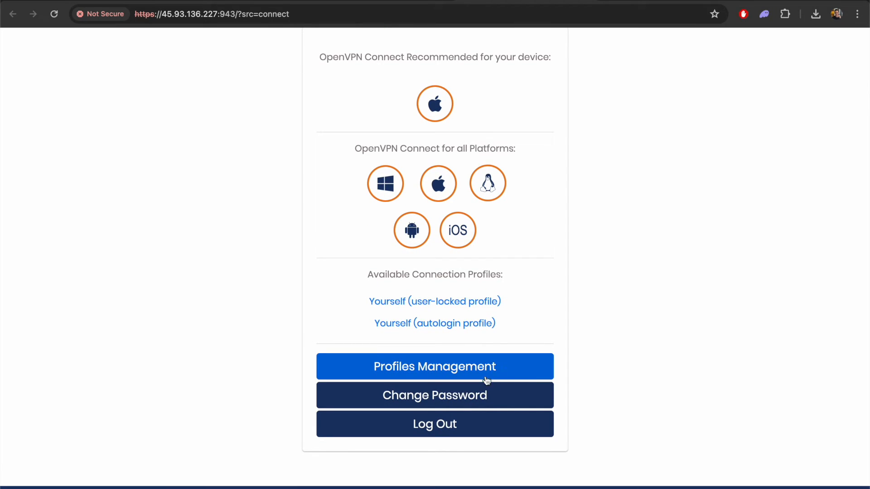
pyautogui.moveTo(434, 424)
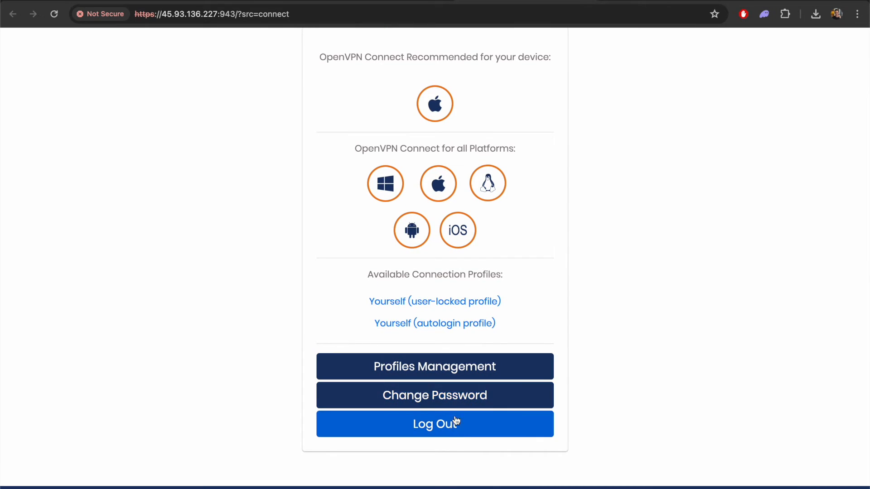
pyautogui.moveTo(577, 315)
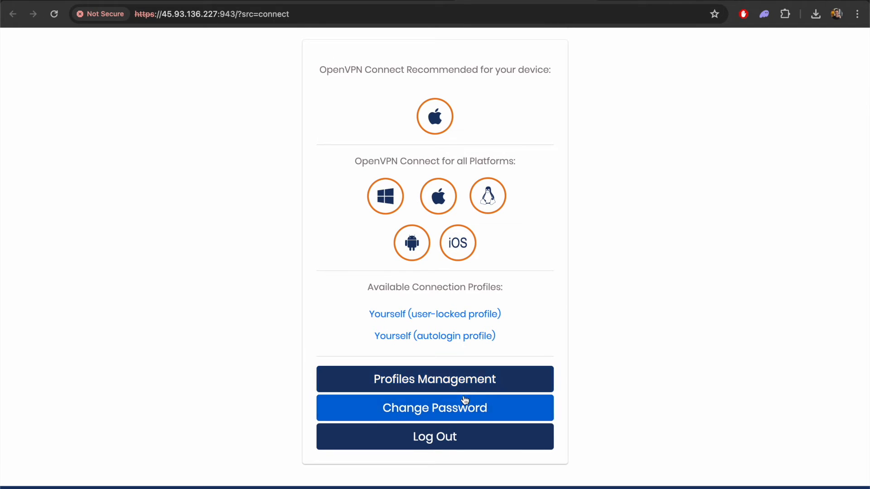
pyautogui.moveTo(559, 244)
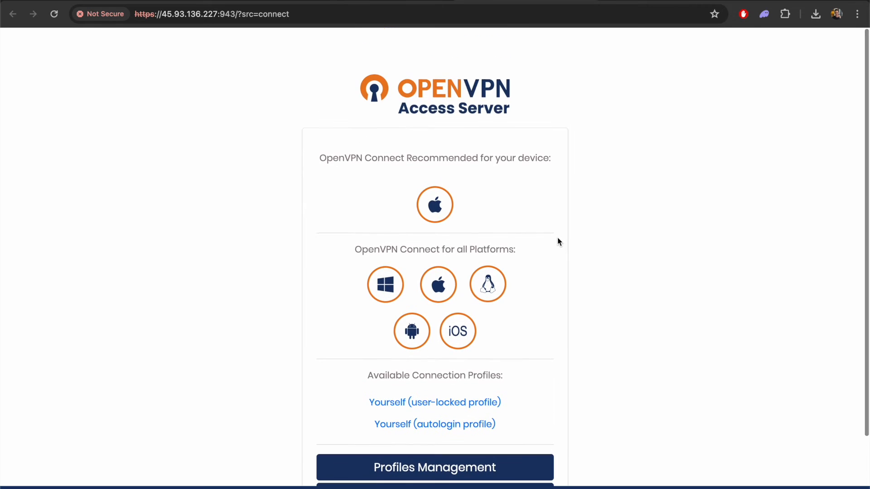
pyautogui.click(434, 203)
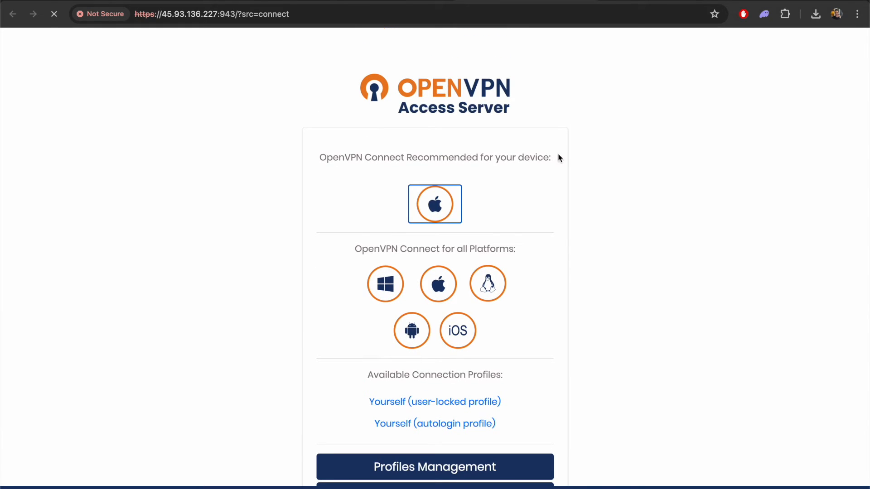
pyautogui.moveTo(573, 130)
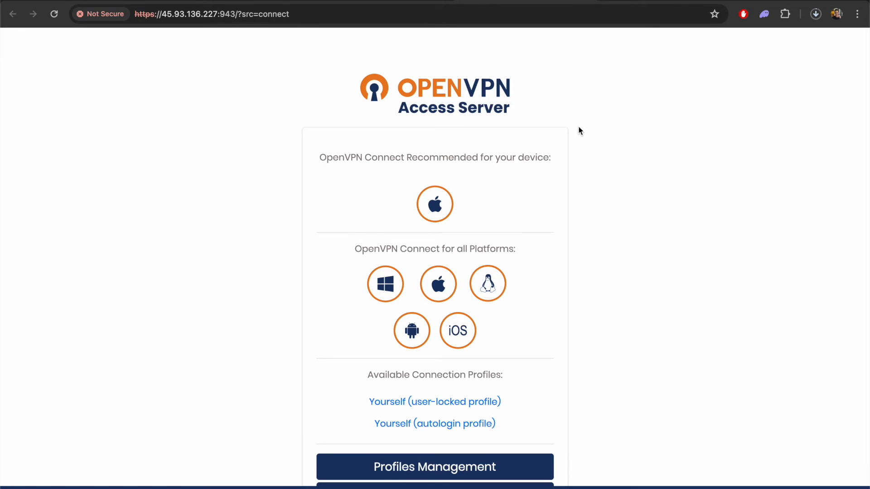
# Install OpenVPN Connect from the arm64 .pkg, then move the installer to the Bin.
pyautogui.click(435, 203)
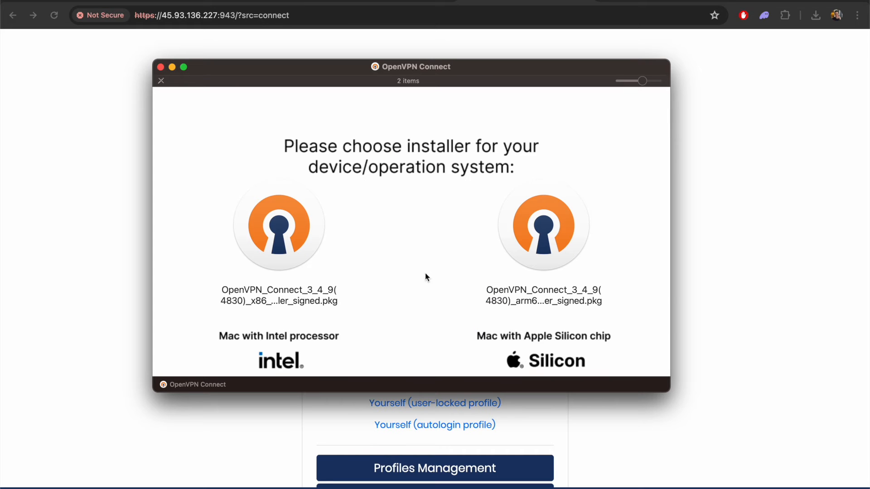
pyautogui.moveTo(453, 223)
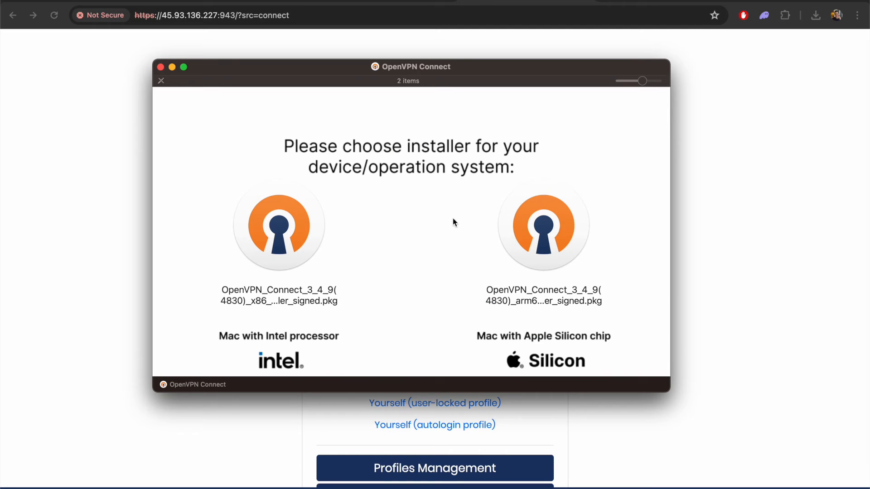
pyautogui.click(542, 225)
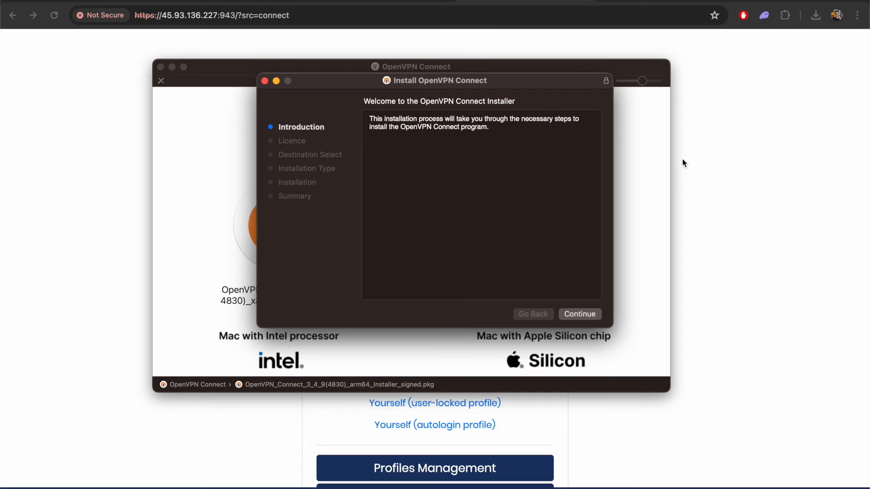
pyautogui.click(579, 314)
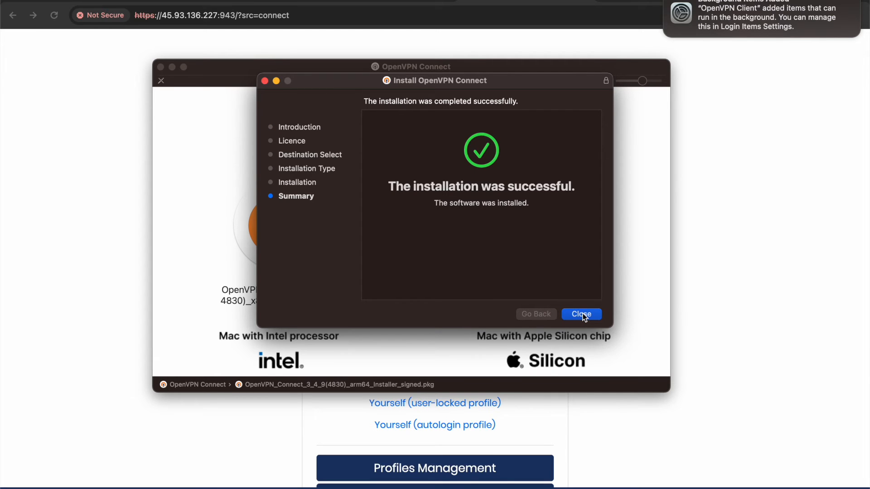
pyautogui.click(580, 314)
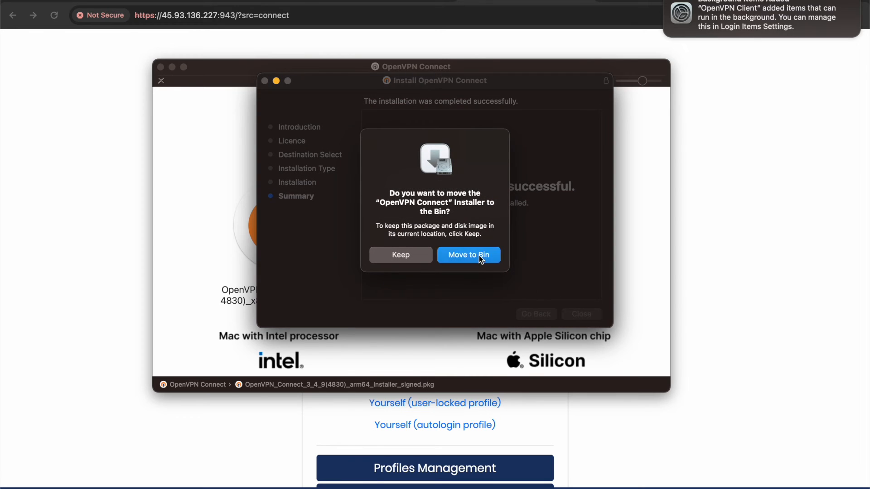
pyautogui.click(467, 255)
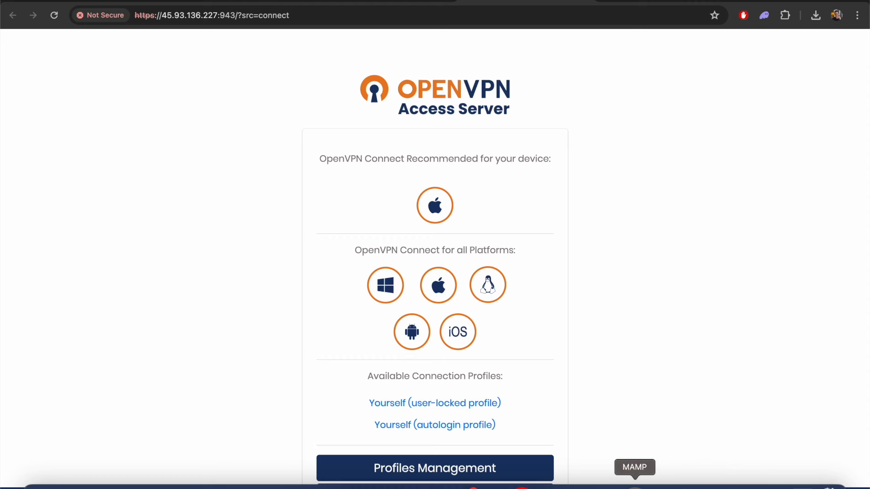
pyautogui.moveTo(66, 483)
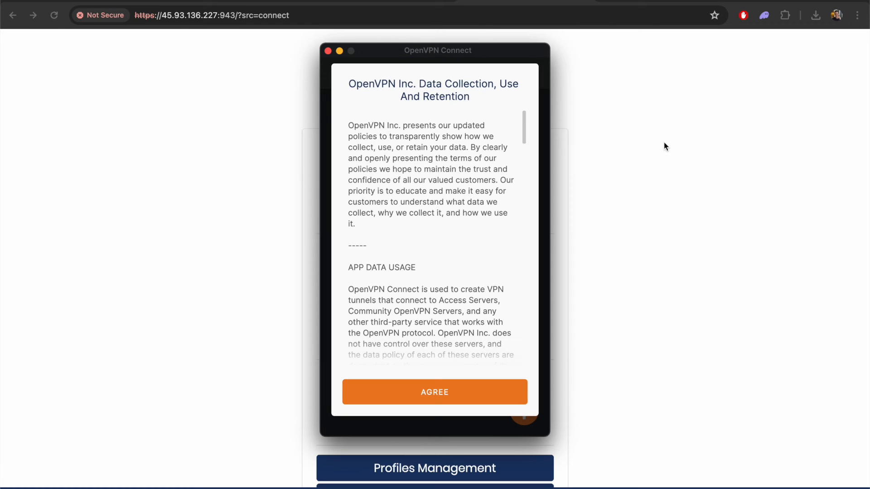
pyautogui.moveTo(419, 287)
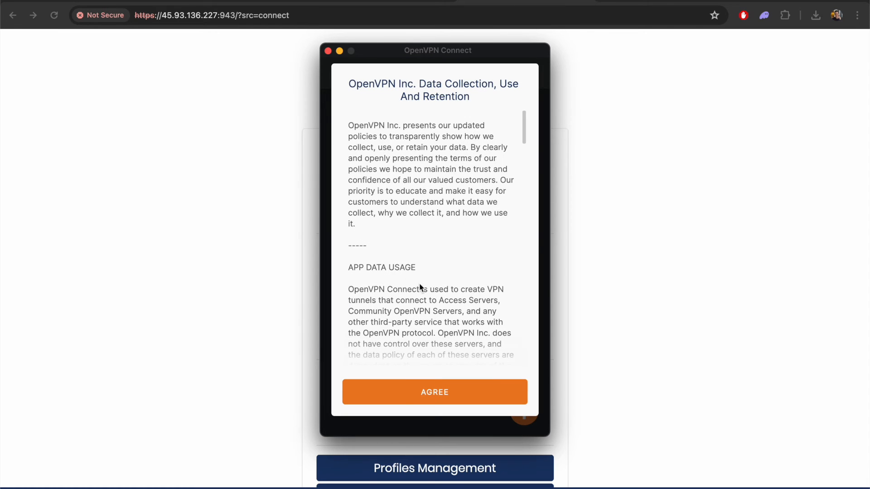
# Agree to the data collection policy to reach david's disconnected profile on 45.93.136.227.
pyautogui.scroll(-3)
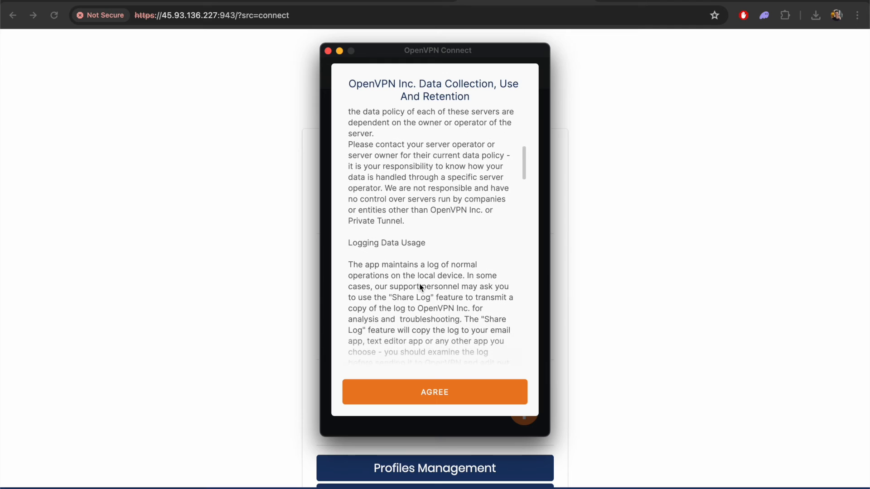
pyautogui.scroll(3)
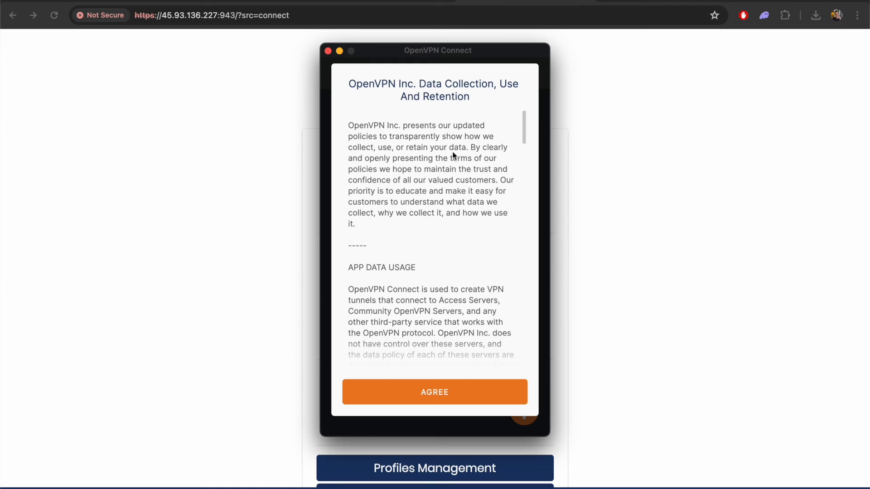
pyautogui.scroll(-3)
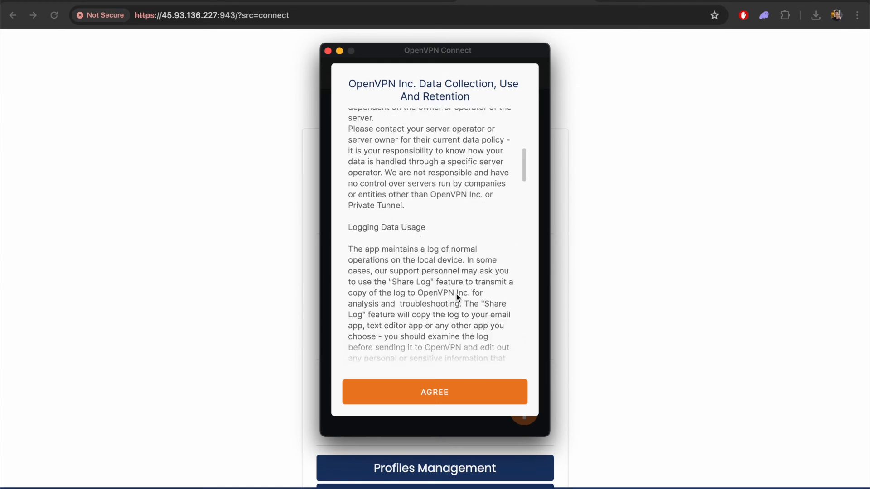
pyautogui.scroll(-3)
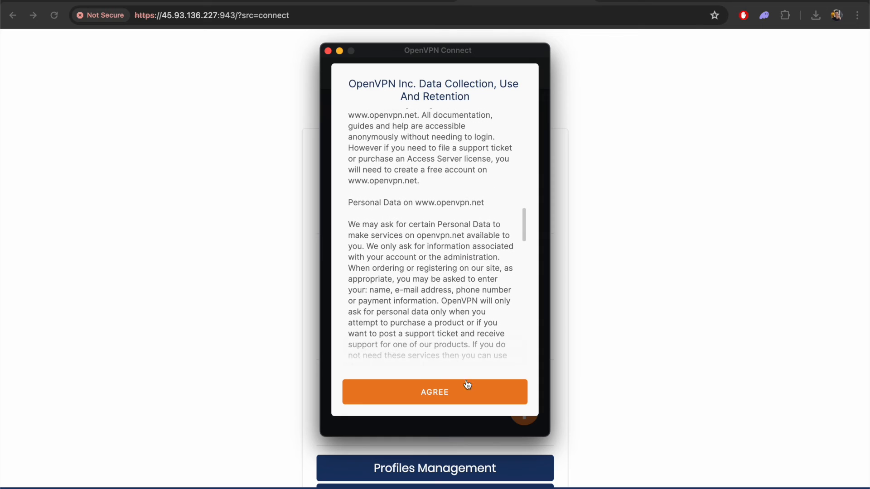
pyautogui.click(434, 391)
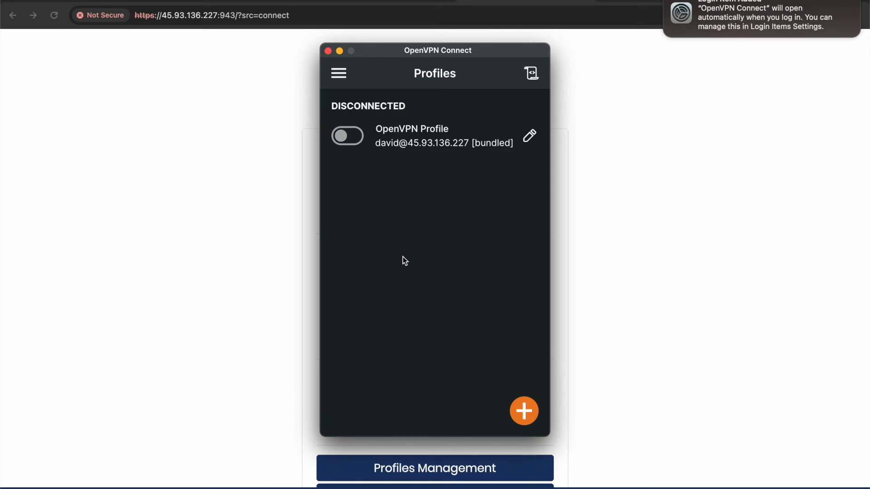
pyautogui.moveTo(779, 28)
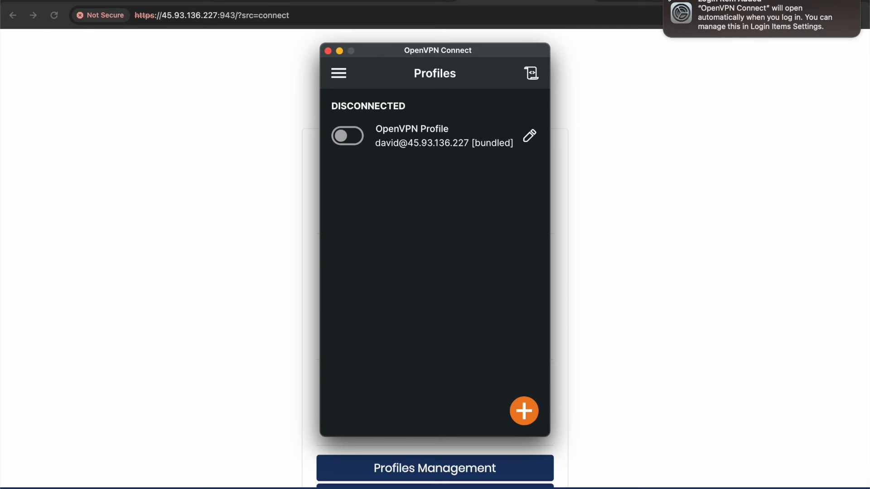
pyautogui.moveTo(697, 173)
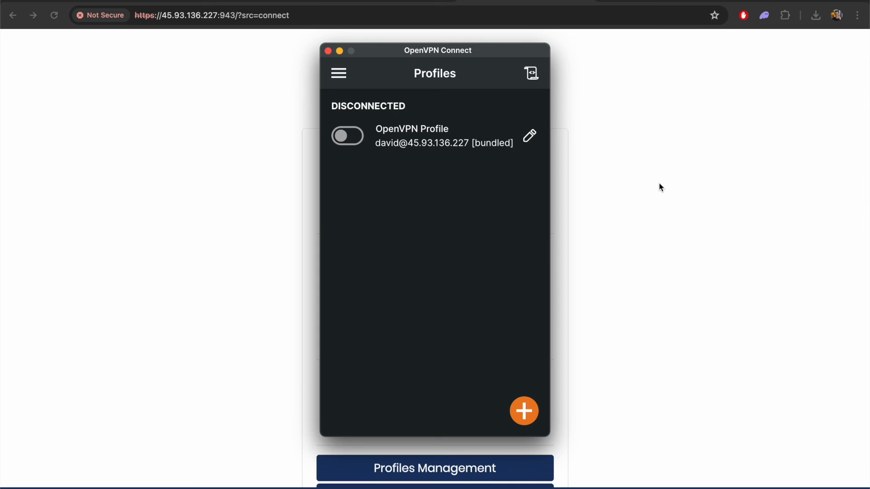
pyautogui.moveTo(465, 222)
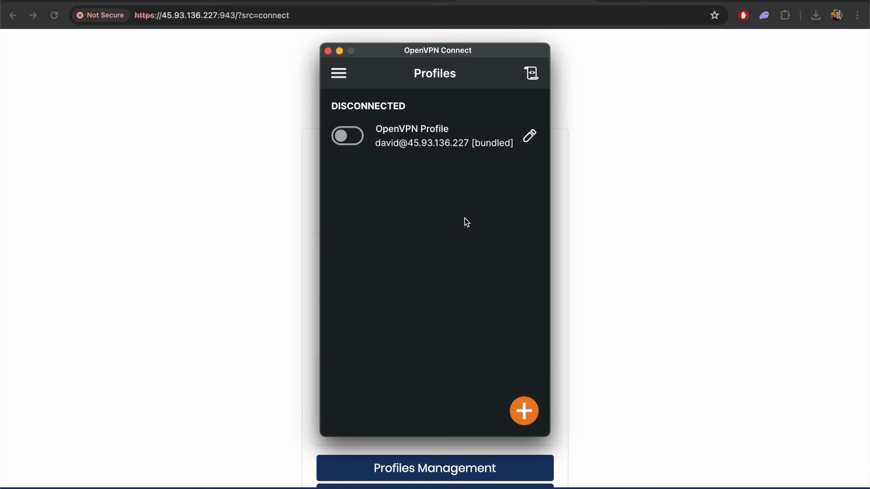
pyautogui.moveTo(433, 136)
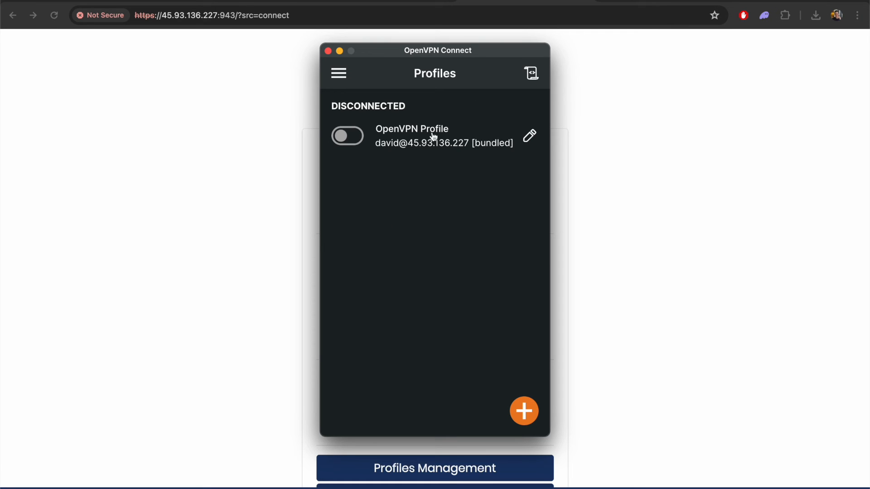
pyautogui.moveTo(428, 171)
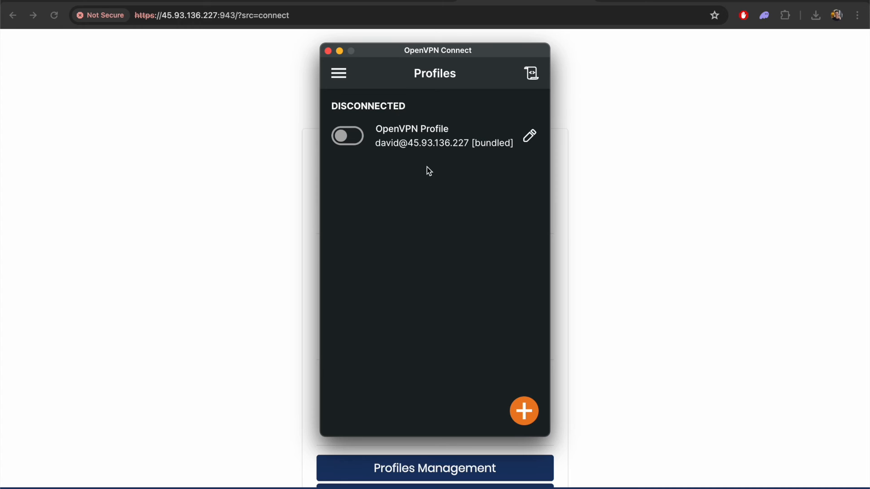
pyautogui.moveTo(354, 137)
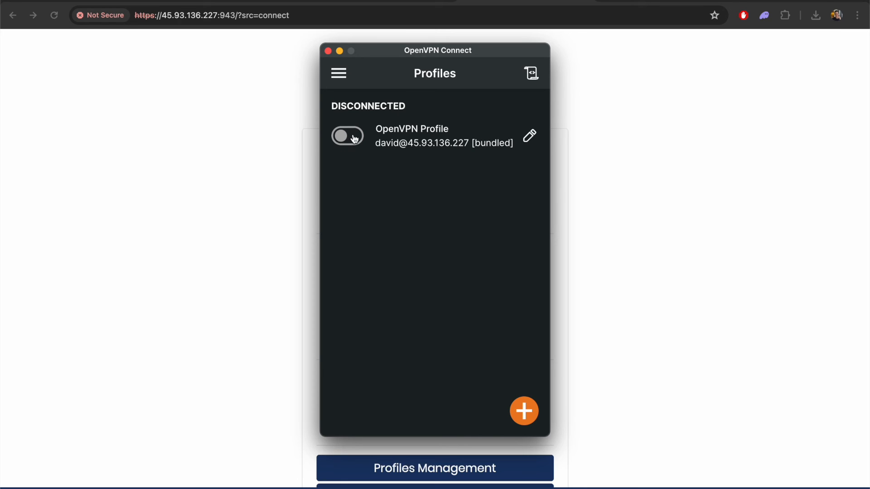
# Toggle on the bundled profile for david on 45.93.136.227 until it shows CONNECTED with live stats.
pyautogui.click(347, 135)
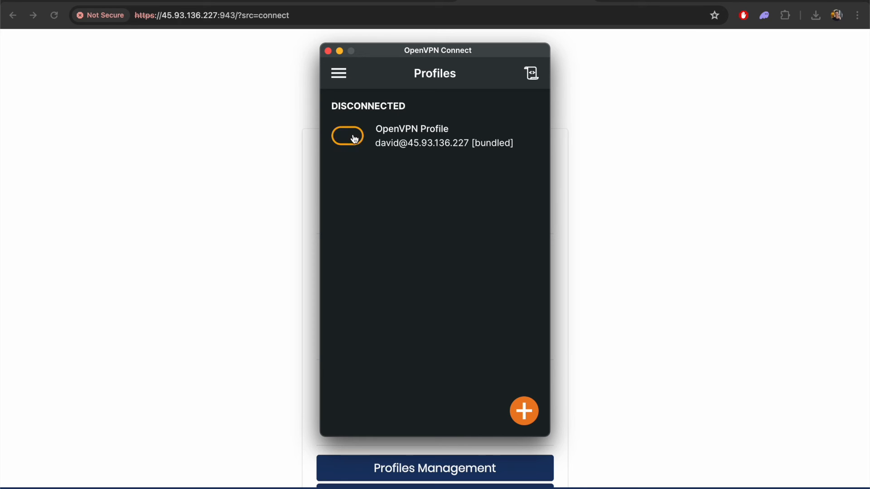
pyautogui.click(347, 142)
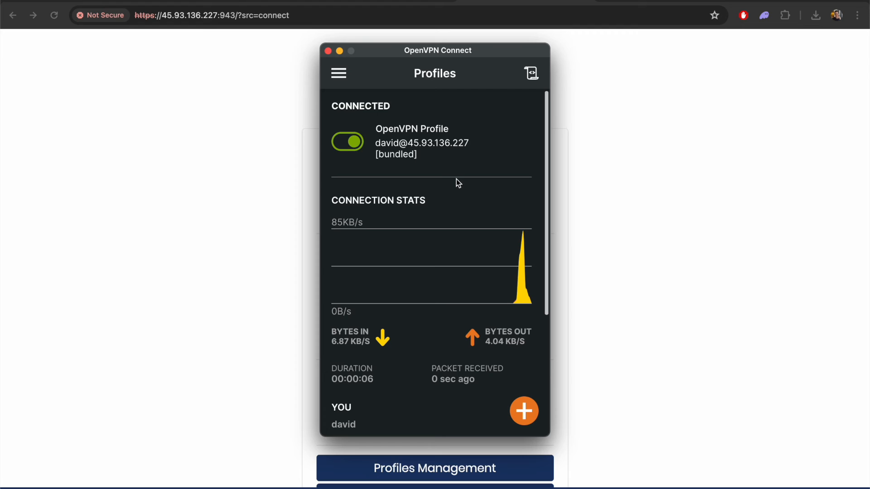
pyautogui.moveTo(436, 278)
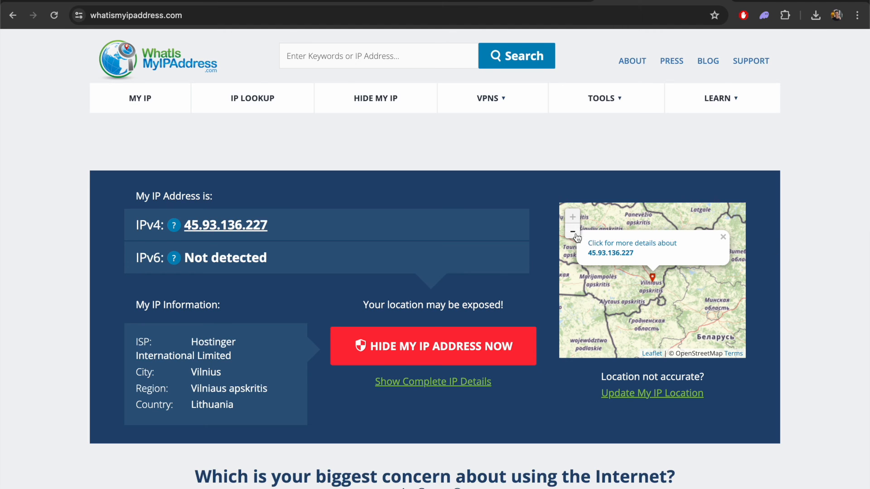
# Zoom the Google map out to Europe and back in on Vilnius, Lithuania for IP 45.93.136.227.
pyautogui.click(573, 231)
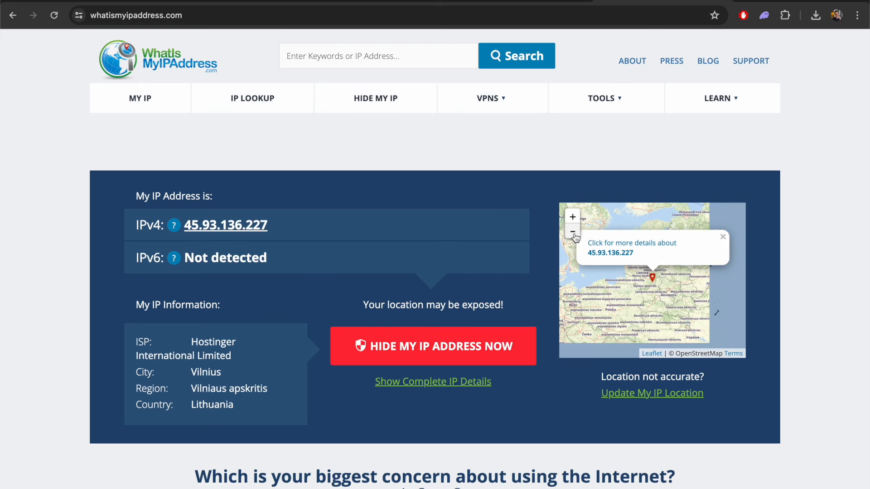
pyautogui.click(572, 231)
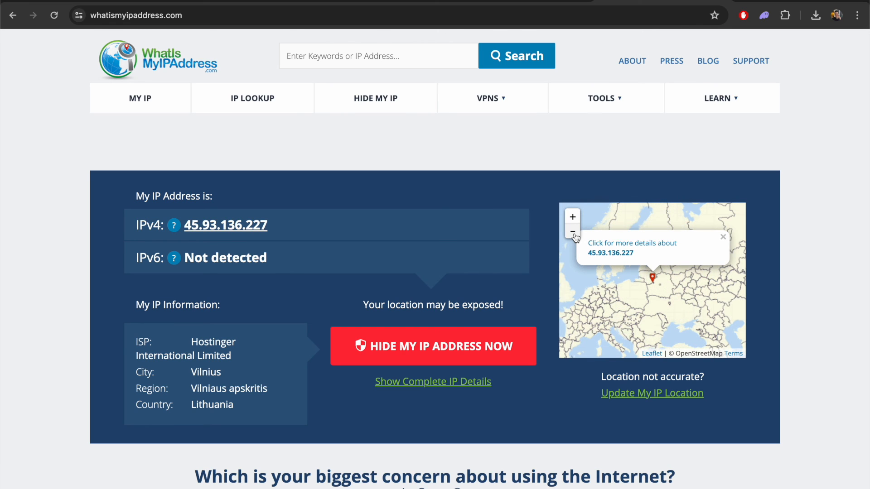
pyautogui.click(572, 216)
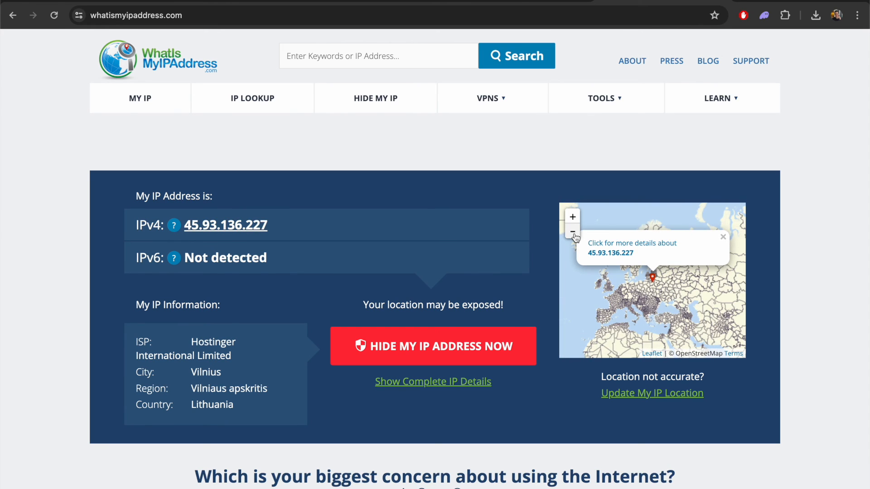
pyautogui.click(571, 217)
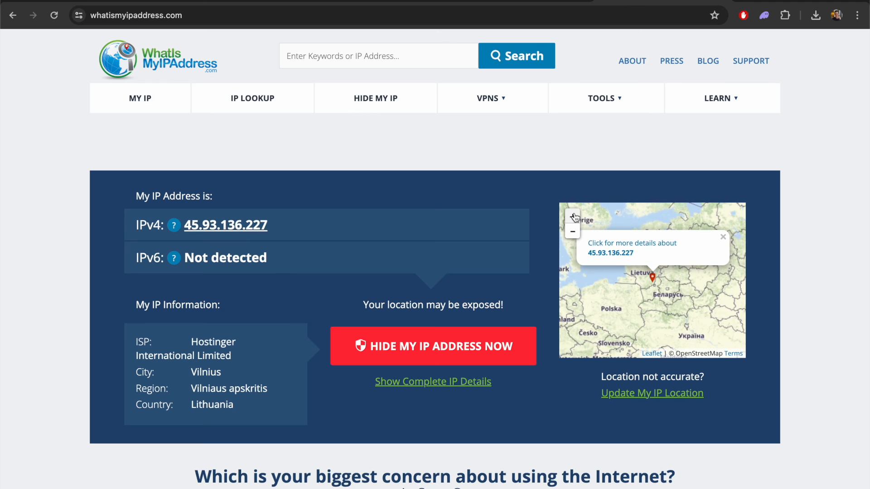
pyautogui.click(572, 216)
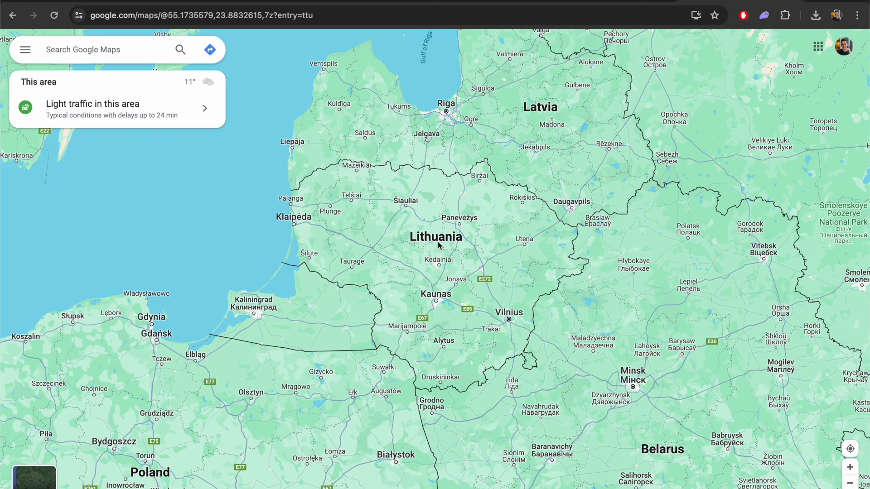
pyautogui.moveTo(214, 179)
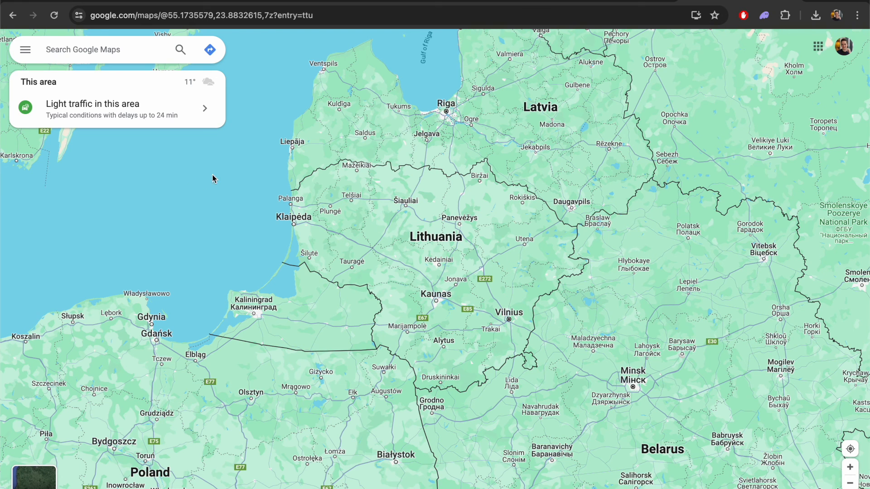
pyautogui.moveTo(685, 2)
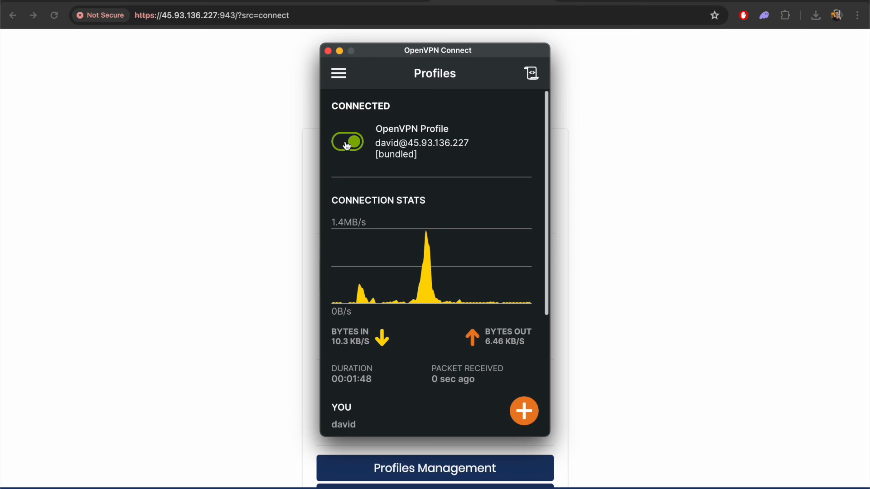
# Toggle off the 45.93.136.227 profile and confirm in the Disconnect VPN dialog.
pyautogui.click(347, 141)
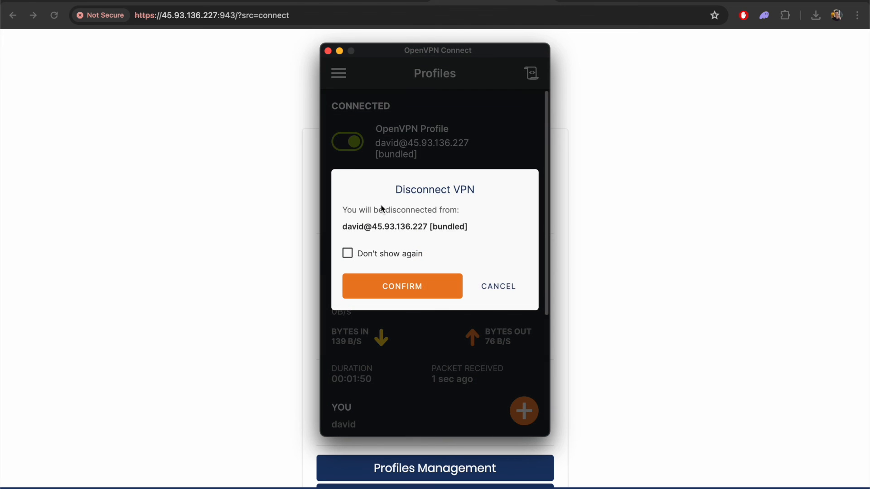
pyautogui.click(401, 286)
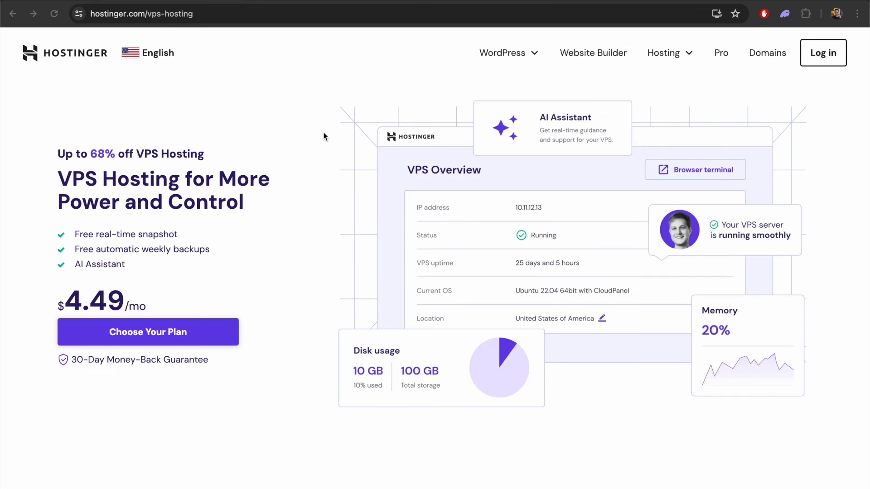
pyautogui.moveTo(314, 88)
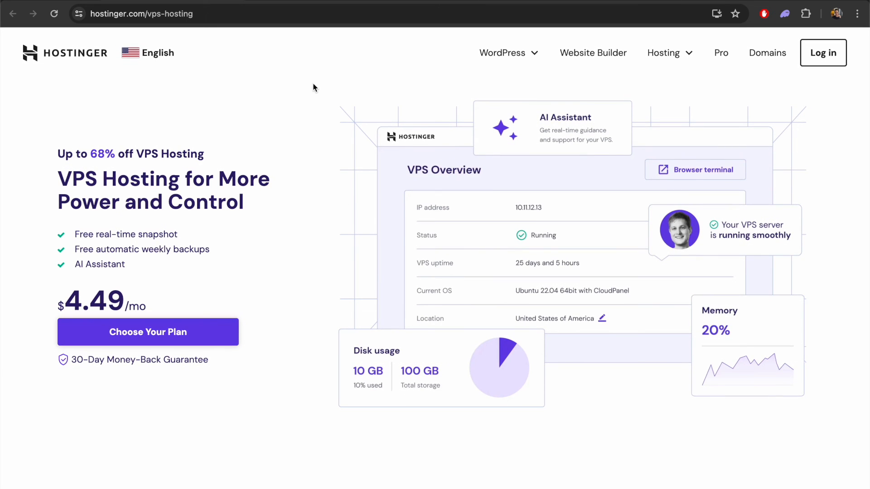
pyautogui.moveTo(303, 137)
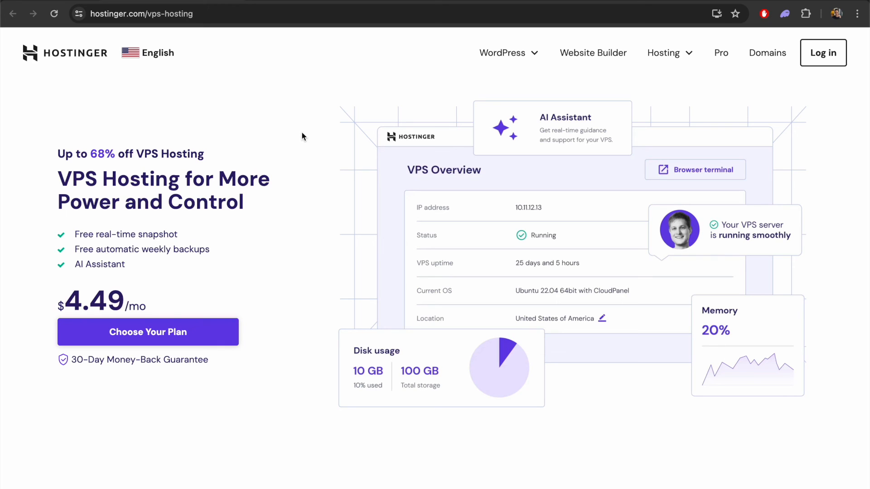
pyautogui.moveTo(266, 223)
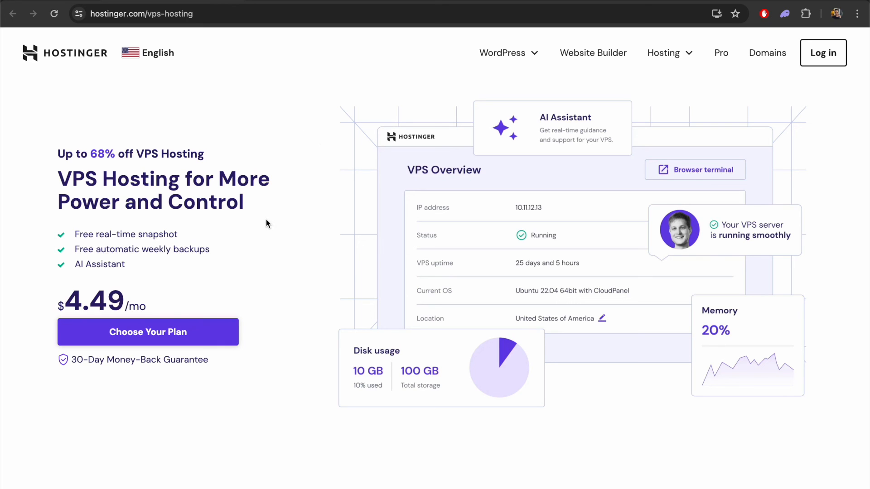
pyautogui.moveTo(310, 200)
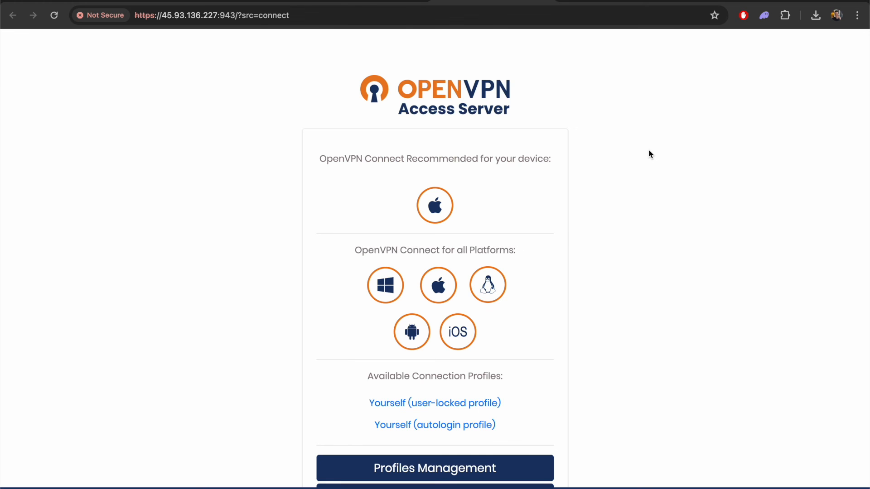
pyautogui.moveTo(675, 88)
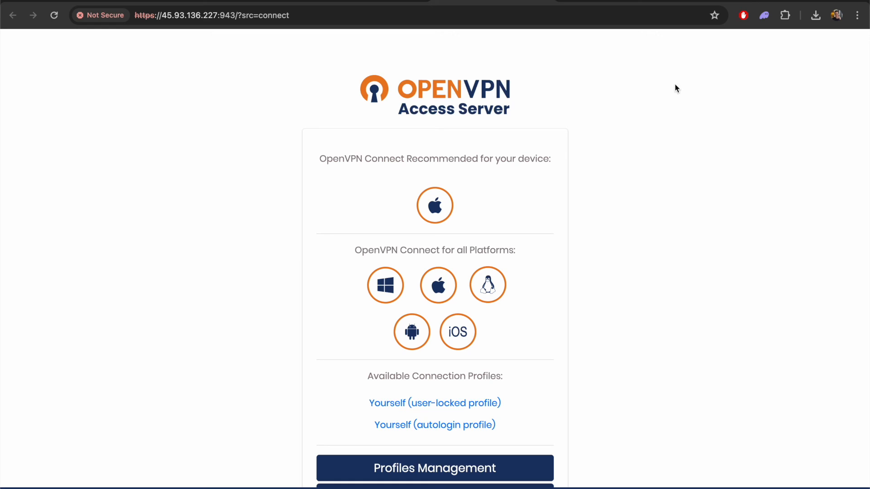
pyautogui.moveTo(659, 17)
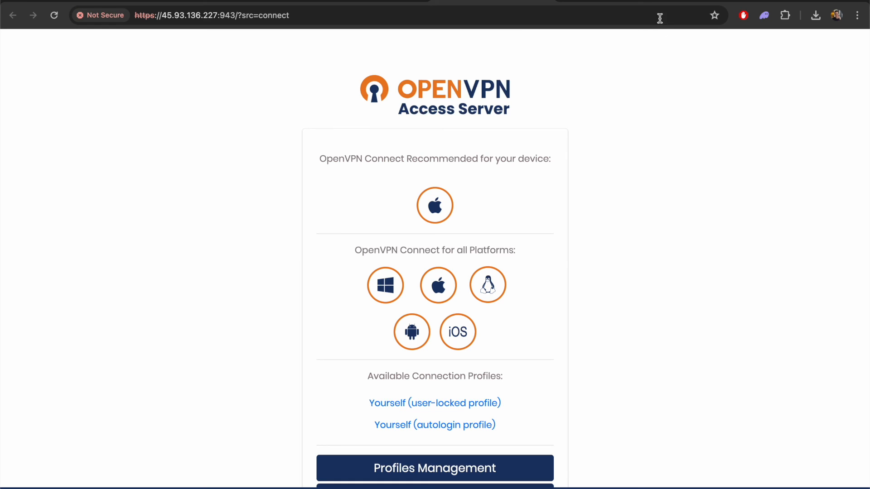